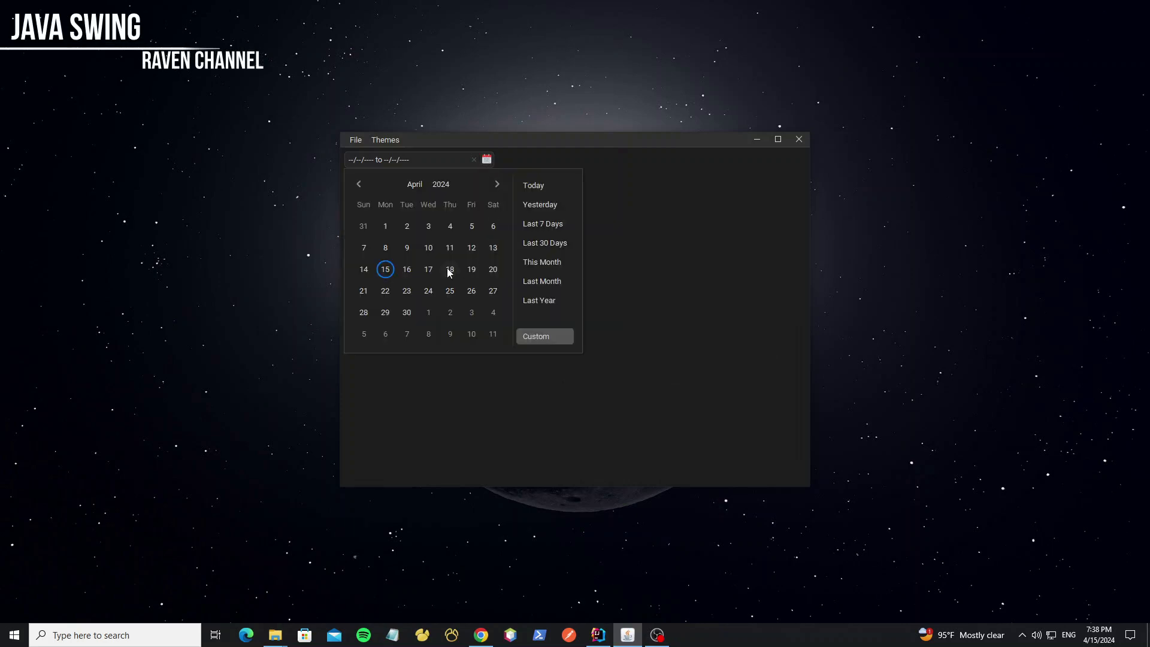
# Step: Pick April 10–27, try Last 30 Days, Last Year and Last 7 Days in March 2026
pyautogui.click(492, 291)
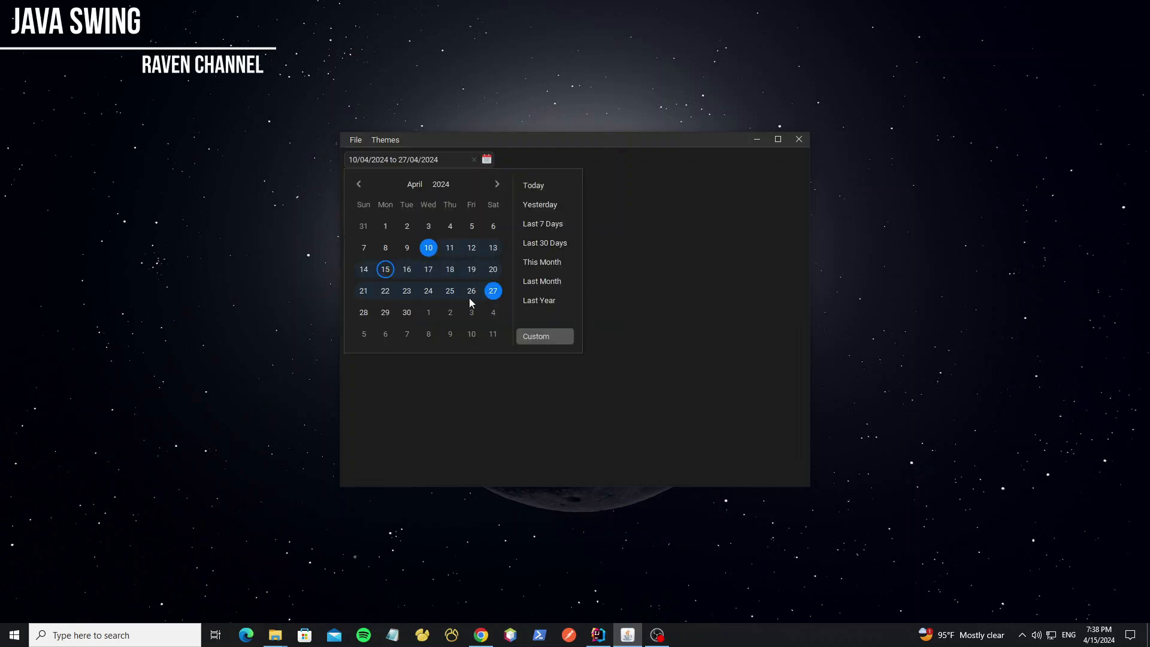
pyautogui.click(545, 242)
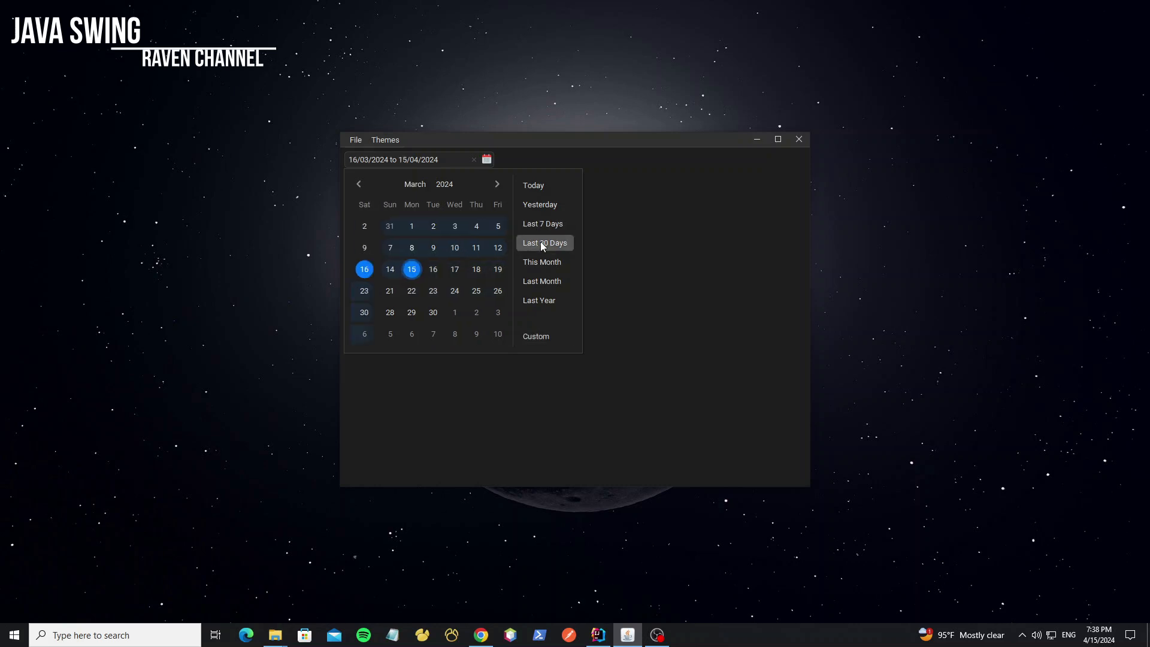
pyautogui.click(539, 300)
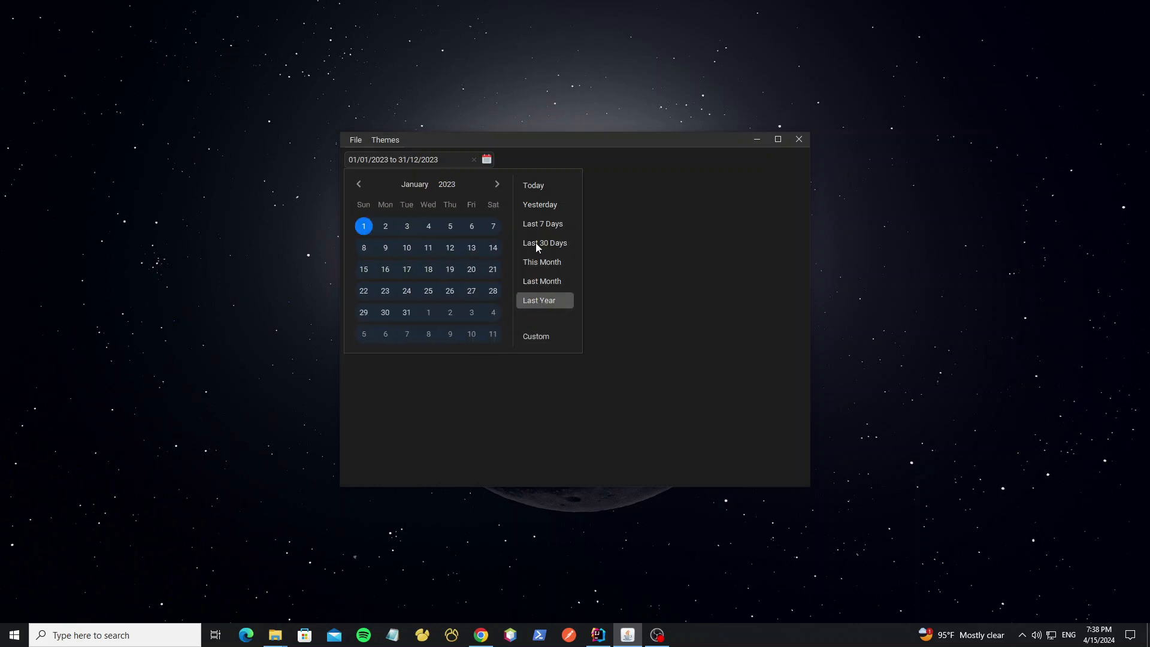
pyautogui.click(533, 185)
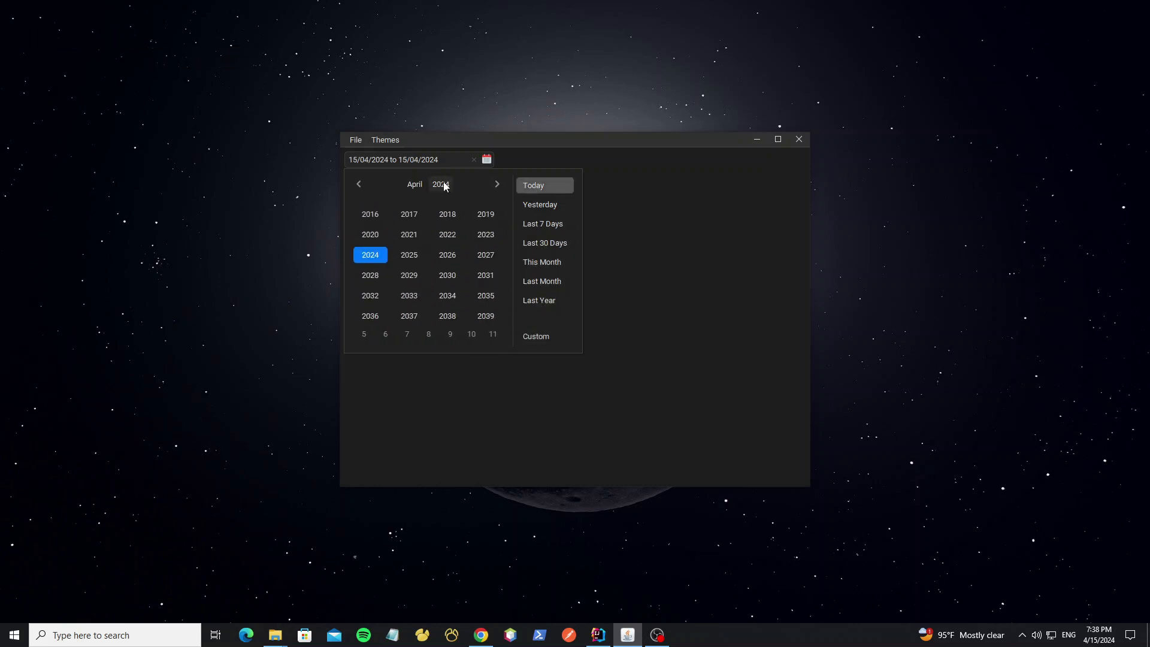
pyautogui.click(445, 255)
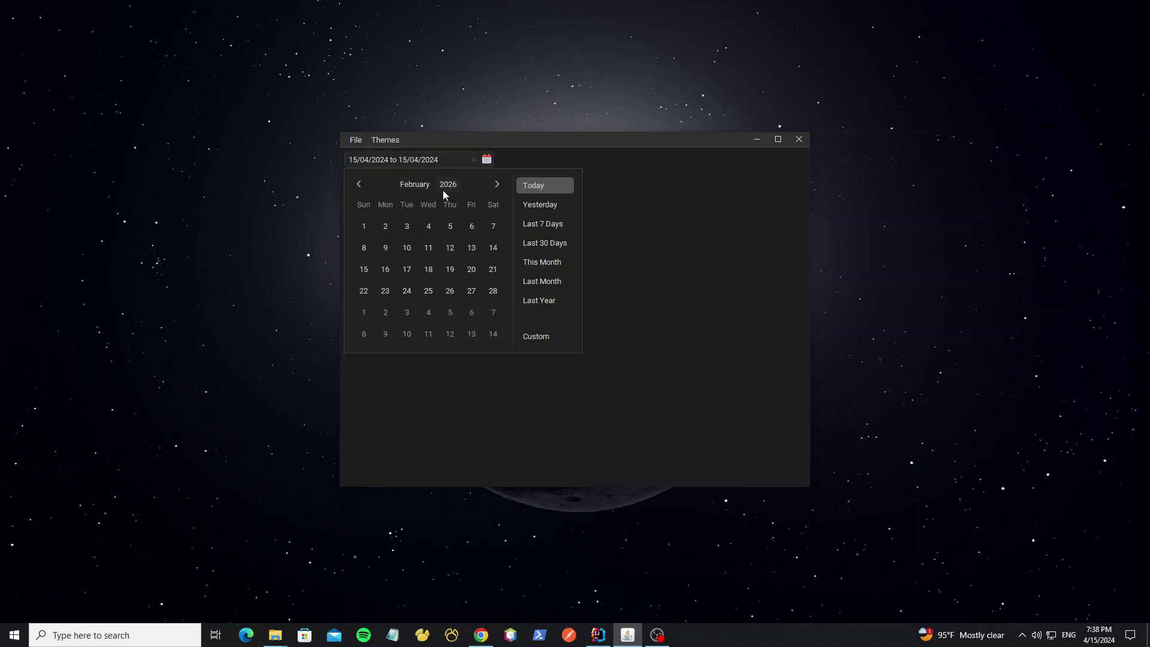
pyautogui.click(498, 184)
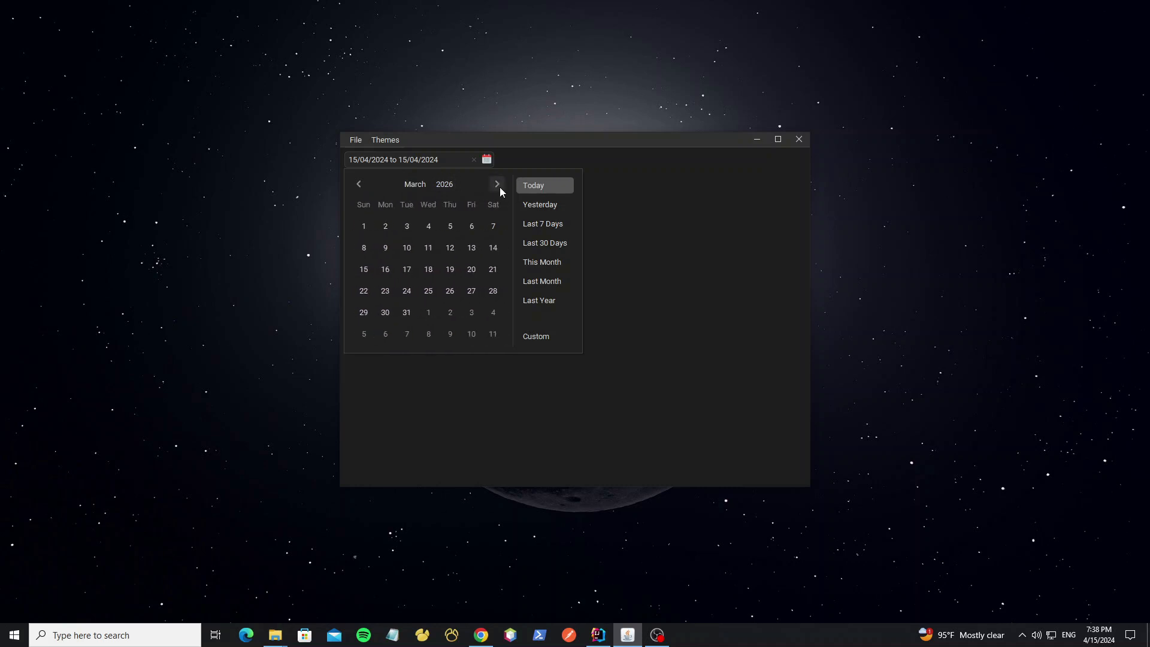
pyautogui.click(542, 223)
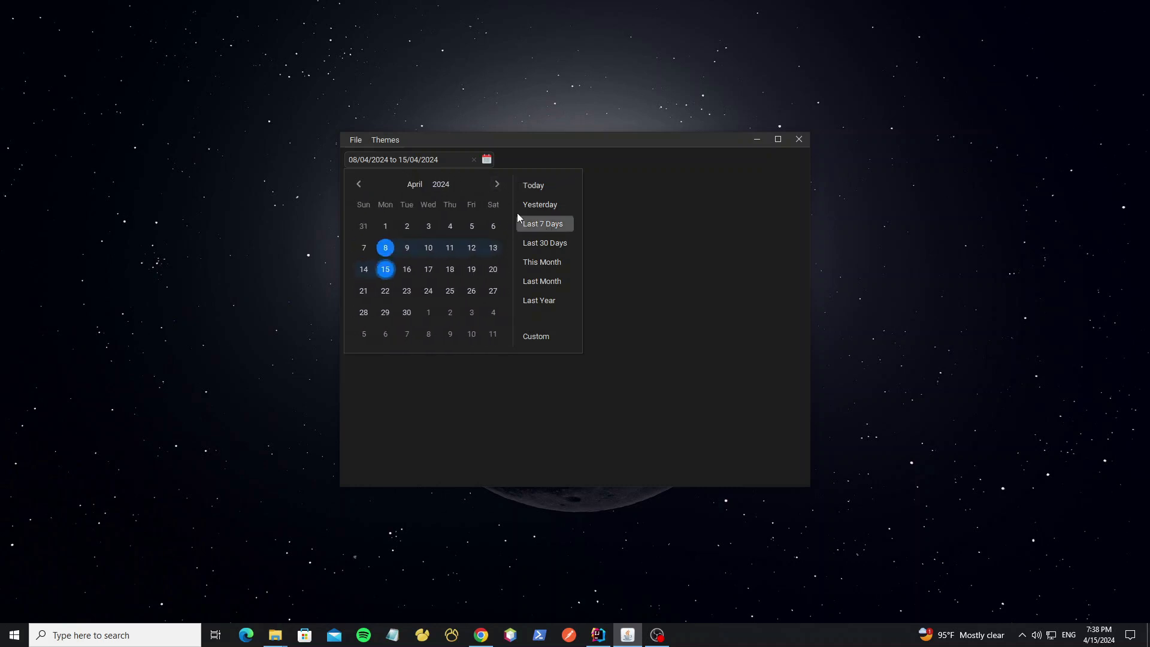
pyautogui.click(385, 140)
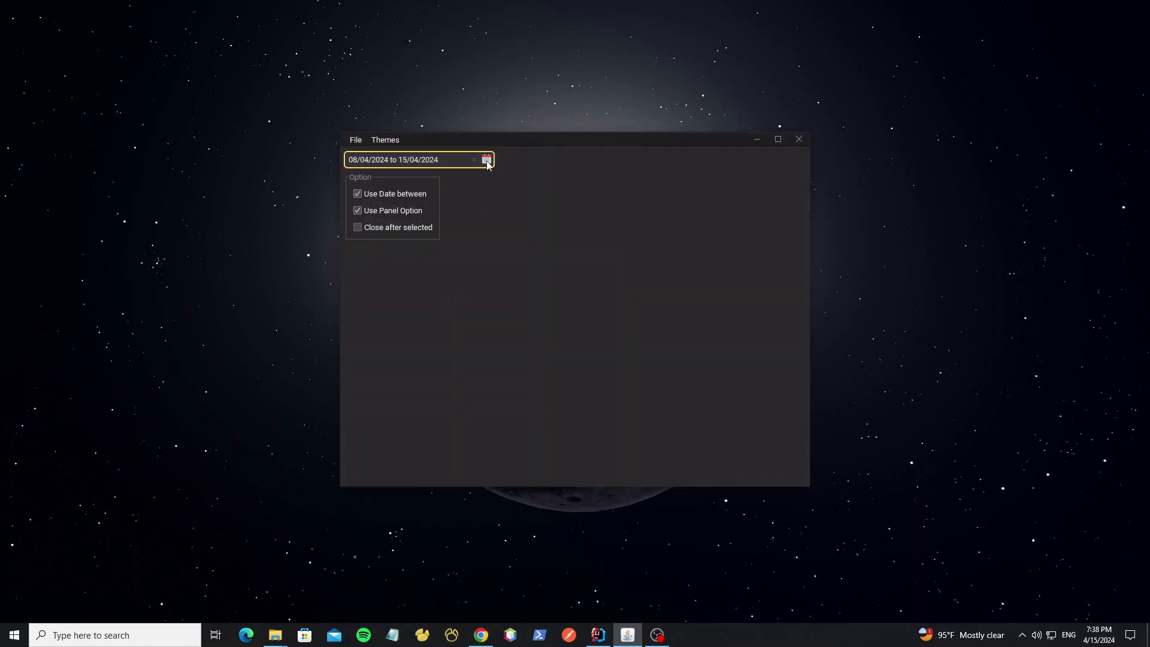
# Step: Reopen the calendar popup to view it under the new themes
pyautogui.click(385, 140)
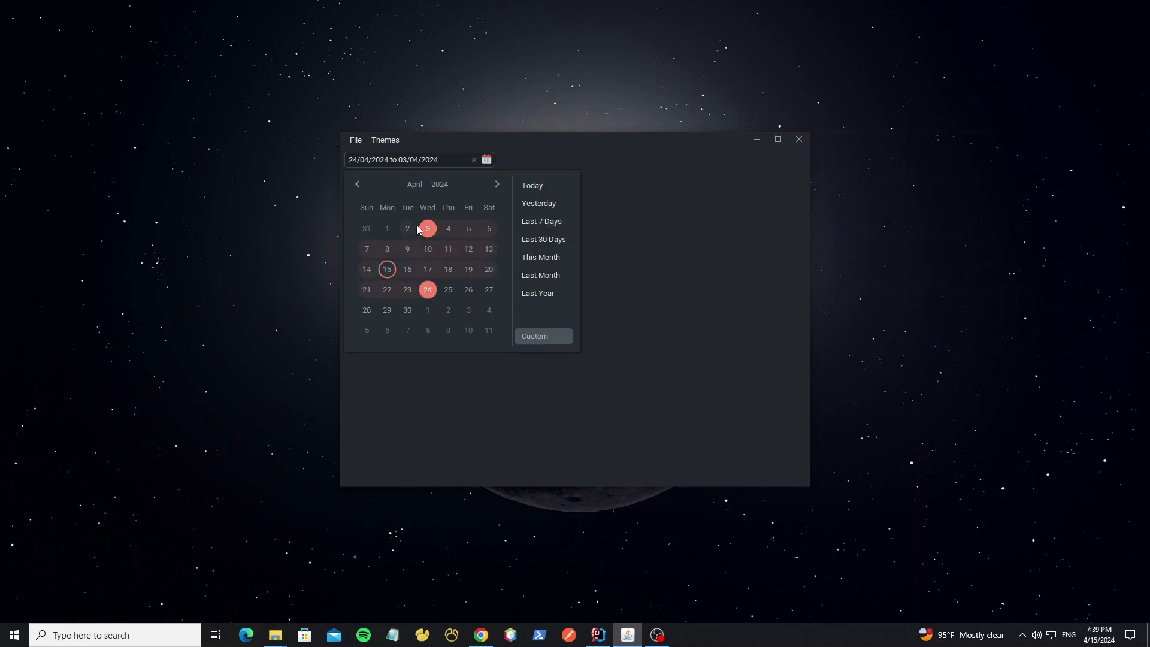
pyautogui.click(385, 140)
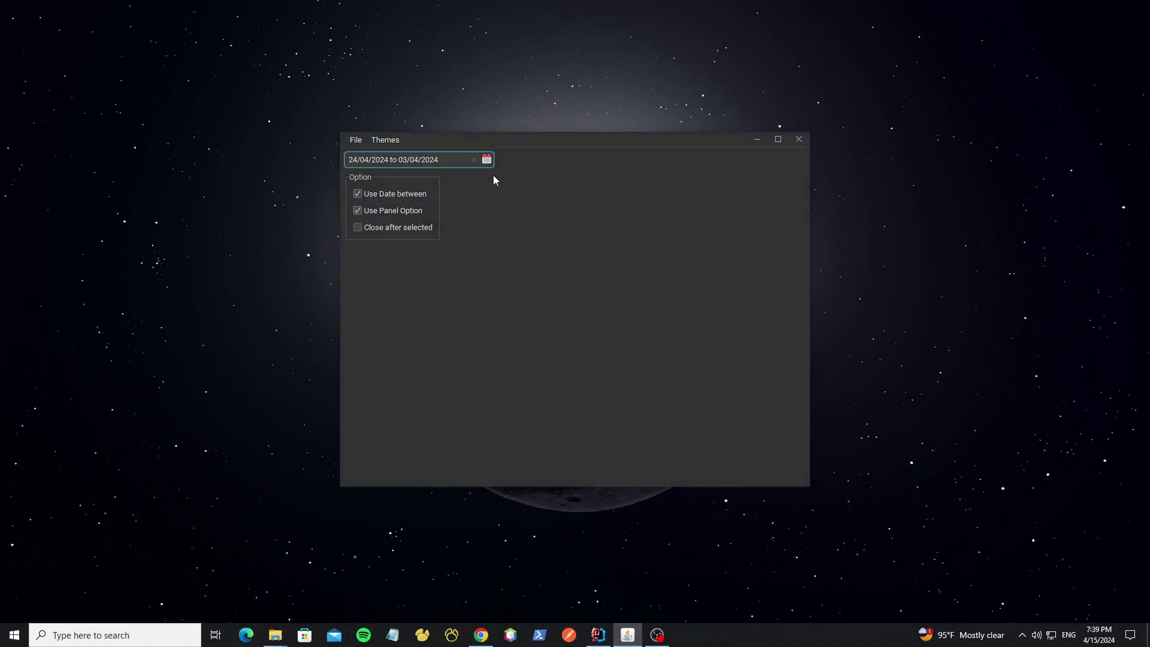
pyautogui.click(485, 159)
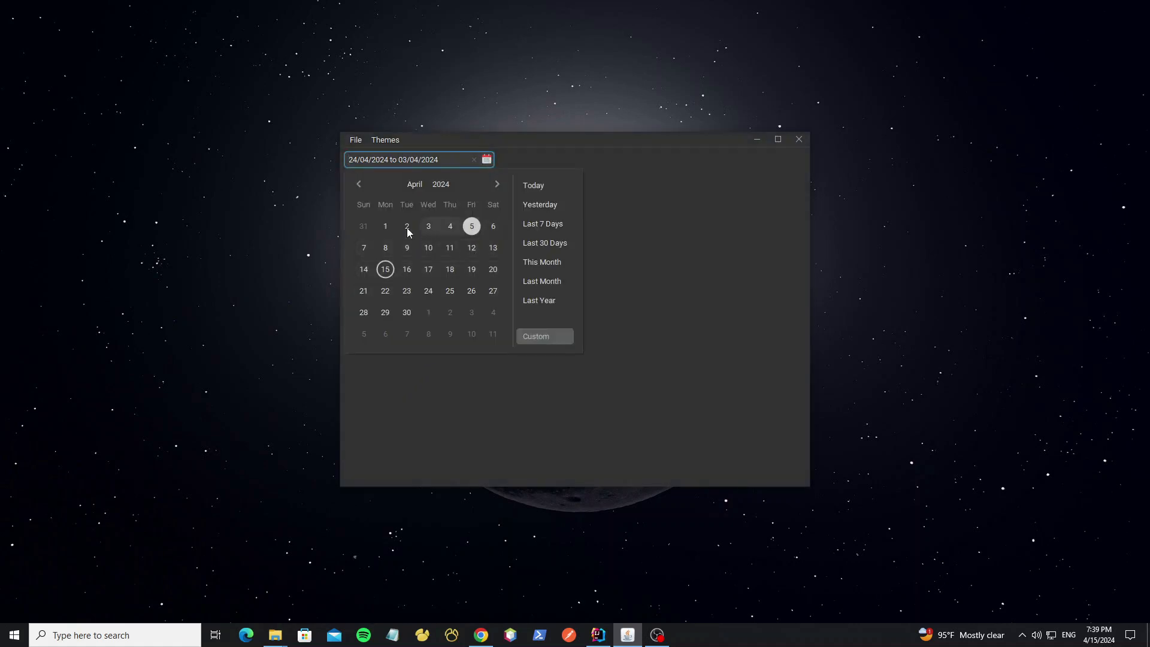
# Step: Uncheck Use Date between and Use Panel Option, then reopen the picker
pyautogui.click(450, 269)
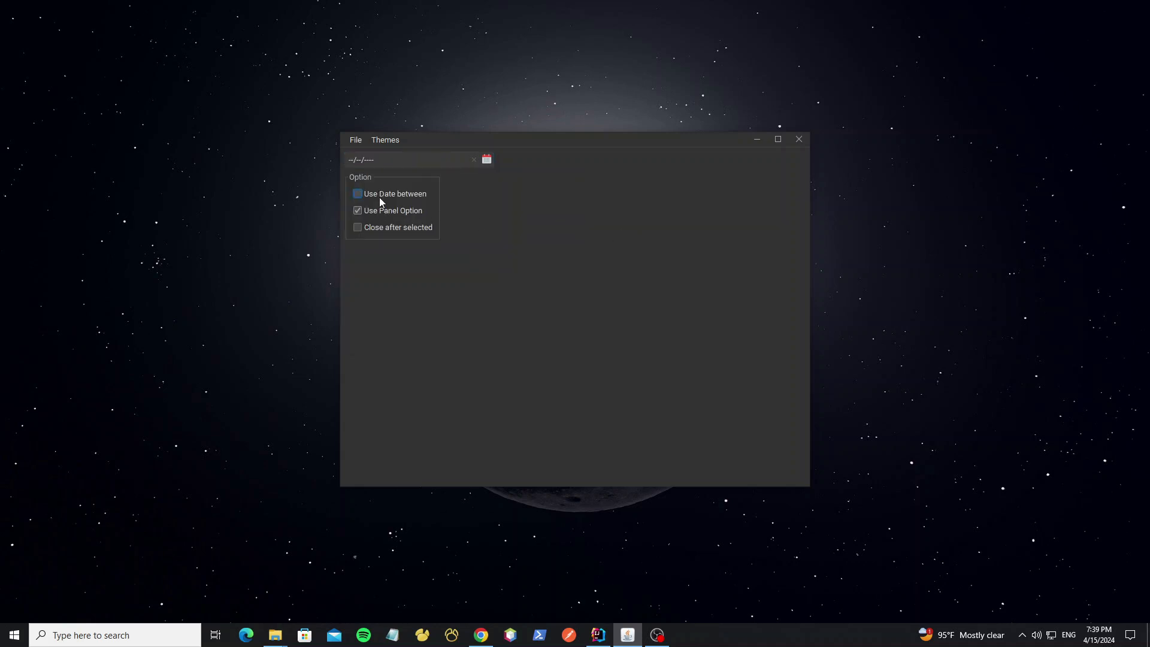
pyautogui.click(357, 211)
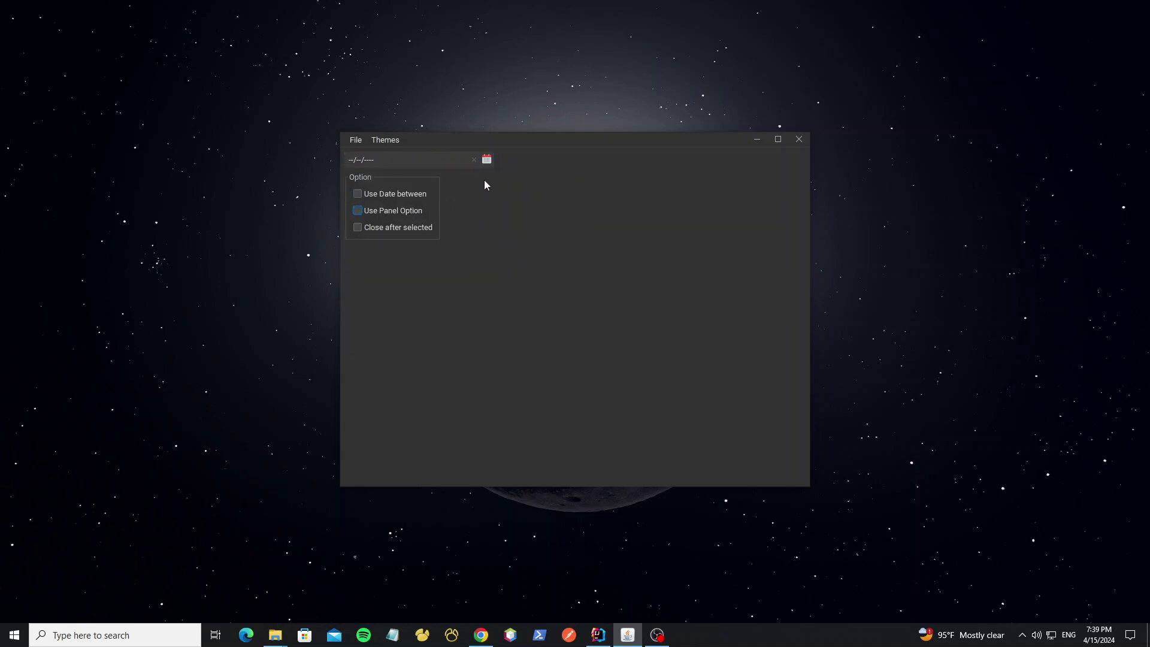
pyautogui.click(486, 159)
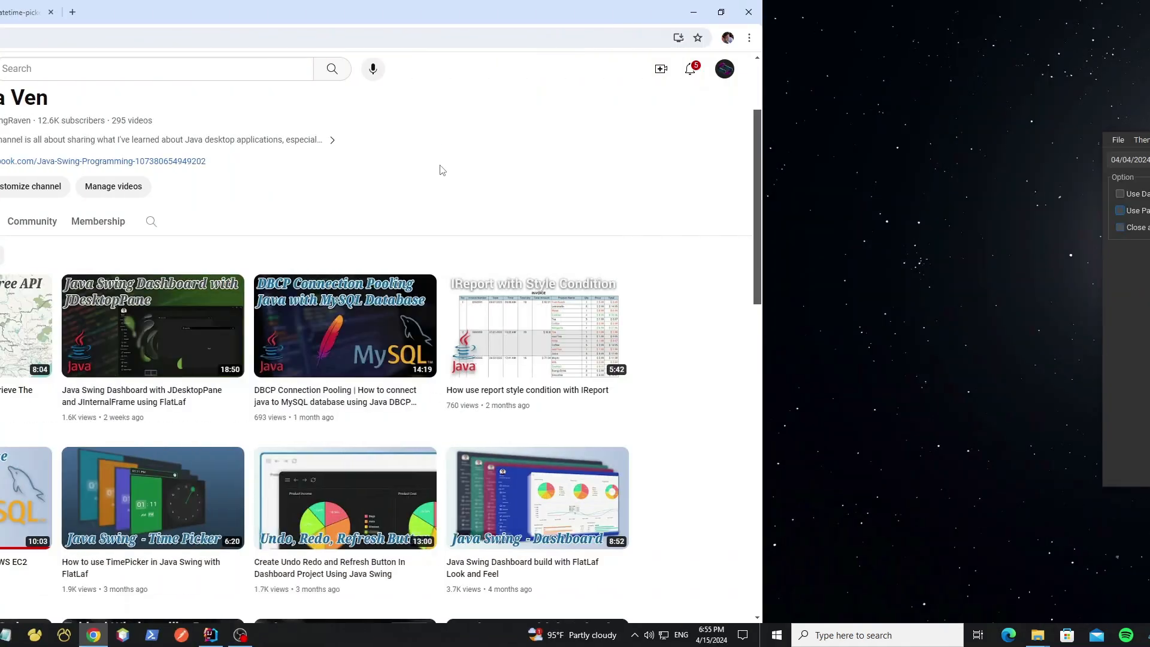
pyautogui.click(719, 12)
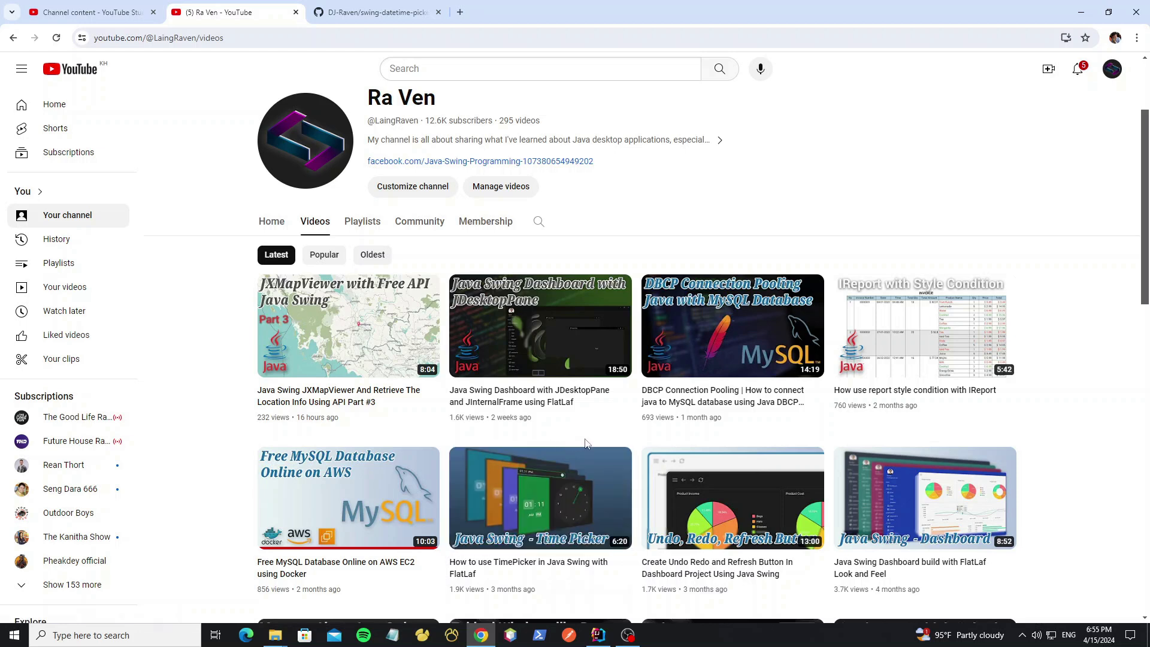
pyautogui.moveTo(546, 444)
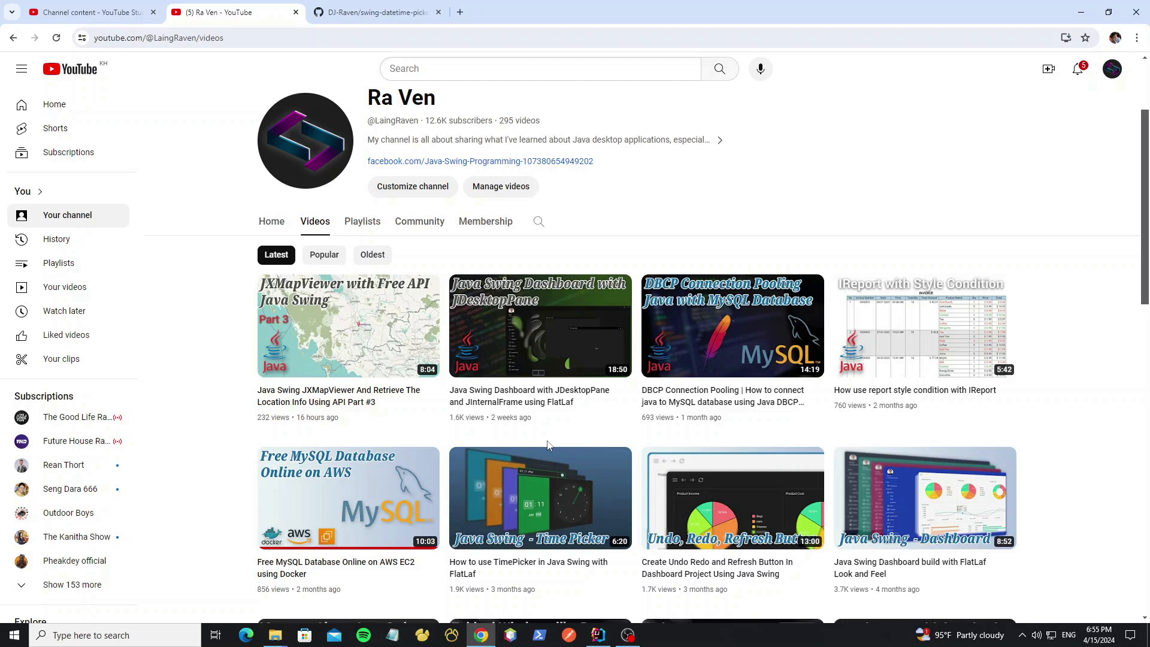
pyautogui.moveTo(666, 392)
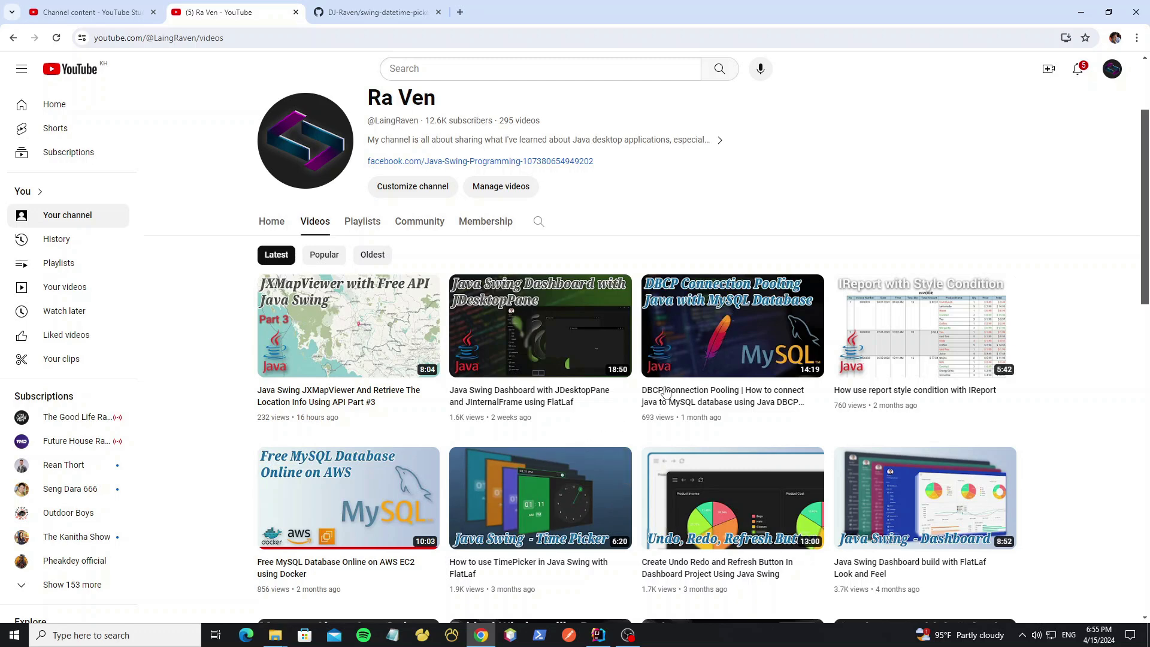
# Step: Create the Java Maven project 'datepicker-test' and maximize the IDE window
pyautogui.click(627, 641)
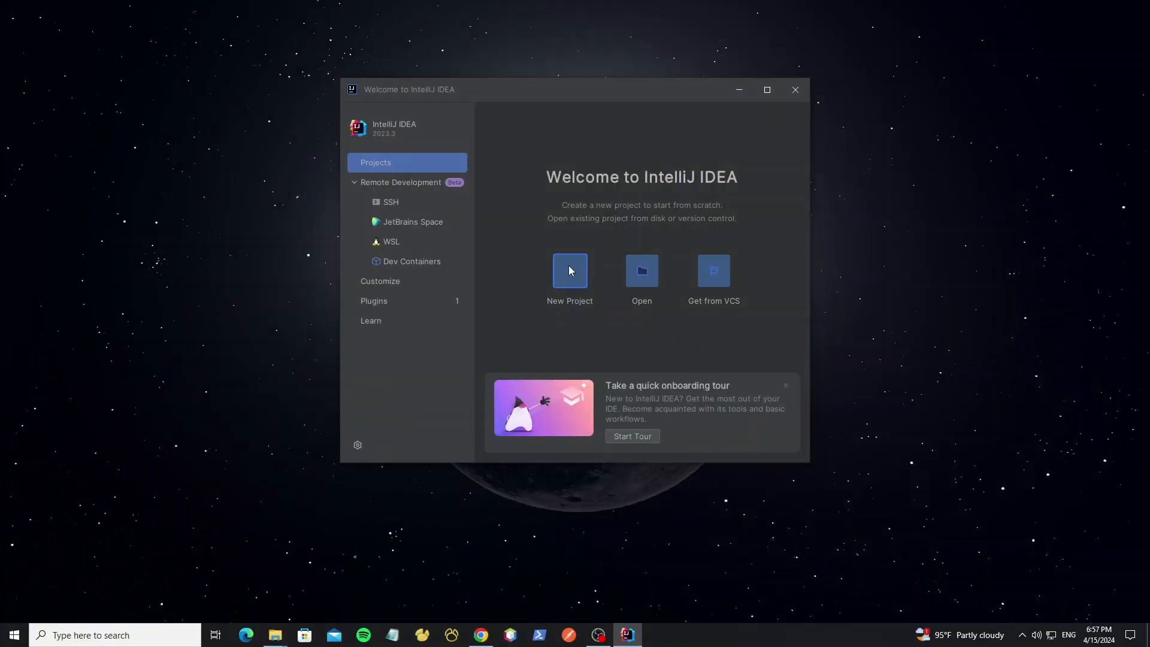
pyautogui.click(570, 275)
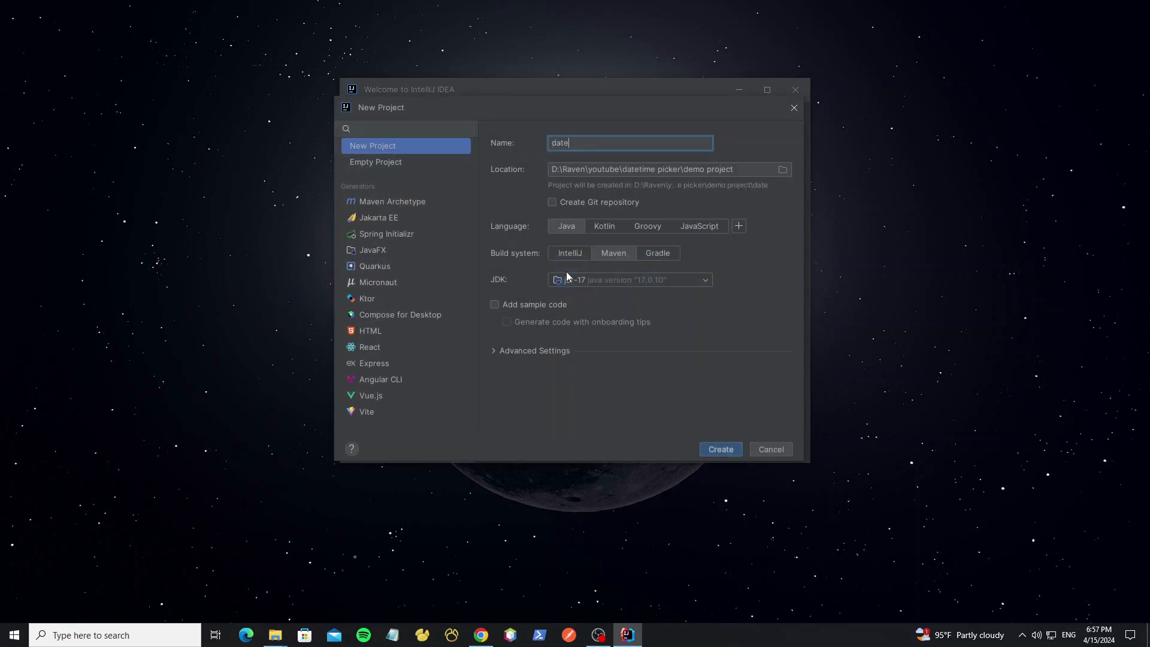
pyautogui.write('picker-test')
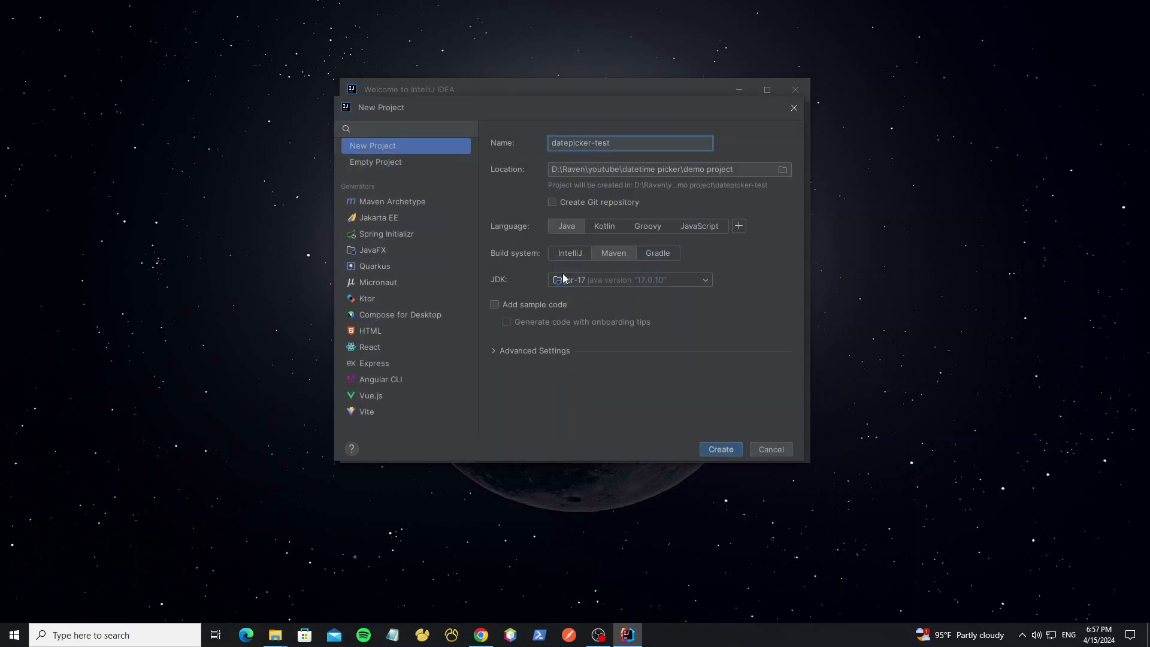
pyautogui.click(719, 449)
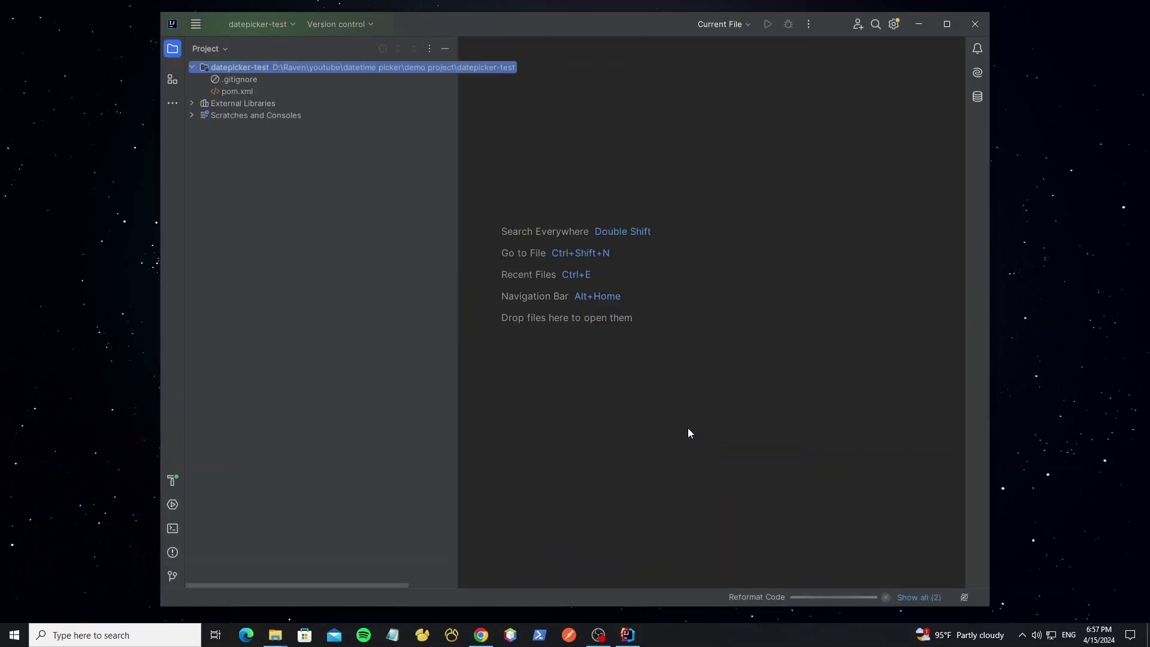
pyautogui.doubleClick(237, 91)
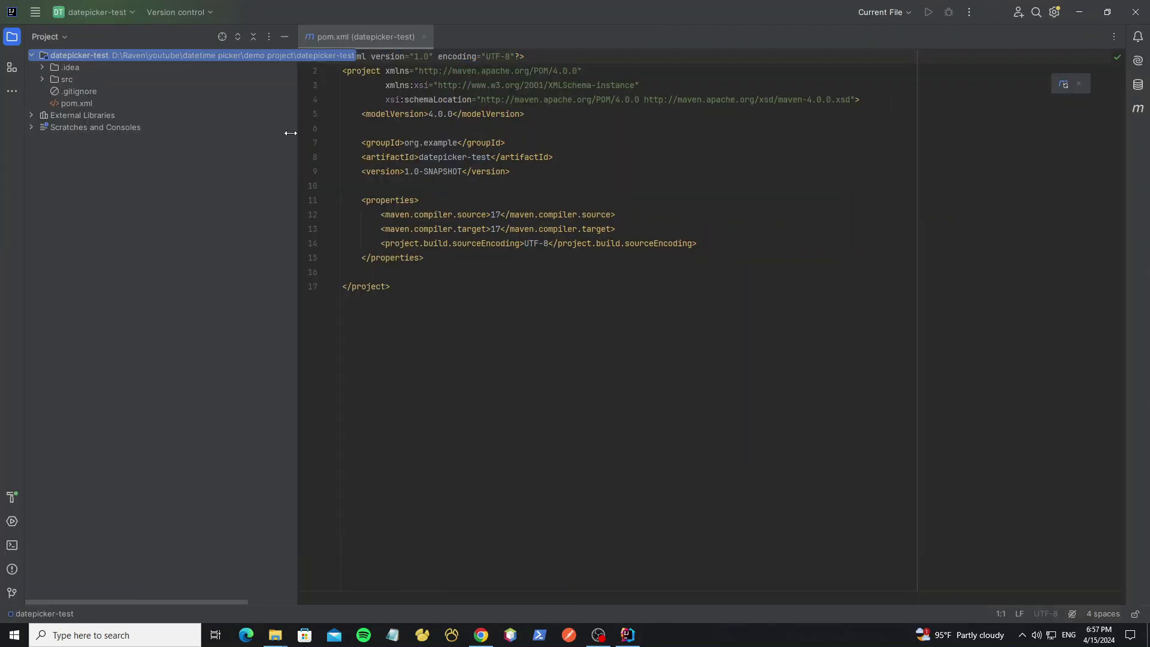
pyautogui.click(460, 199)
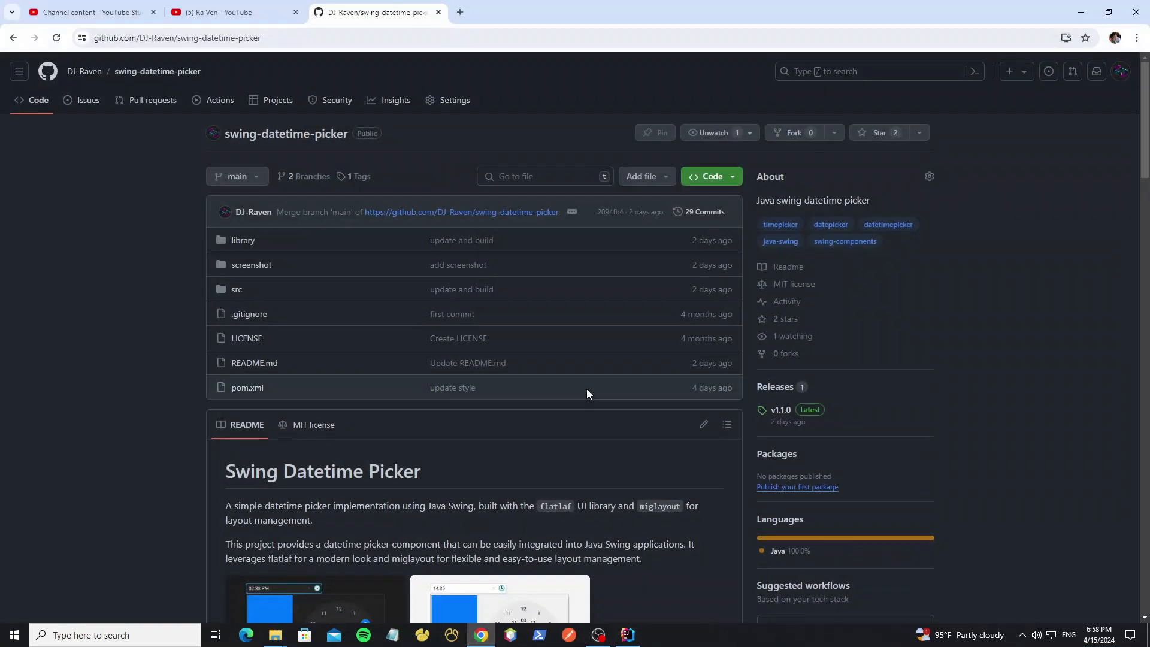
pyautogui.scroll(-3)
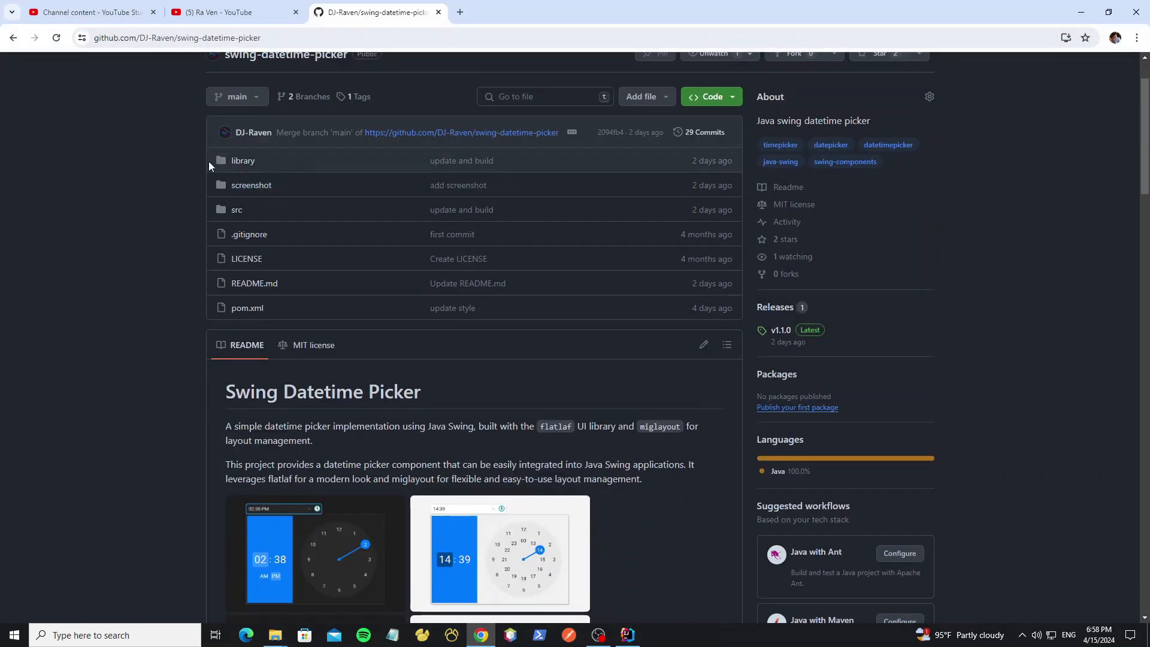
pyautogui.scroll(-3)
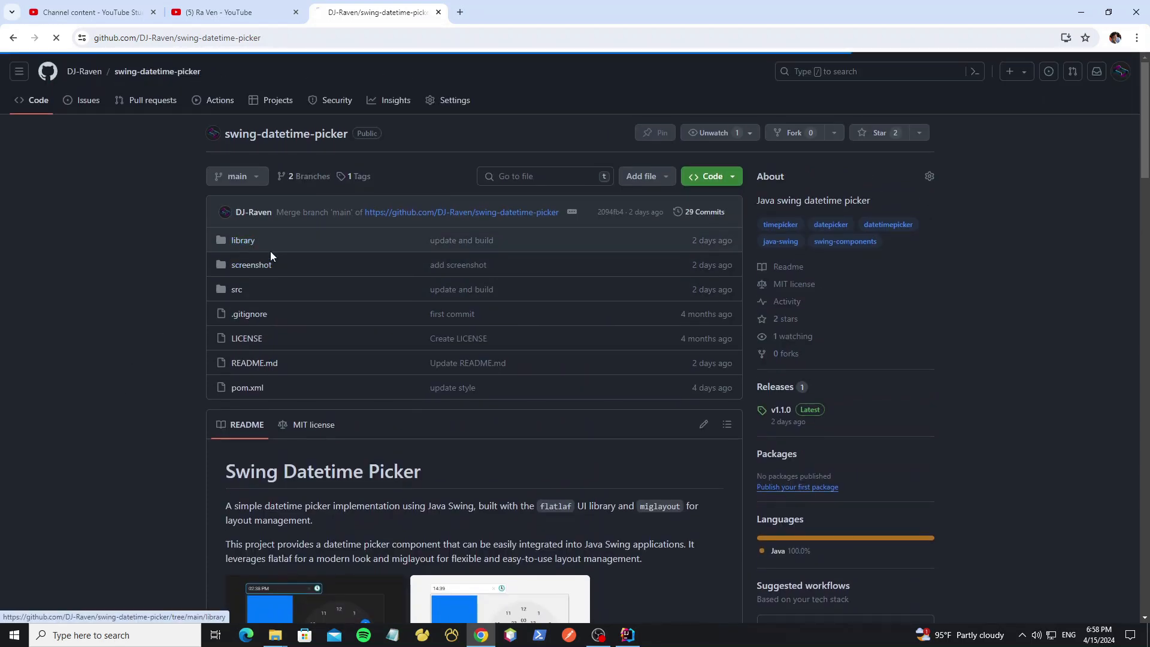
pyautogui.click(243, 240)
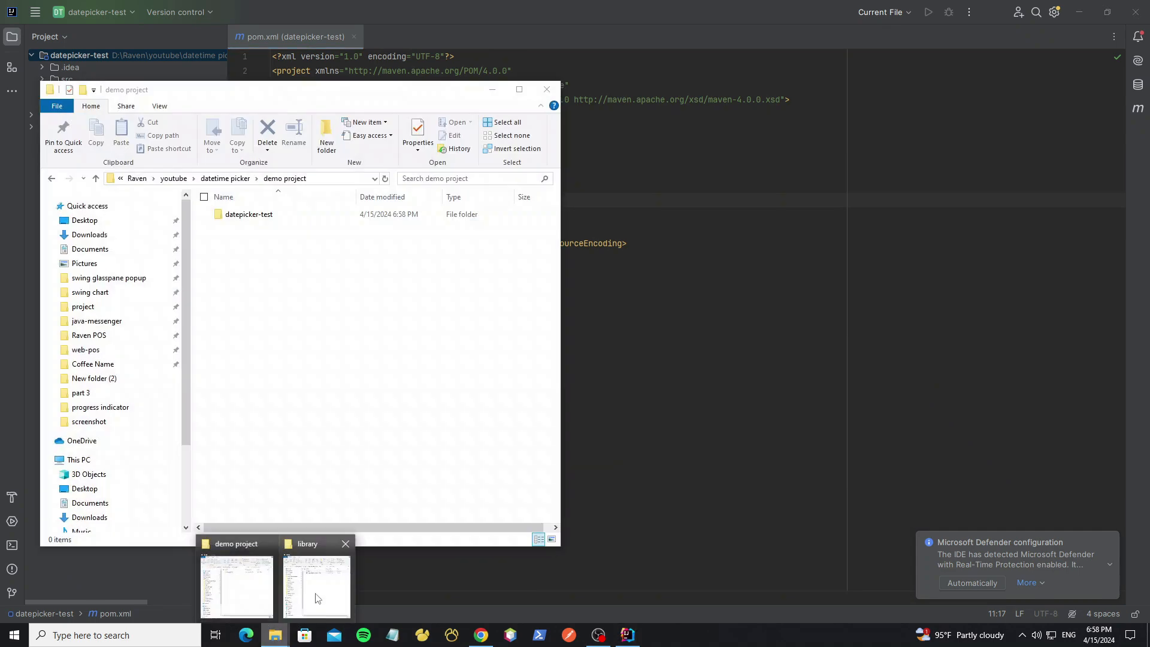
# Step: Copy swing-datetime-picker-1.1.0.jar into a new 'library' folder inside datepicker-test
pyautogui.click(311, 587)
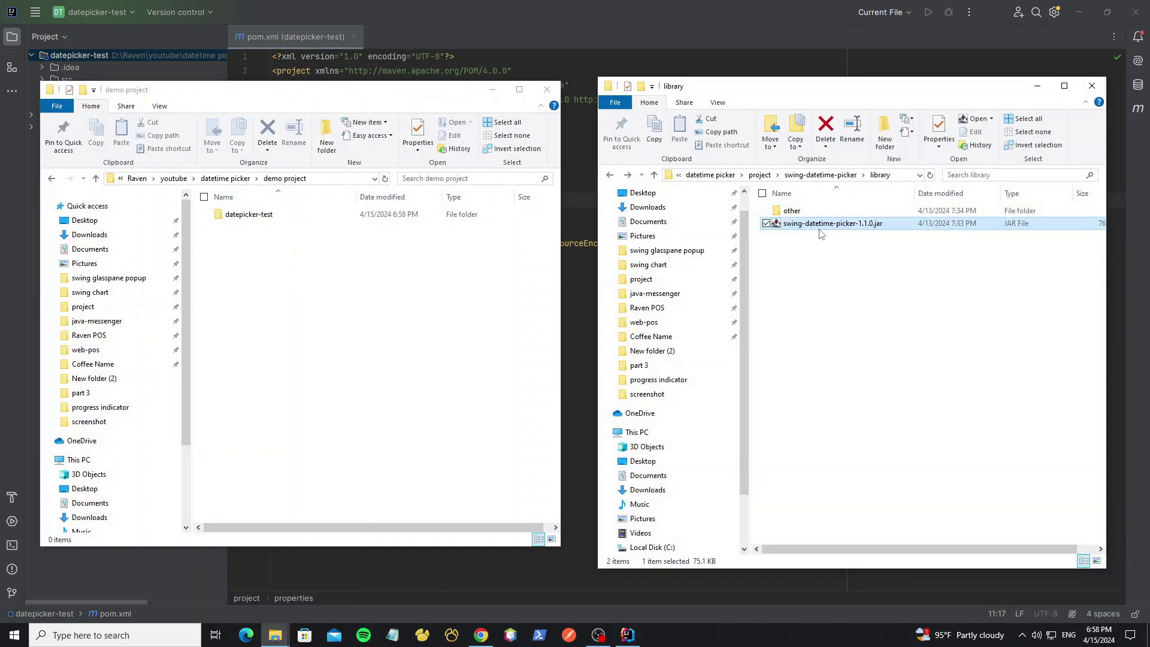
pyautogui.doubleClick(247, 214)
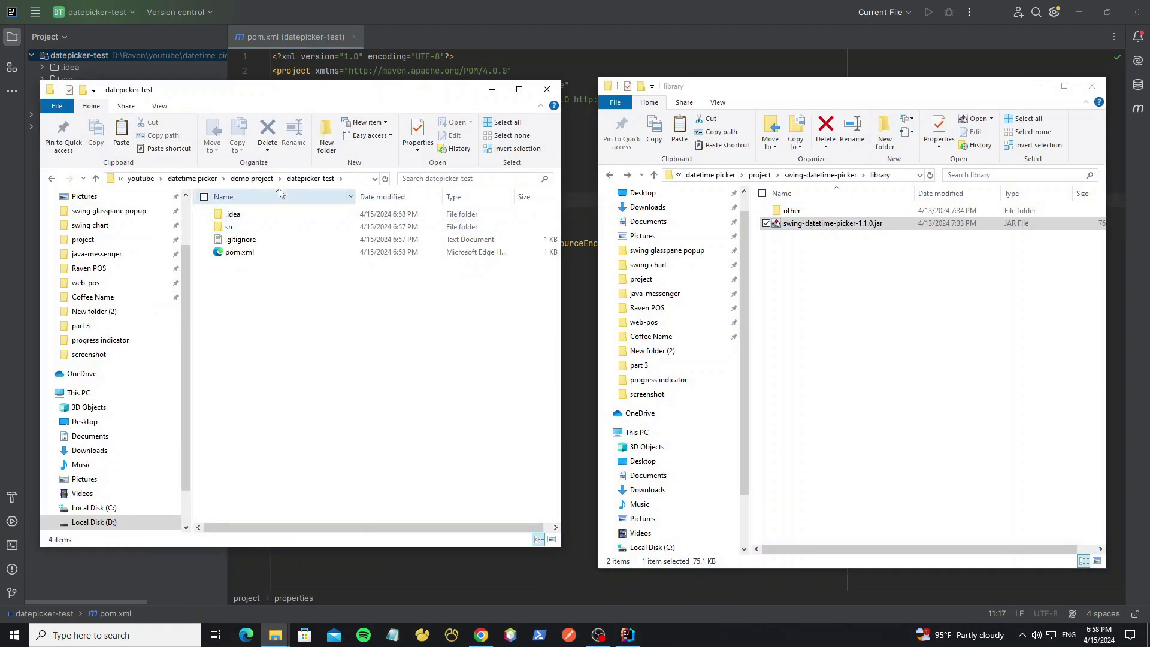
pyautogui.click(326, 134)
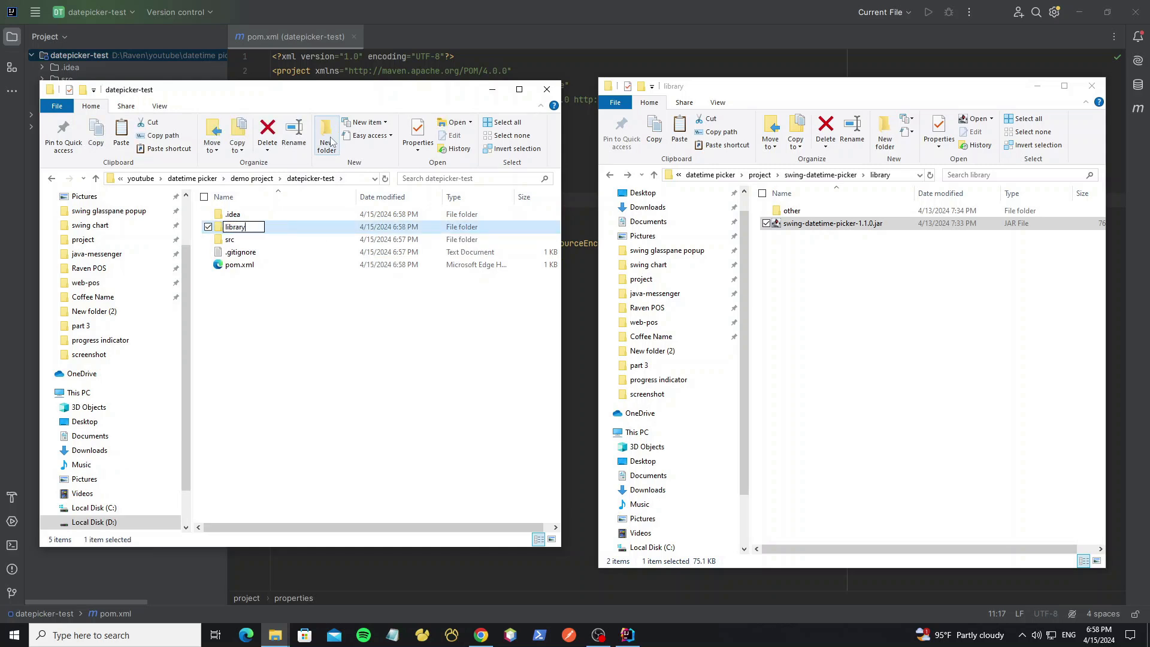
pyautogui.doubleClick(235, 226)
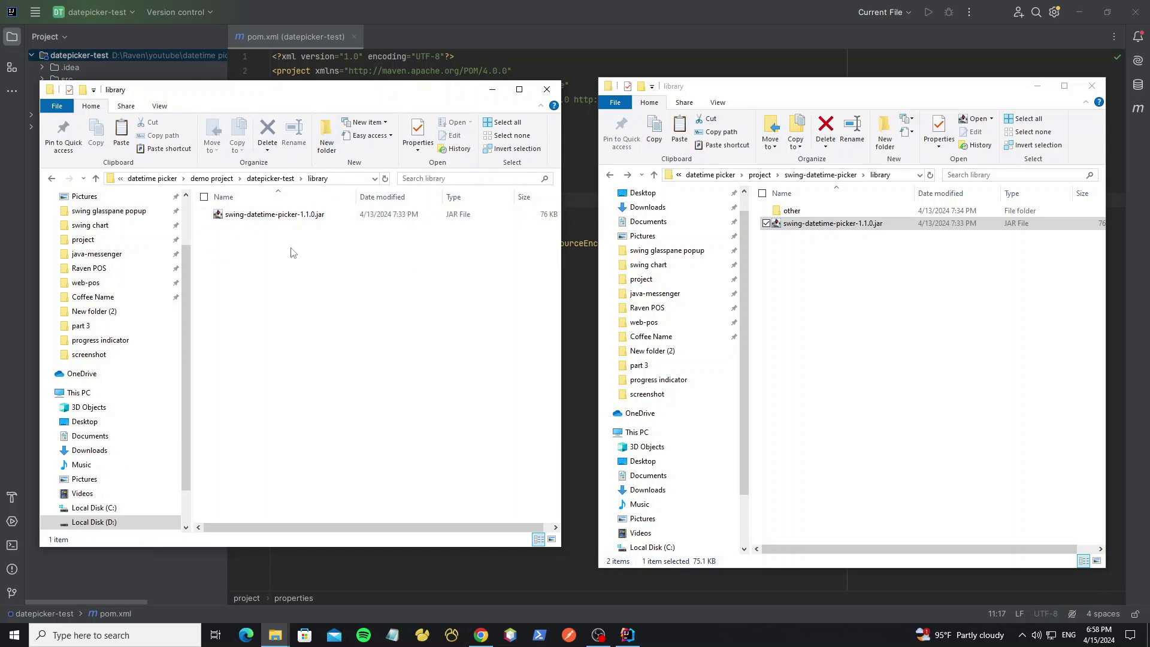
pyautogui.doubleClick(792, 211)
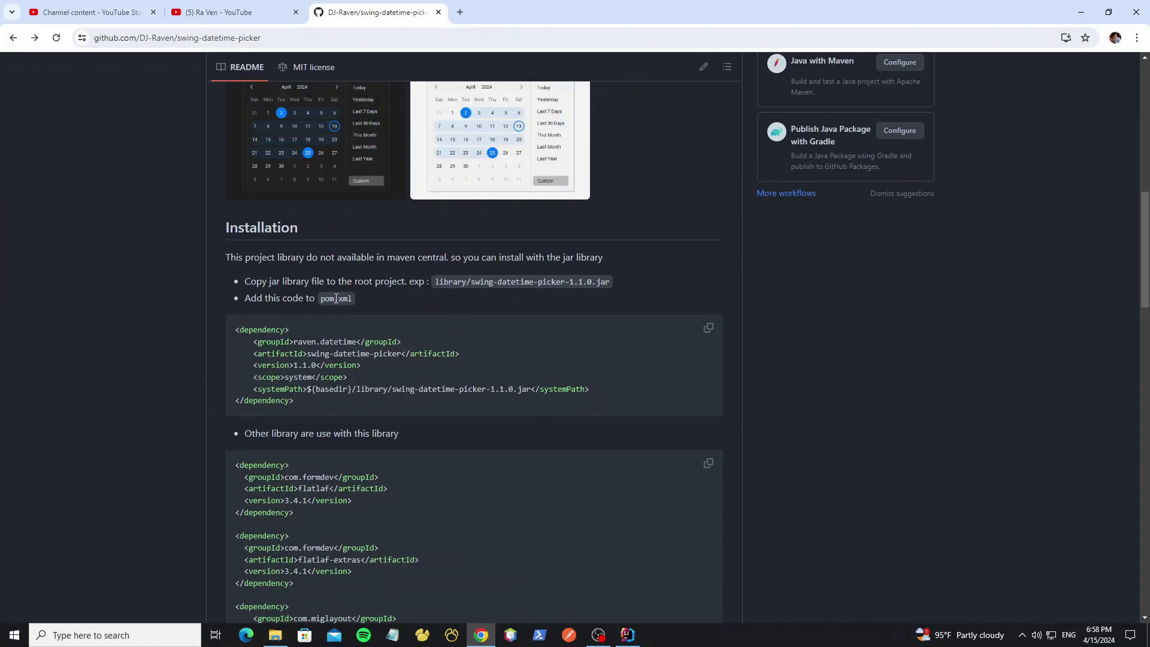
# Step: Add a <dependencies></dependencies> block to pom.xml, then return to the README snippets
pyautogui.click(626, 635)
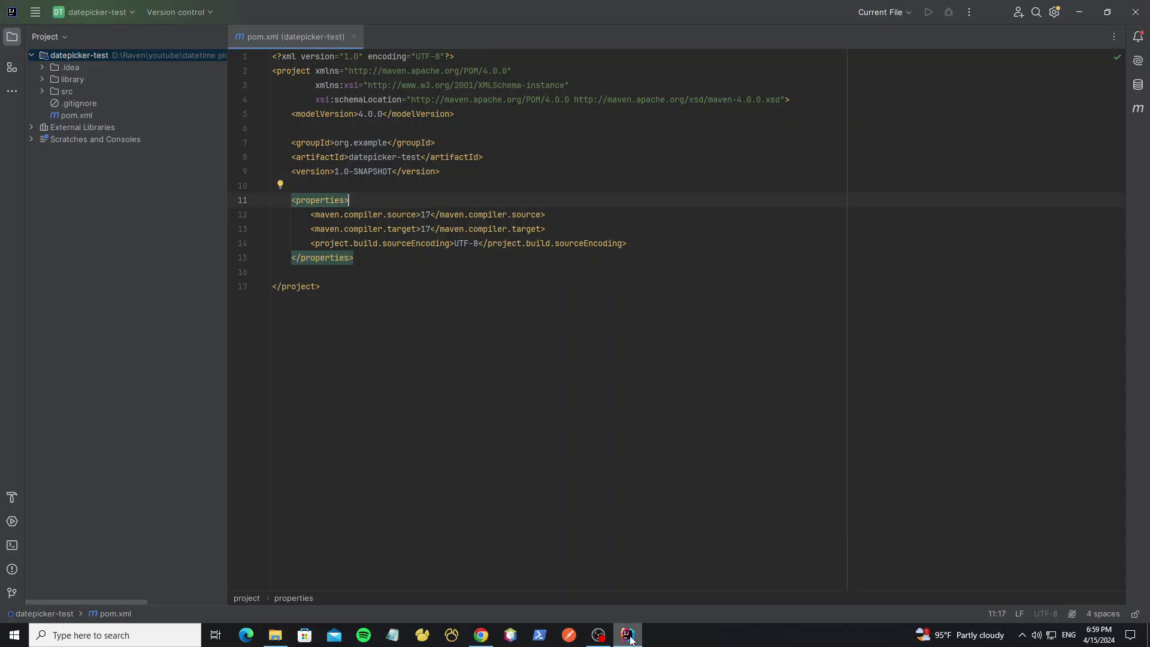
pyautogui.write('<dependencies></dependencies>')
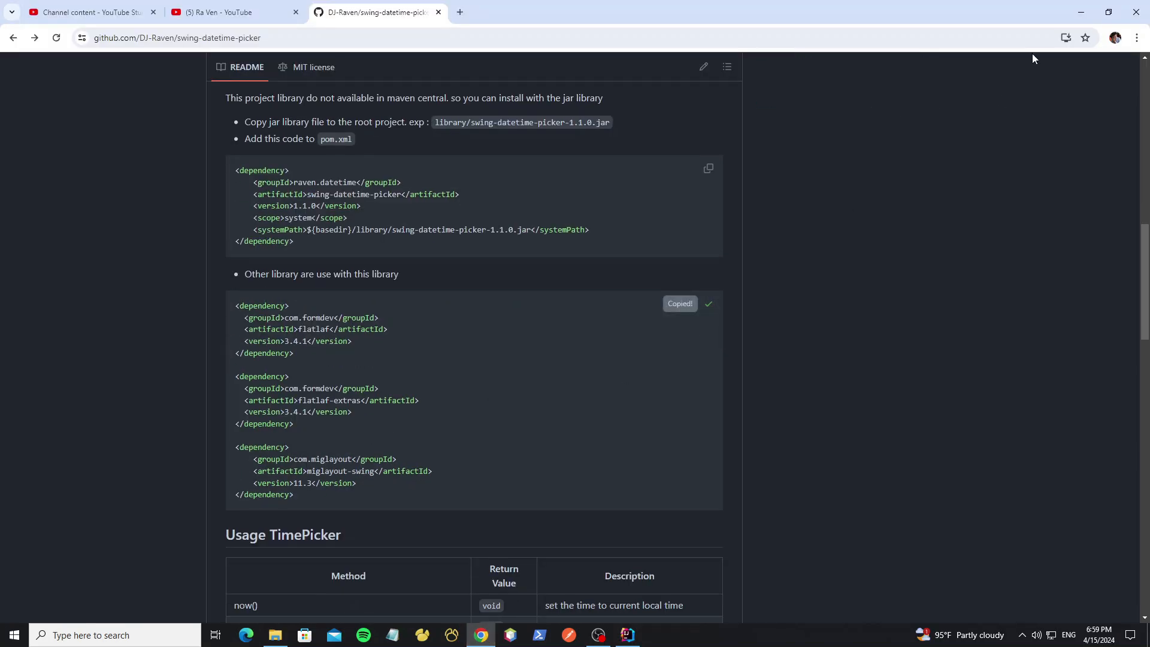
pyautogui.click(625, 636)
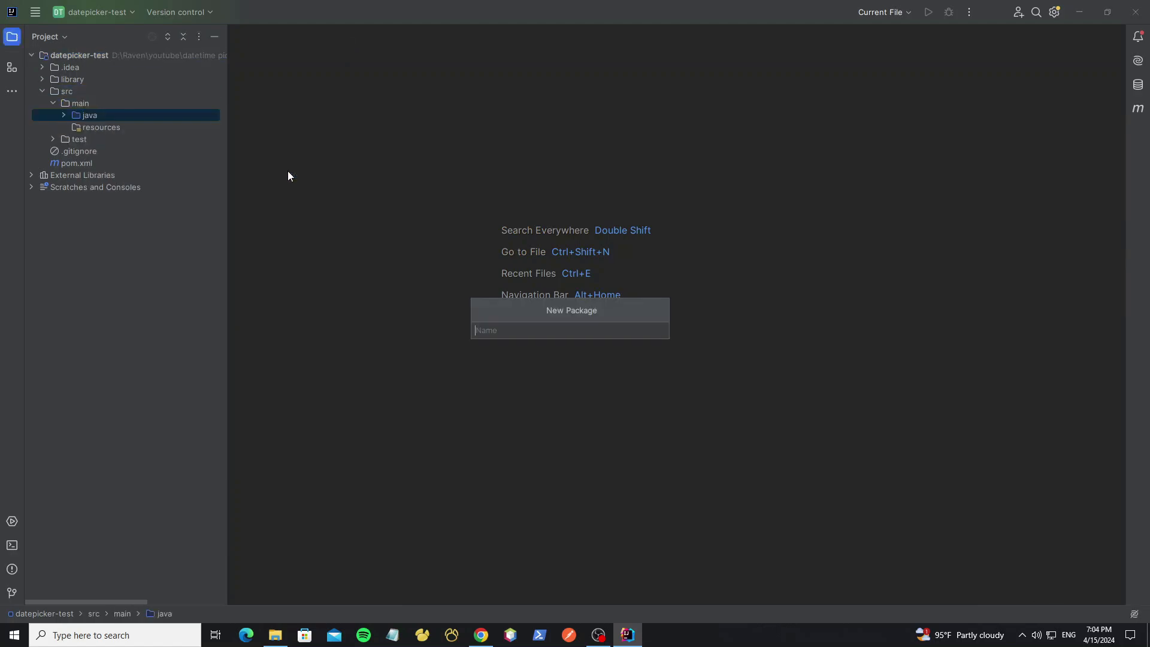
# Step: Write demo.Main with close operation, 1000×500 size, centered location, and a main launcher
pyautogui.rightClick(95, 127)
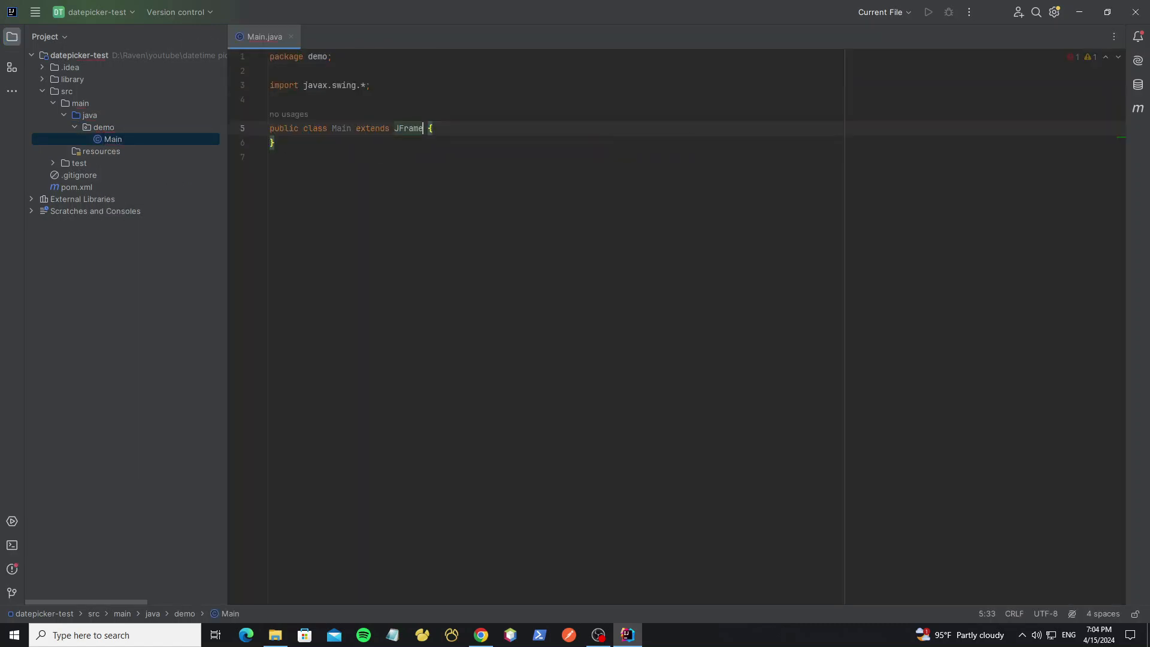
pyautogui.write('public Main()')
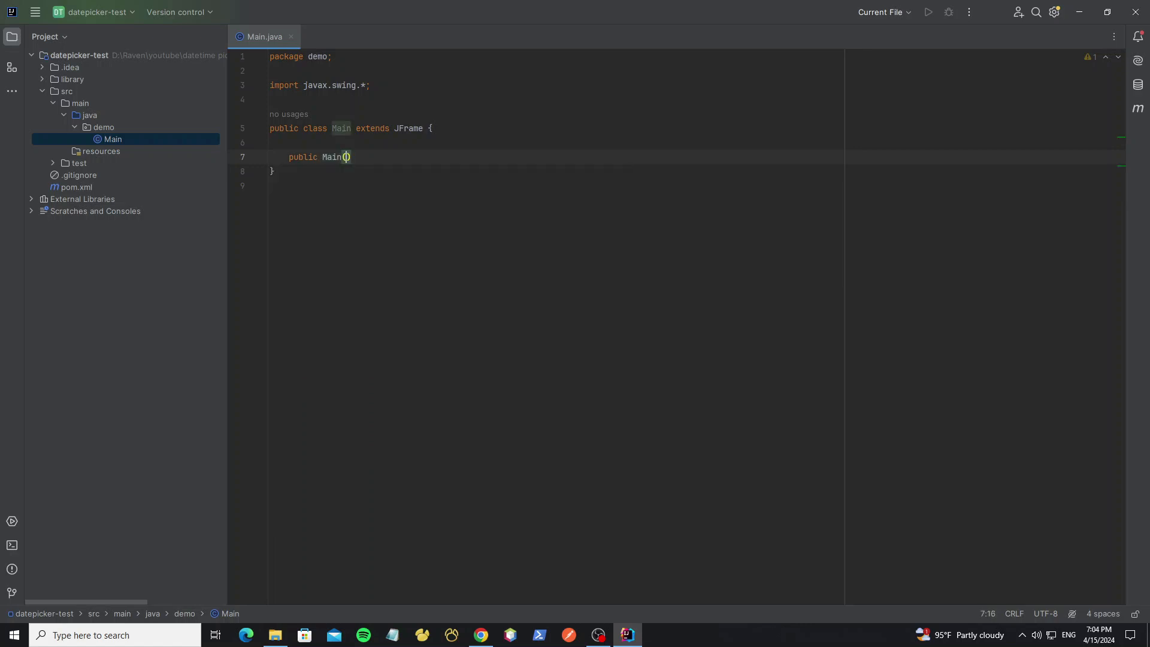
pyautogui.write('setDefaultCloseOperation(JFrame.EXIT_ON_CLOSE);')
pyautogui.write('setSize(new Dimension());')
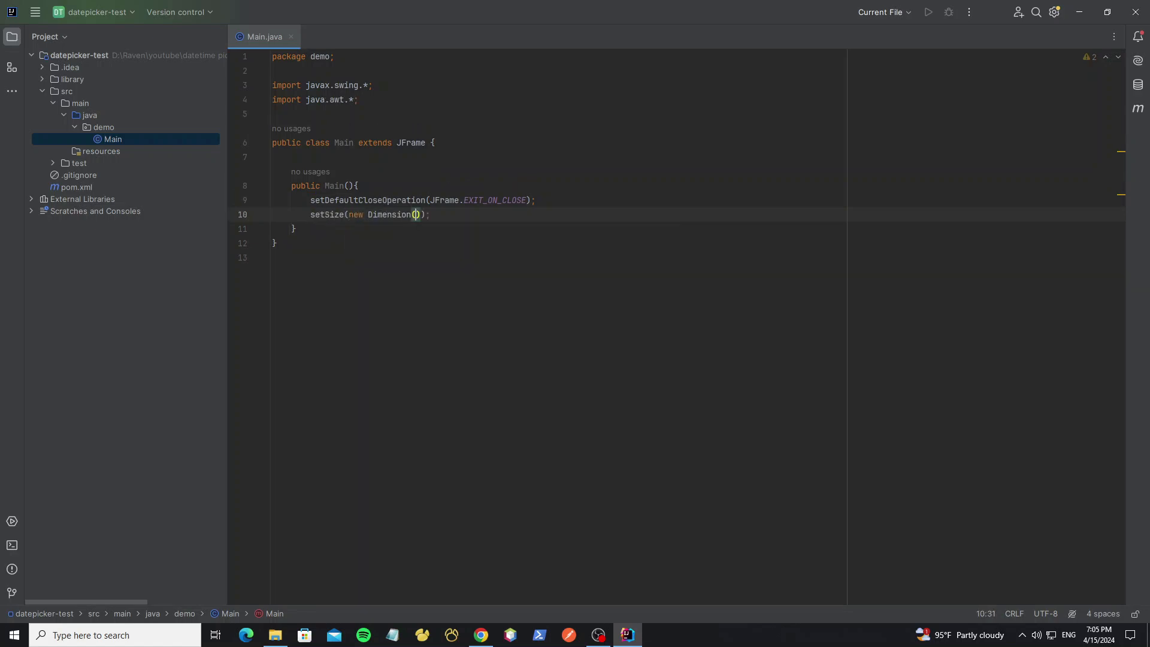
pyautogui.write('1000, 500')
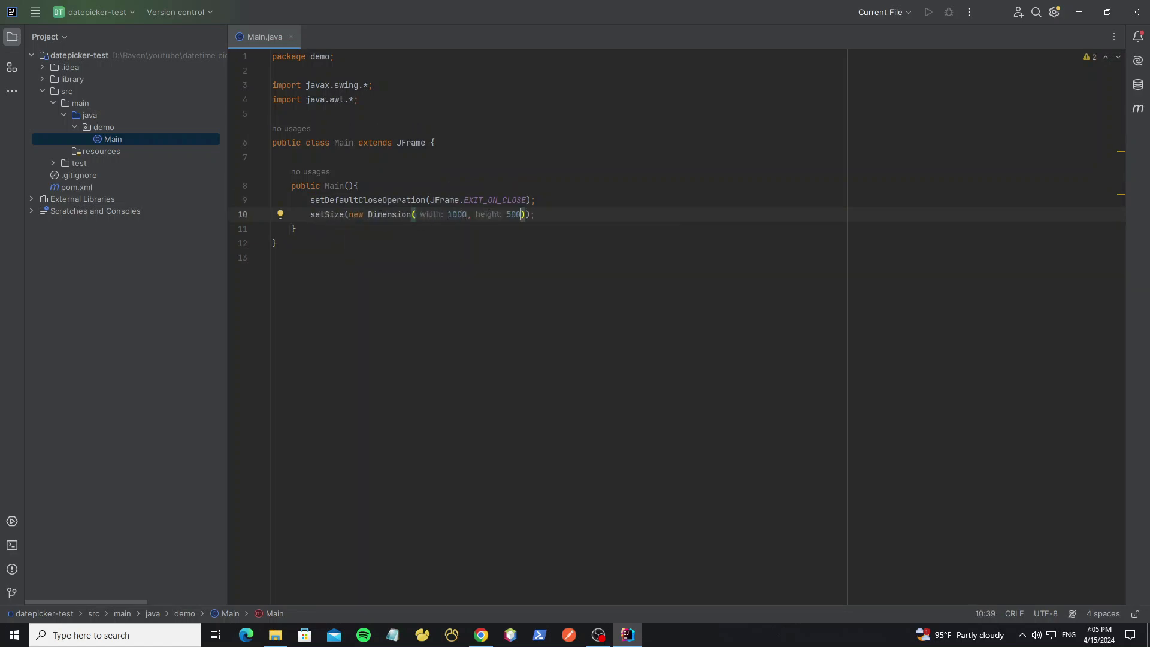
pyautogui.write('setlocationr')
pyautogui.write('EventQueue.invokeLater();')
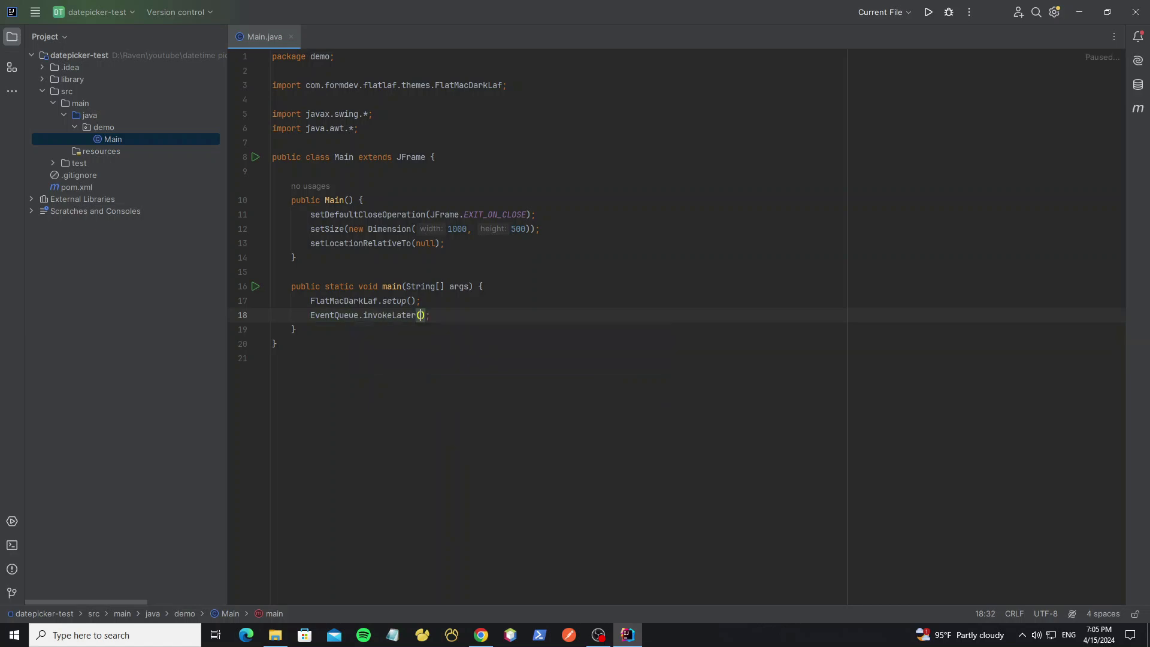
pyautogui.write('() -> new Main')
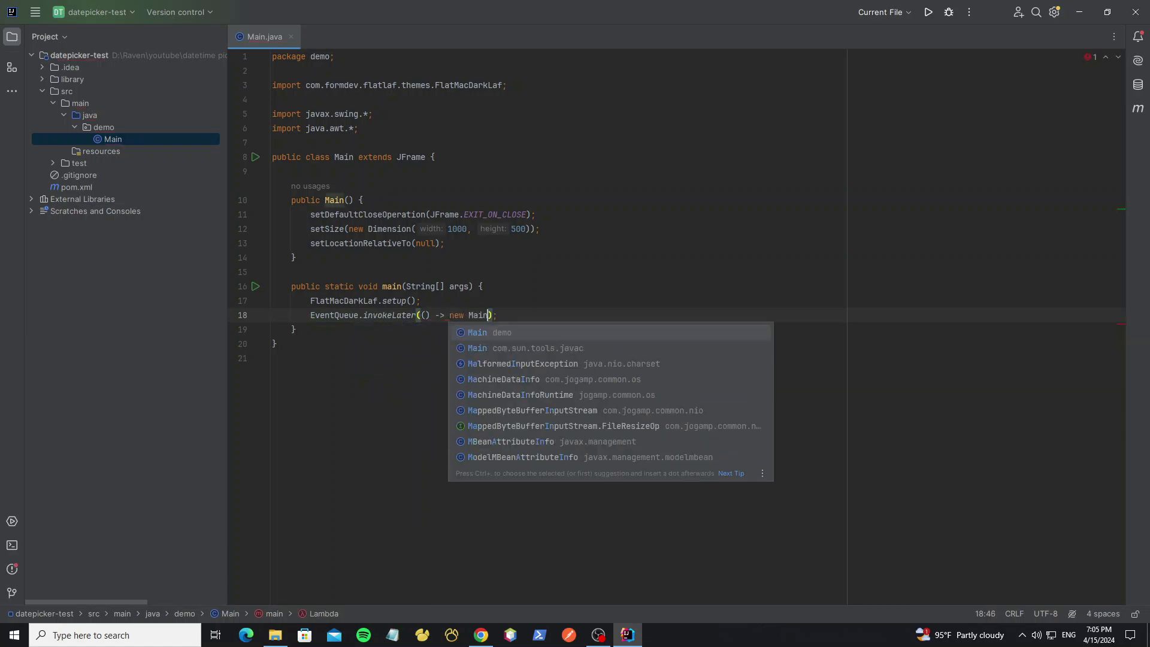
pyautogui.write('.setVisible(true)')
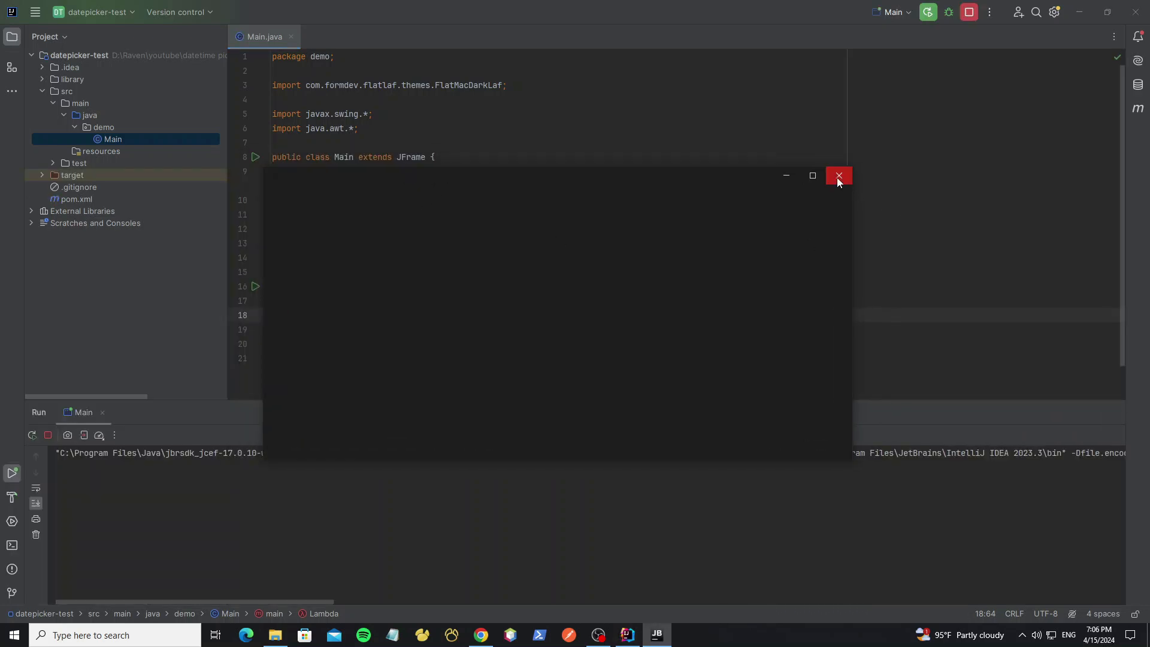
# Step: Declare a DatePicker and JFormattedTextField editor, set MigLayout, and add the editor at width 250
pyautogui.click(839, 176)
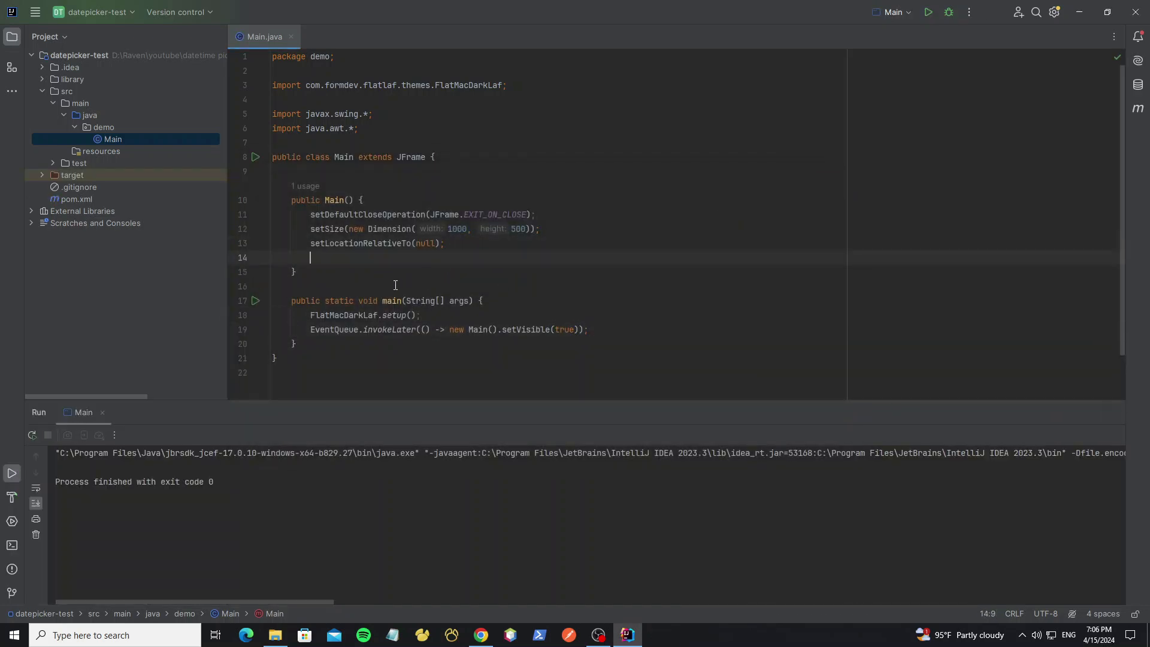
pyautogui.write('DatePicker datePicker=new DatePicker();')
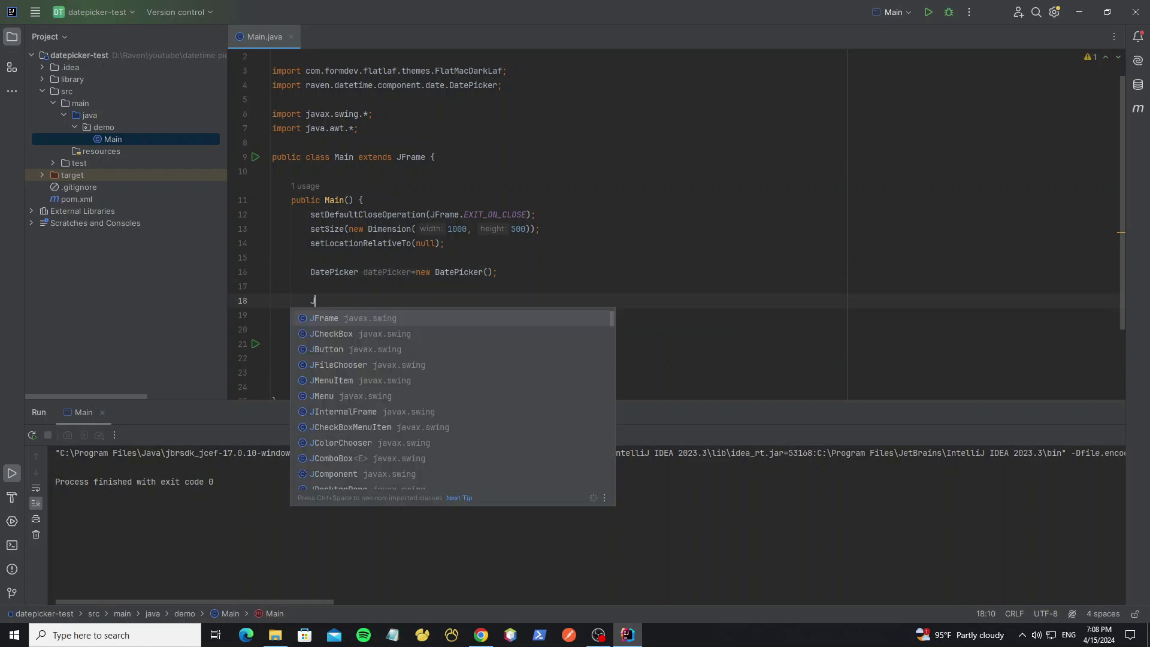
pyautogui.write('JFormattedTextField edito')
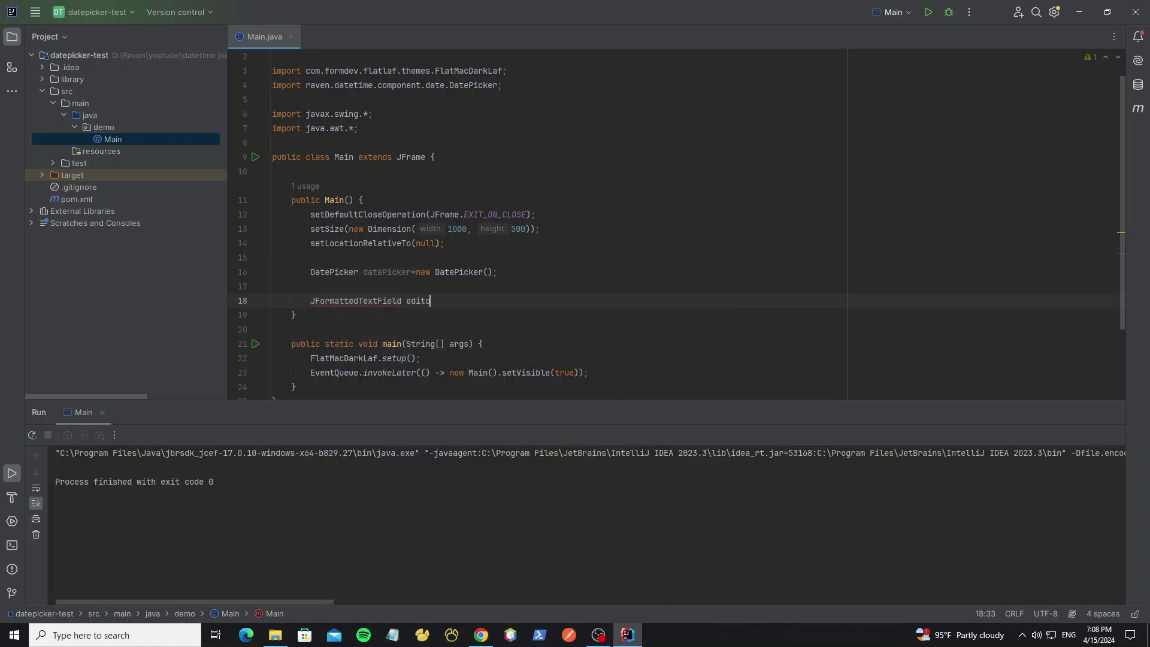
pyautogui.write('r=new JFormattedTextField();')
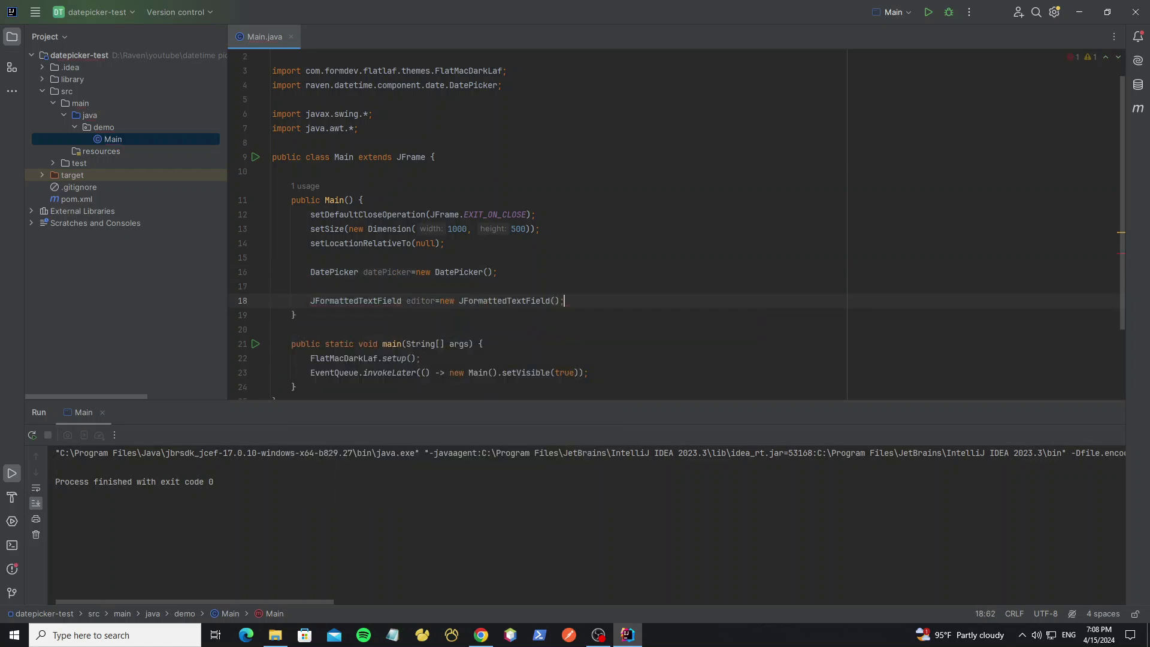
pyautogui.write('setLayout(new MigLayout());')
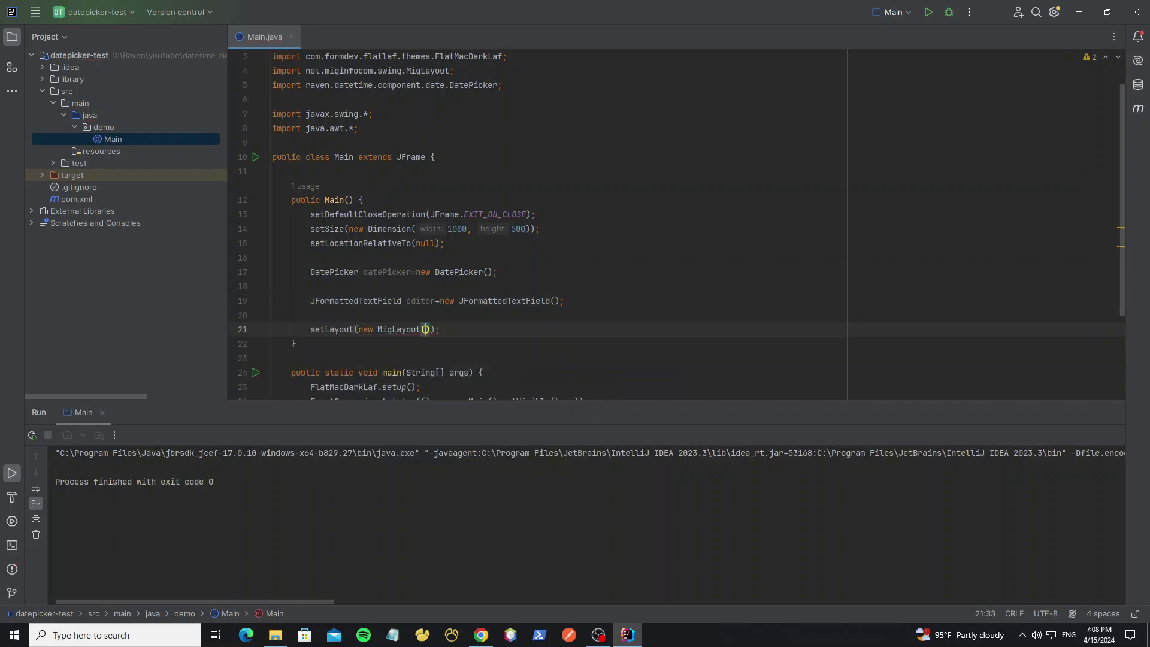
pyautogui.write('add(editor, "w')
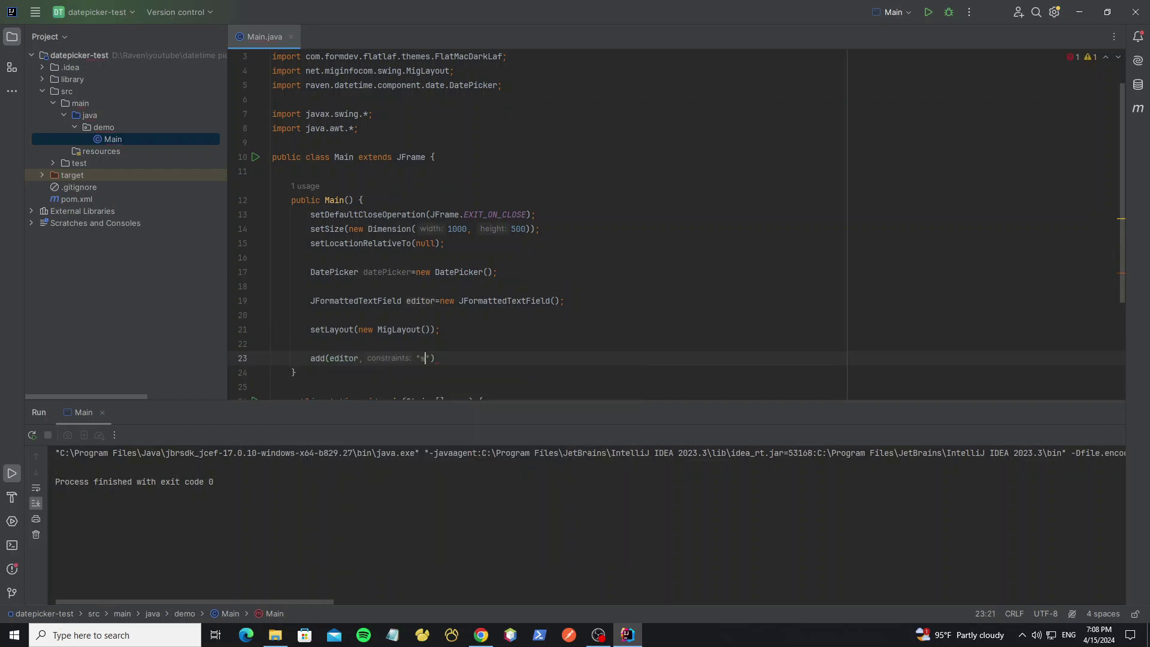
pyautogui.write('idth 250')
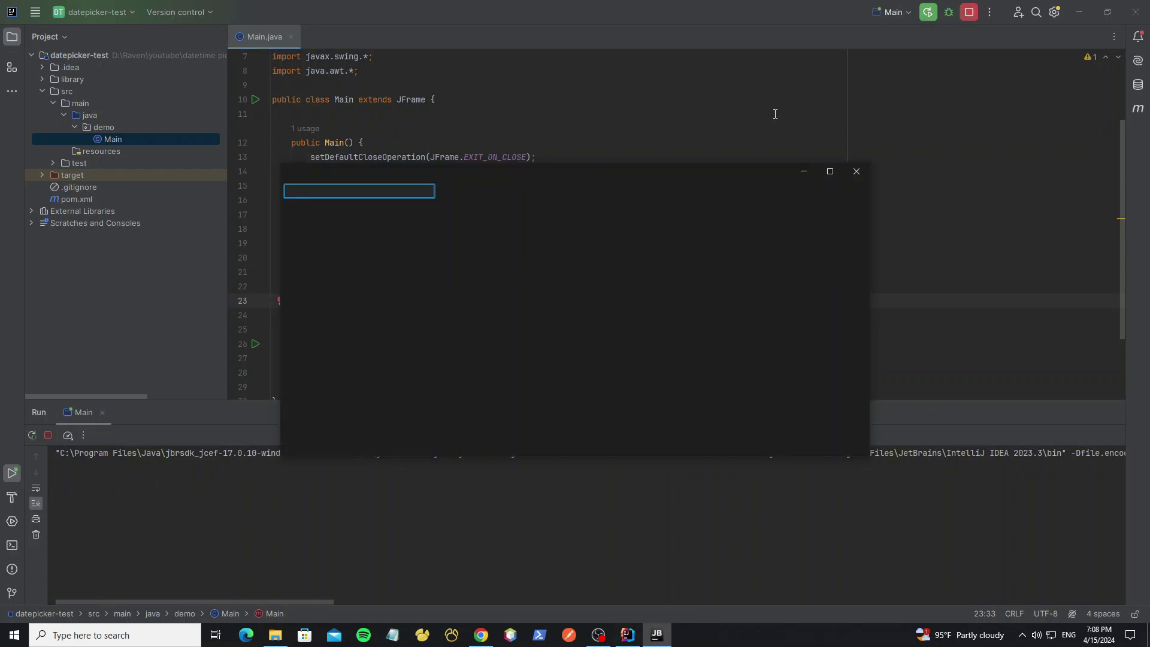
# Step: Call datePicker.setEditor(editor), rerun the app, and pick a day from the field's calendar
pyautogui.click(856, 171)
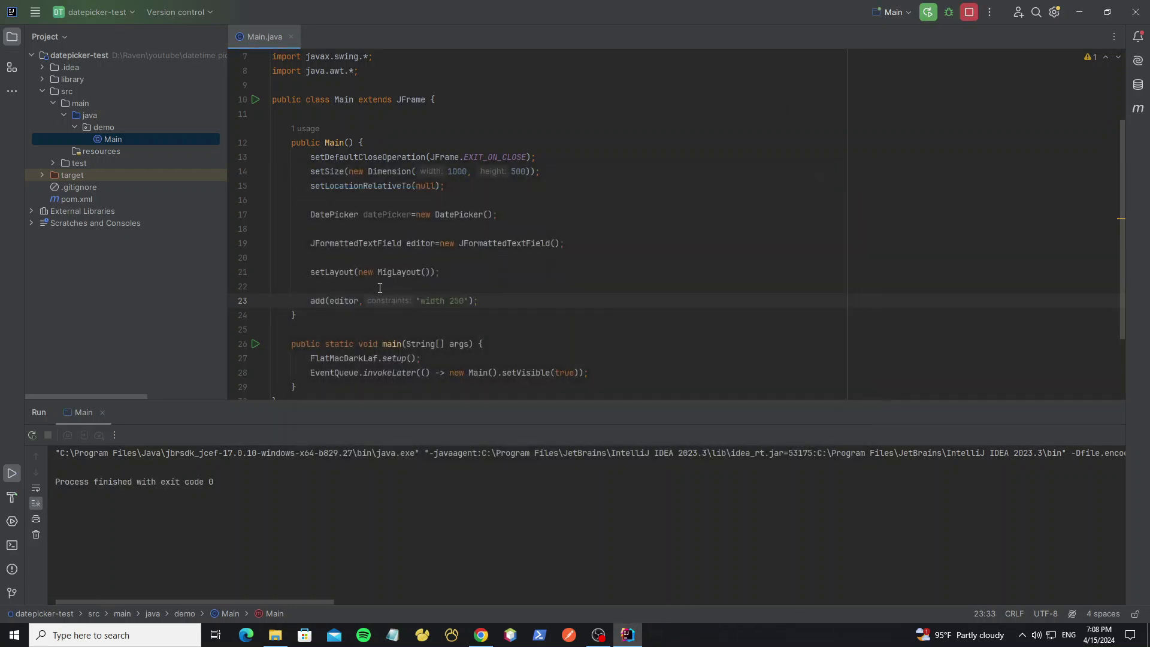
pyautogui.write('datePicker.')
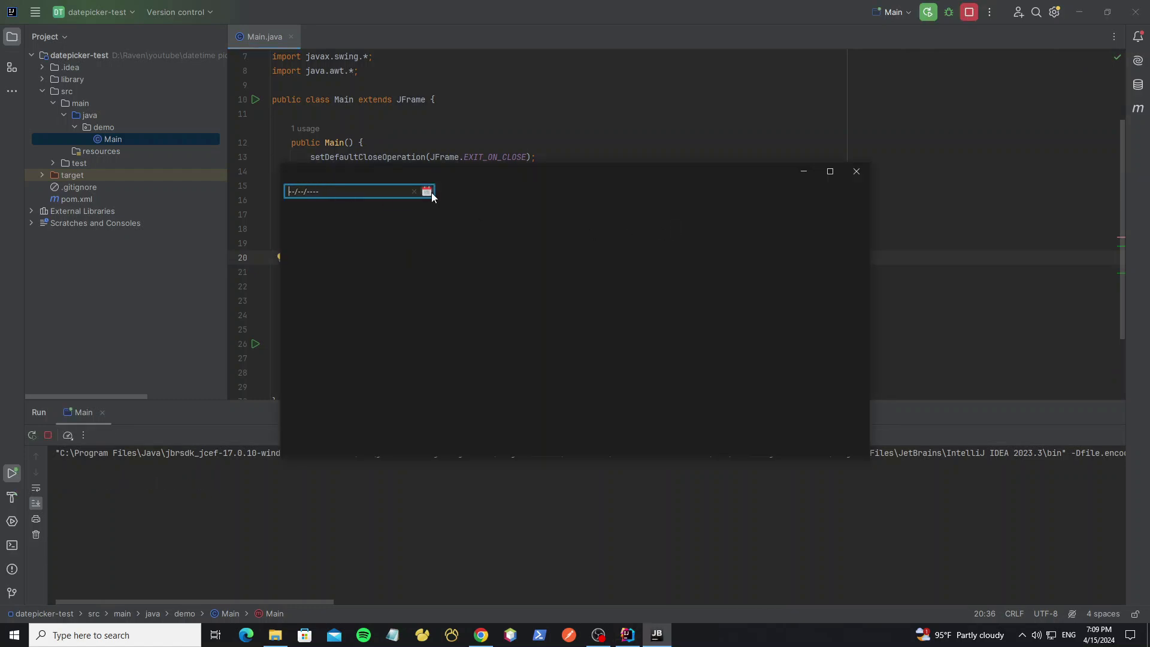
pyautogui.click(427, 192)
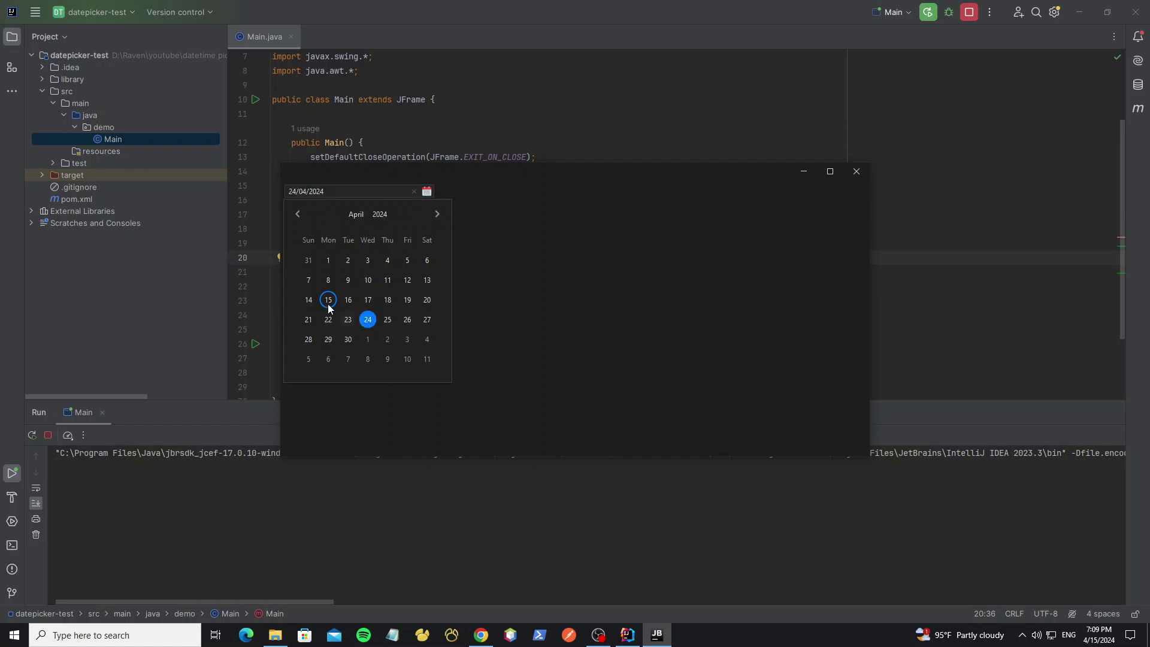
pyautogui.click(856, 172)
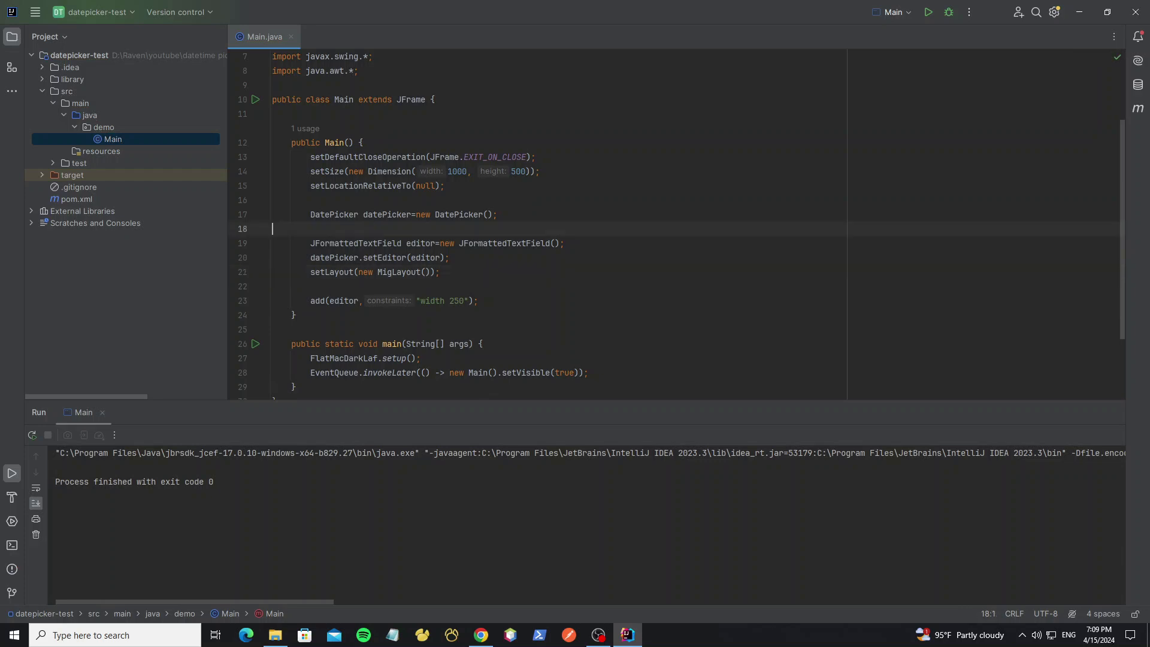
# Step: Add datePicker.setDateSelectionMode(BETWEEN_DATE_SELECTED) to the constructor
pyautogui.write('datePicker.')
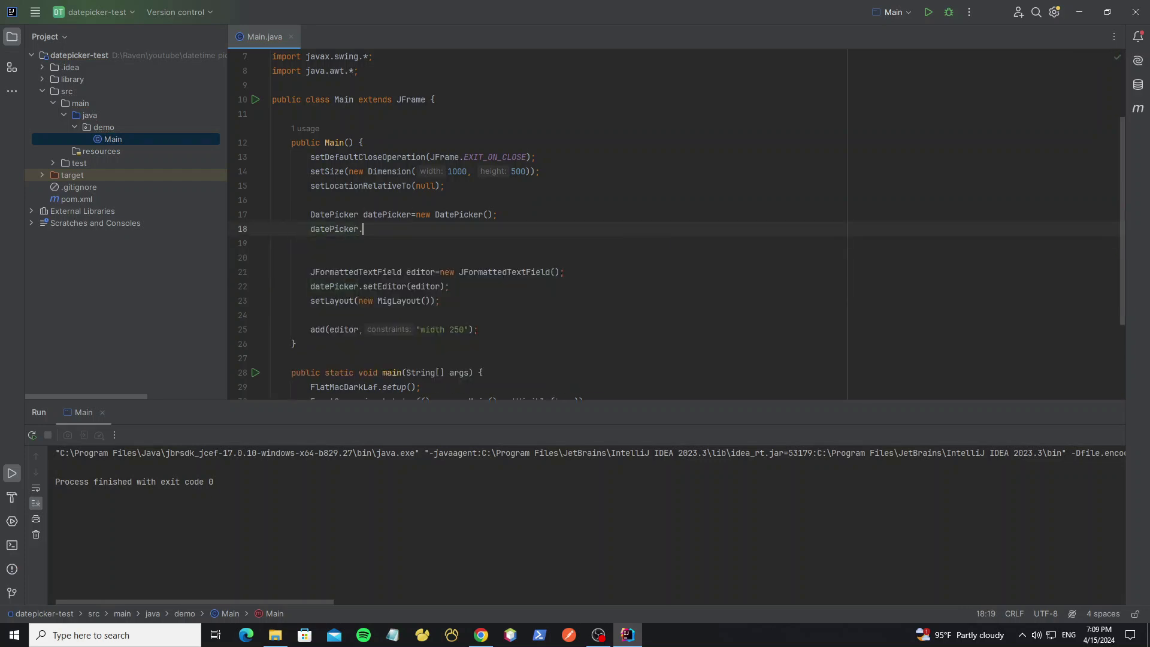
pyautogui.write('setDateSelectionMode();')
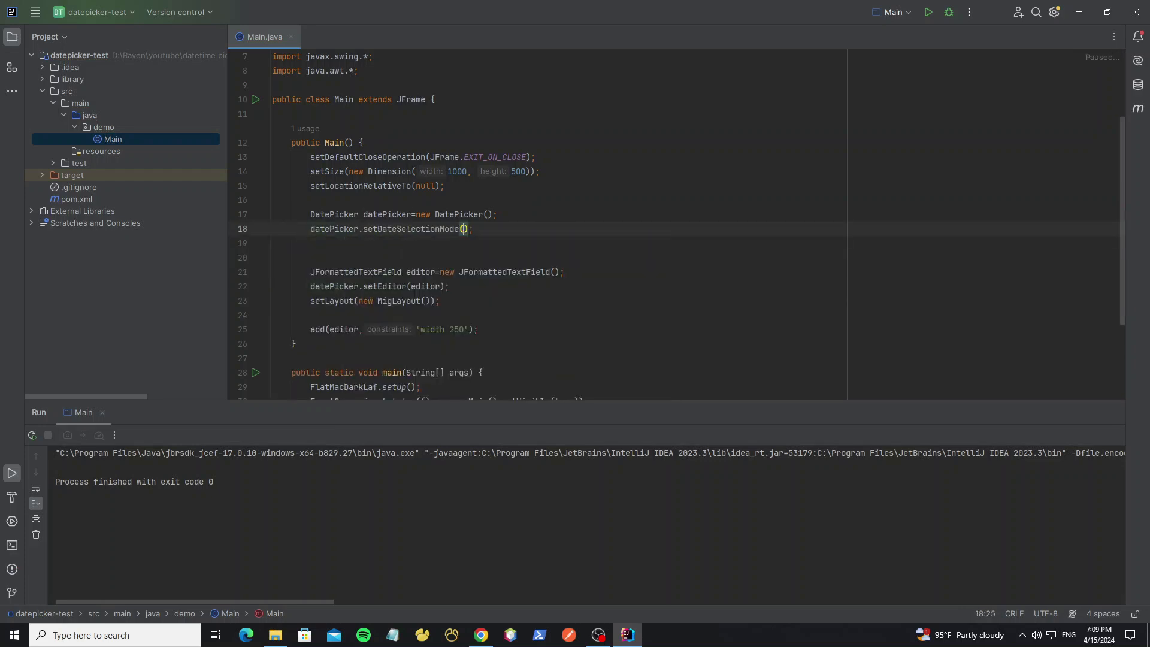
pyautogui.write('DatePicker.DateSelectionMode.BETWEEN_DATE_SELECTED')
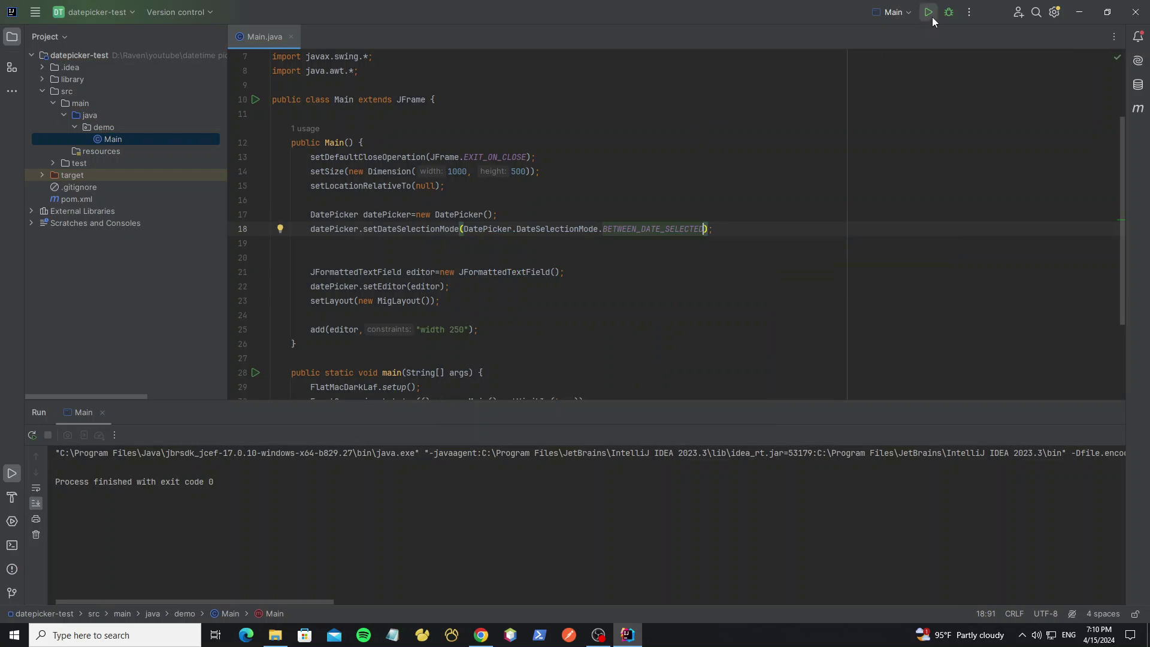
# Step: Run the demo, pick a date range in the calendar, and close the app
pyautogui.click(928, 13)
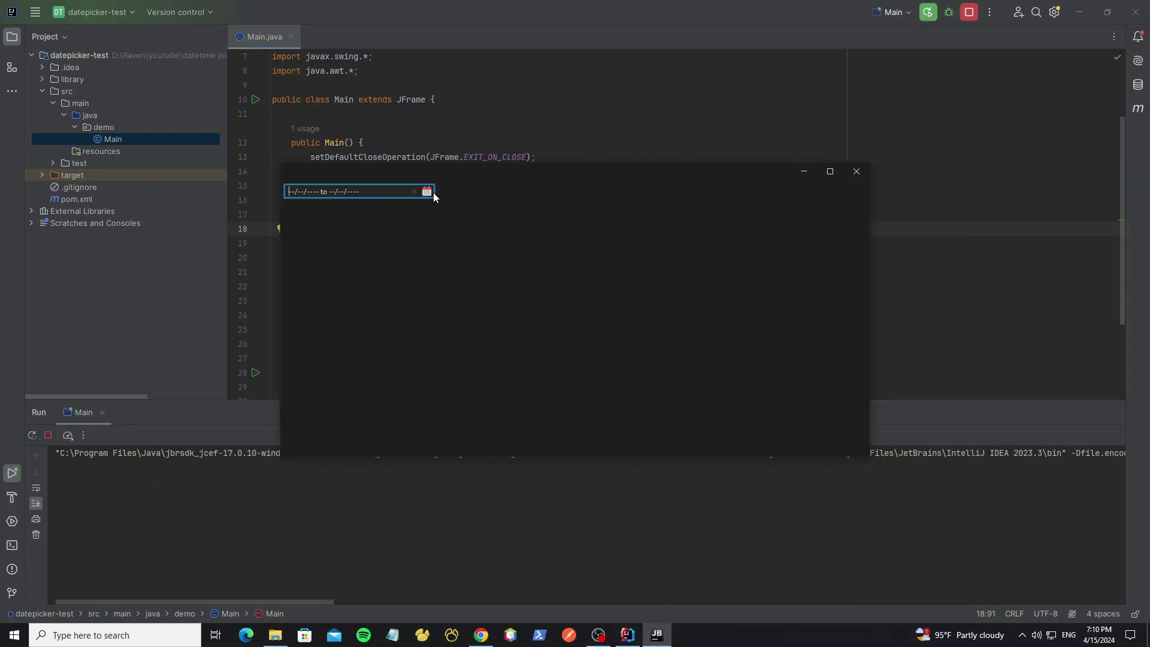
pyautogui.click(426, 192)
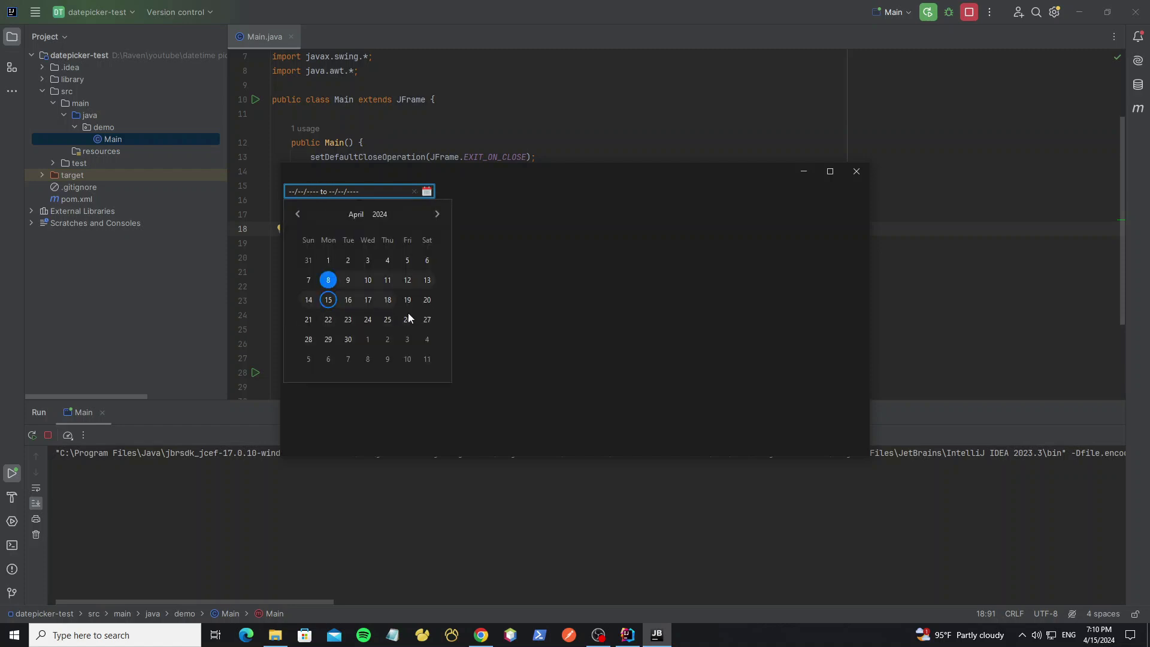
pyautogui.click(348, 339)
pyautogui.write('03/05/2024 to 01/04/2024')
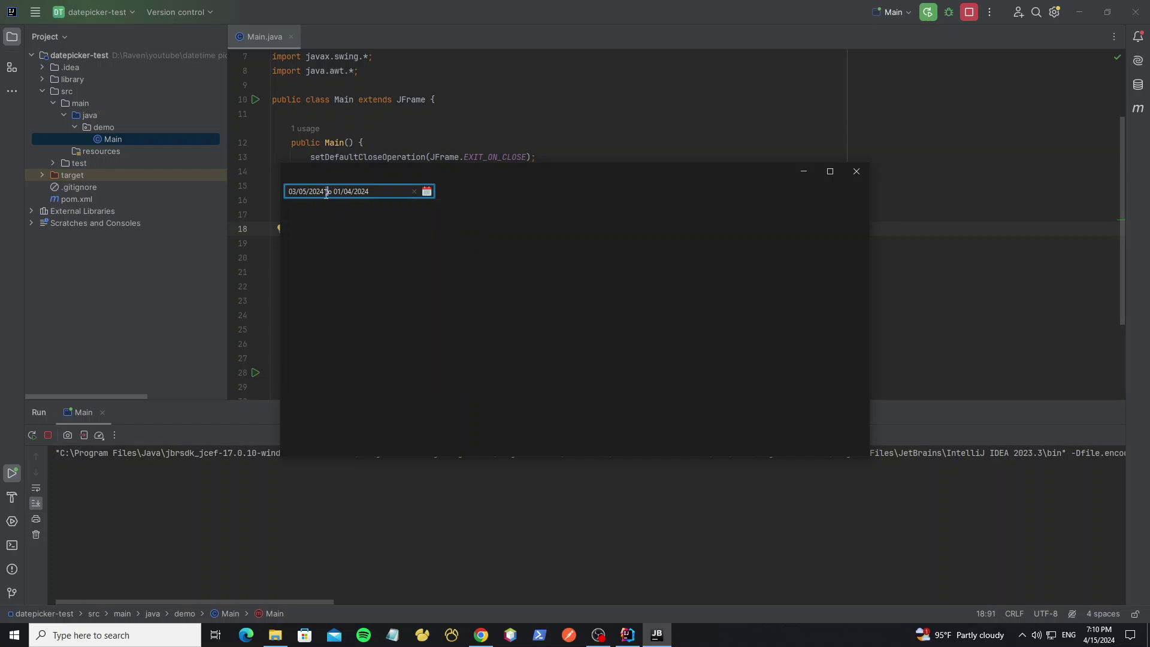
pyautogui.click(856, 170)
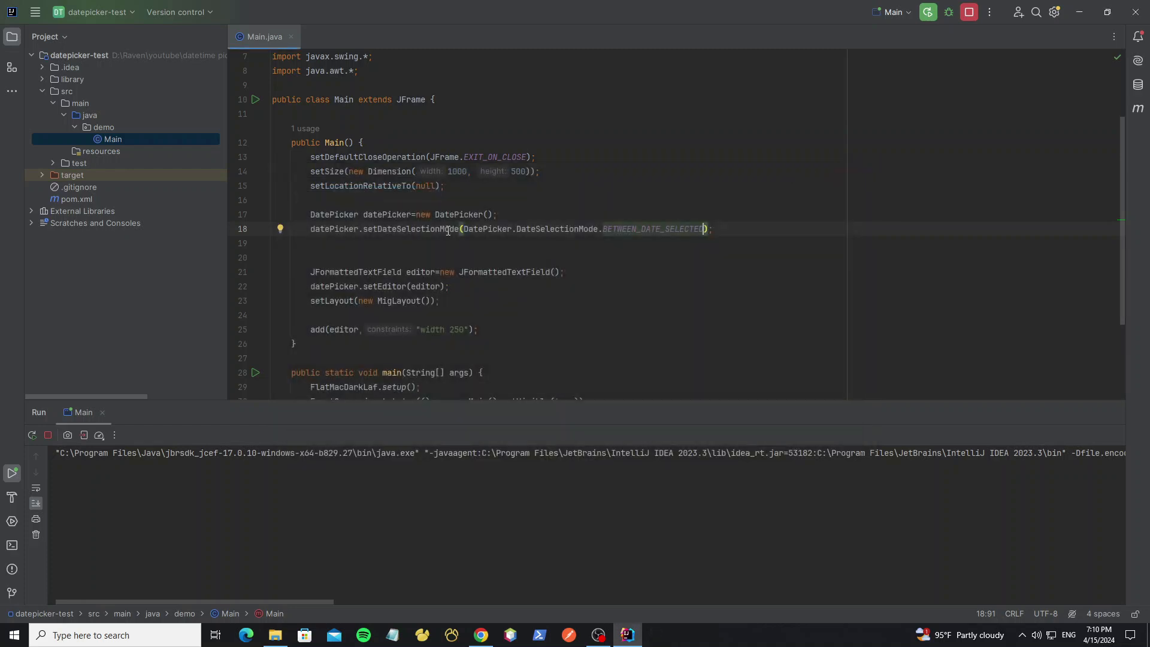
# Step: Add setSeparator(" to date "), run the app, pick a range, and close the window
pyautogui.write('da')
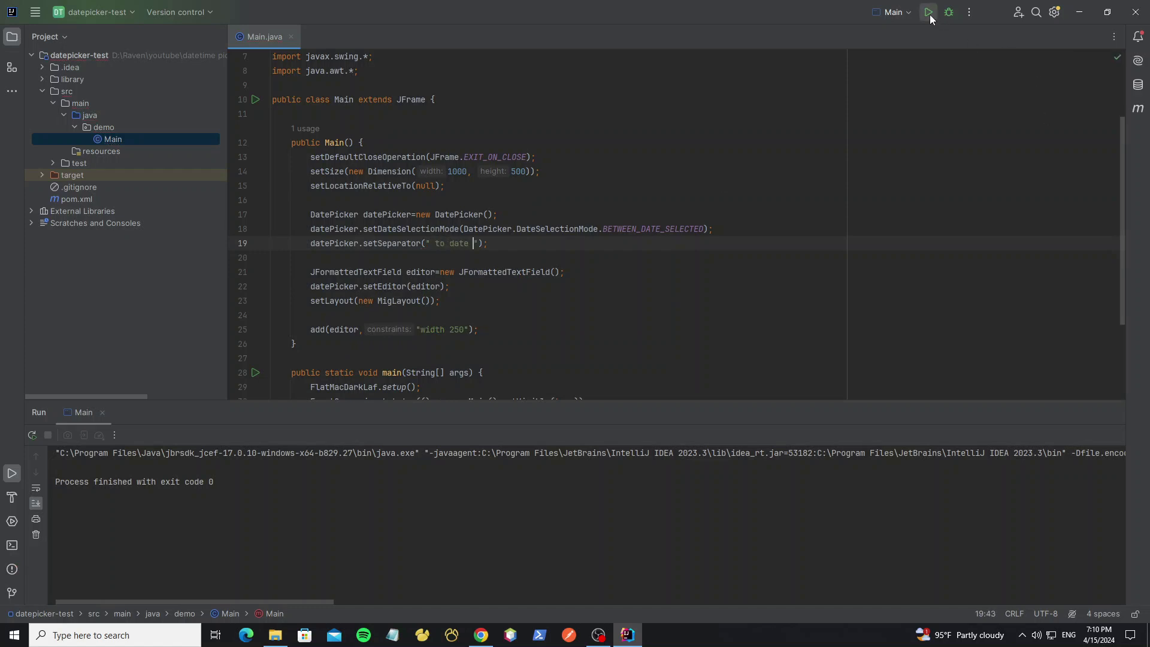
pyautogui.click(929, 13)
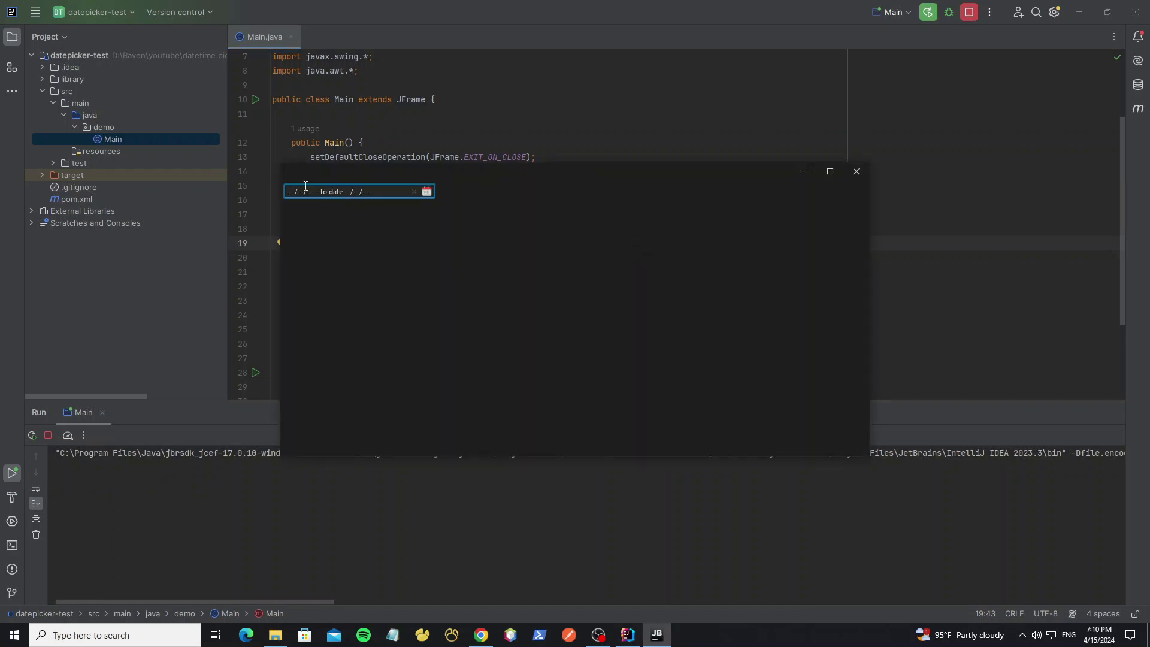
pyautogui.click(426, 192)
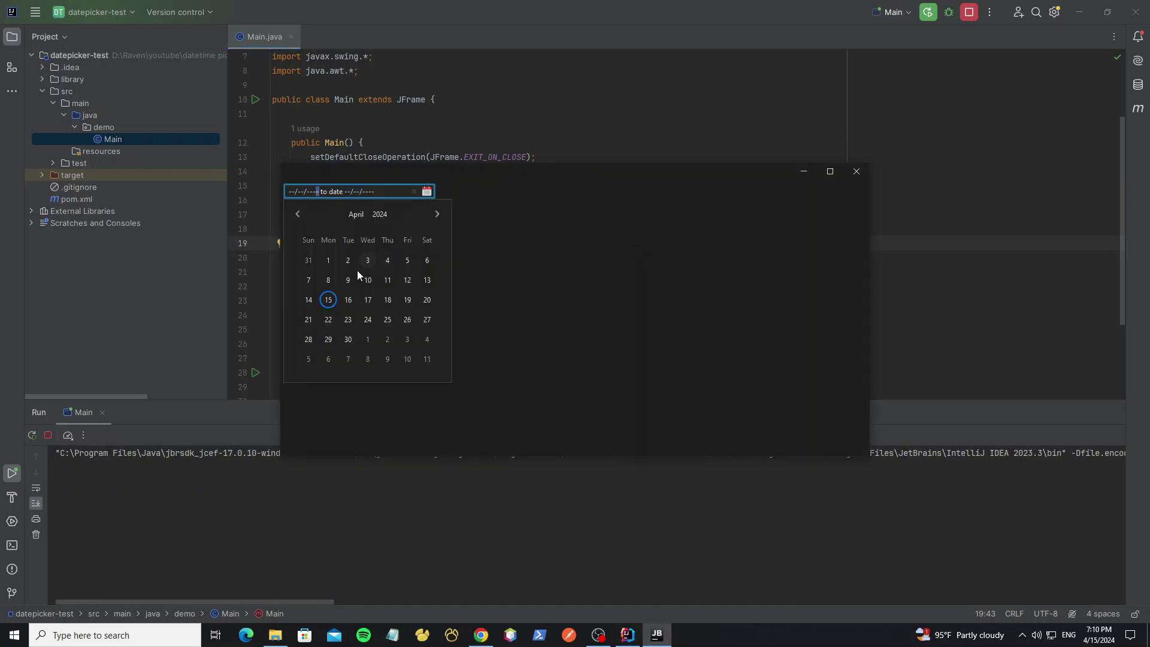
pyautogui.click(368, 339)
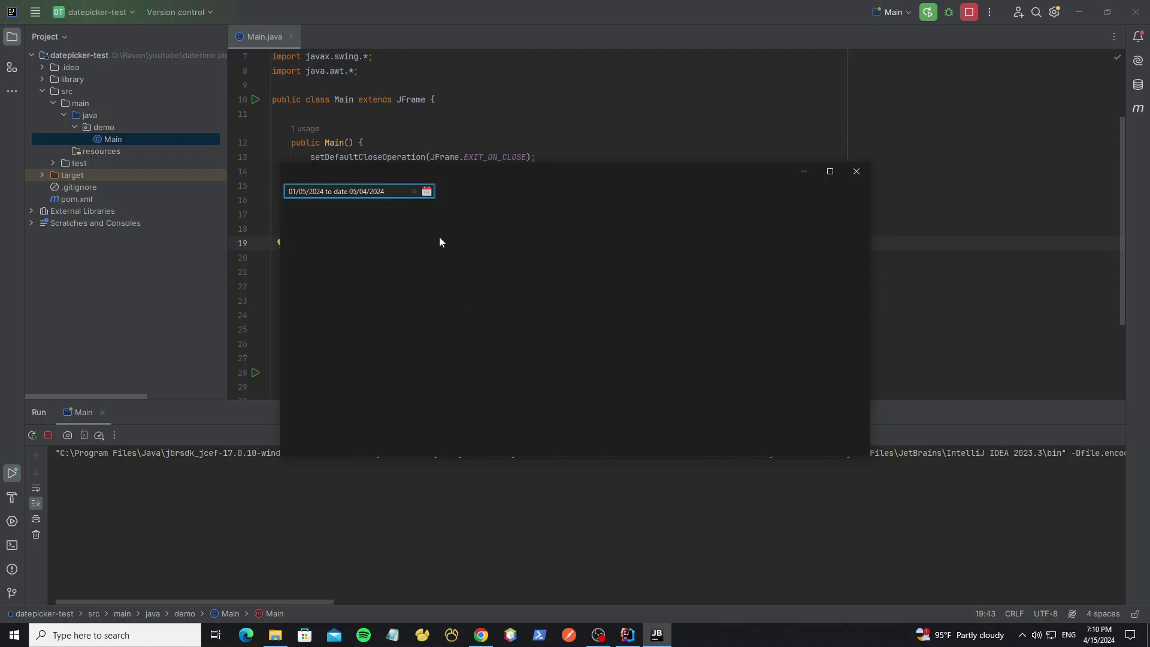
pyautogui.click(856, 171)
pyautogui.write('datePicker.')
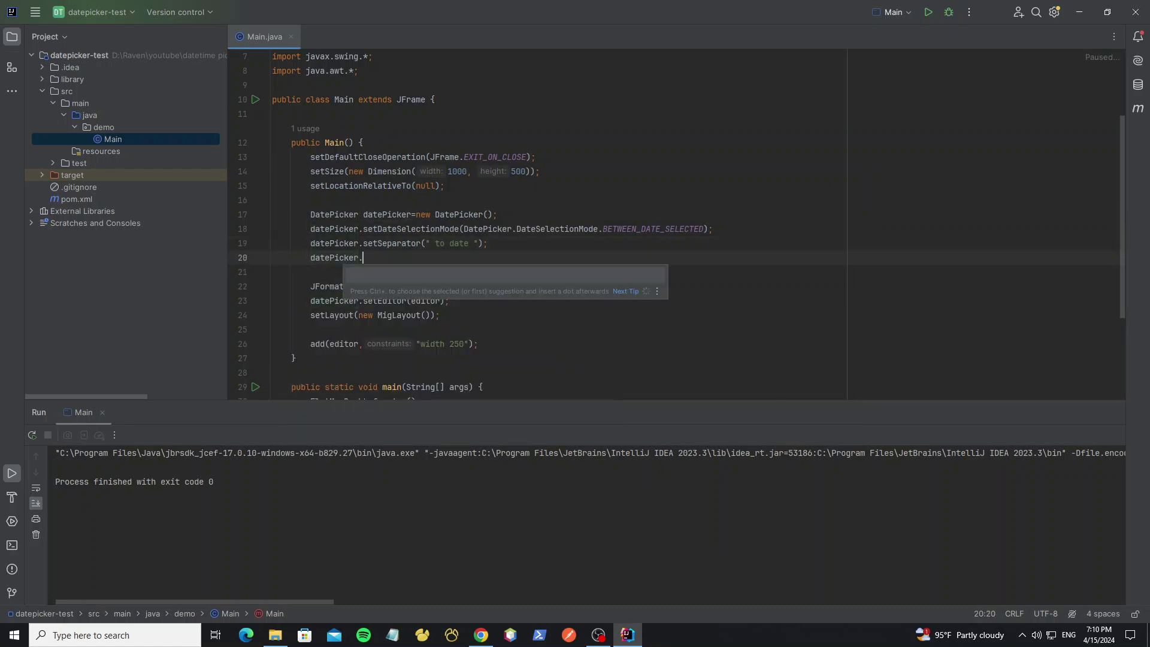
# Step: Add setUsePanelOption(true), run, and try the Today, Last 30 Days and Last Month presets
pyautogui.write('setu')
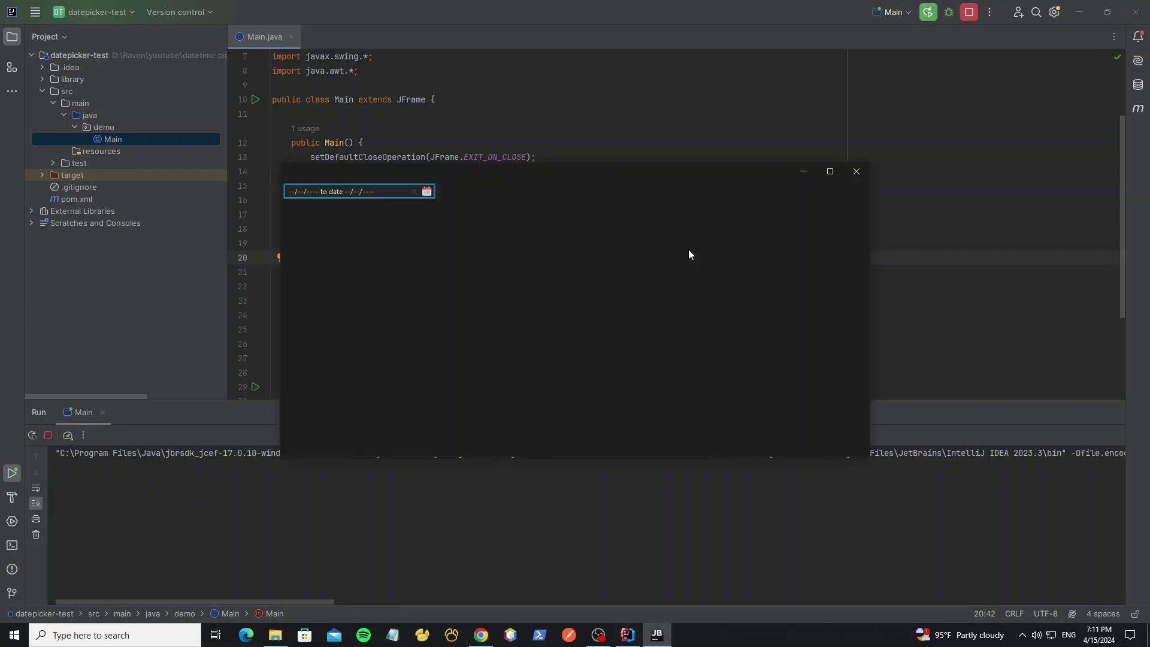
pyautogui.click(425, 191)
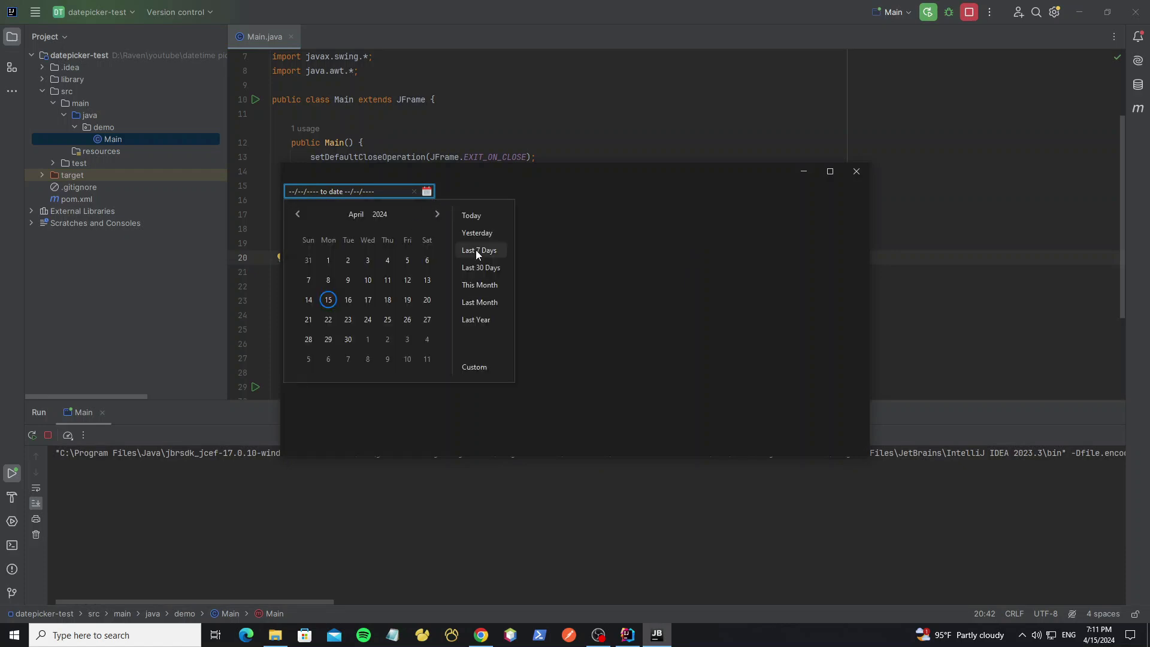
pyautogui.click(472, 215)
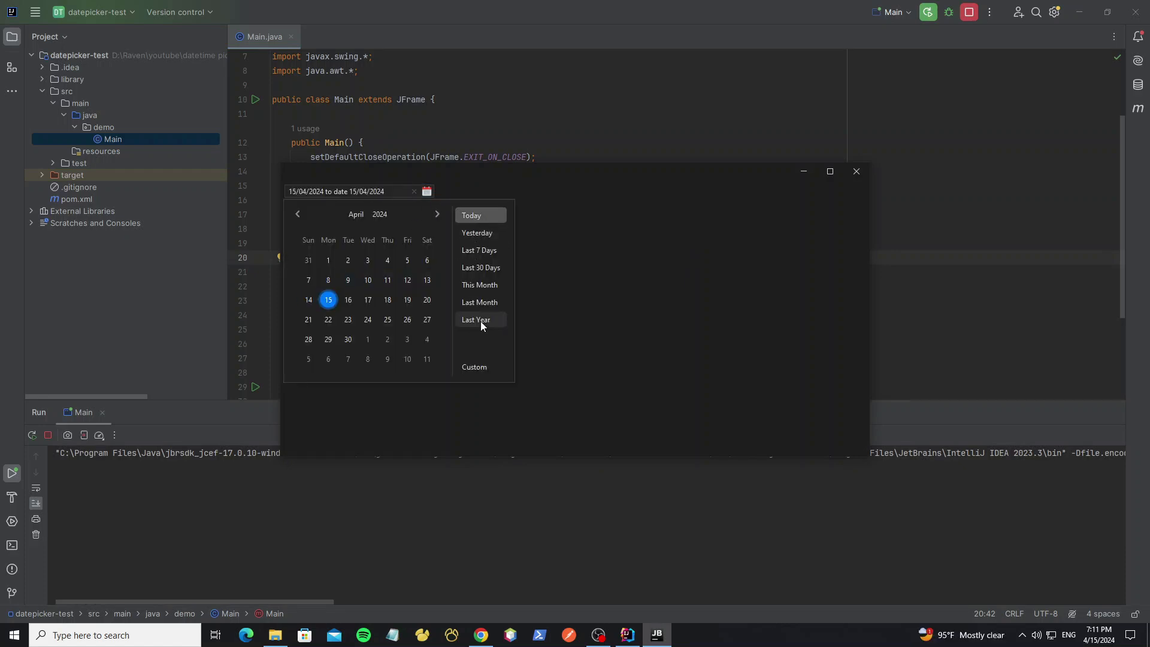
pyautogui.click(480, 268)
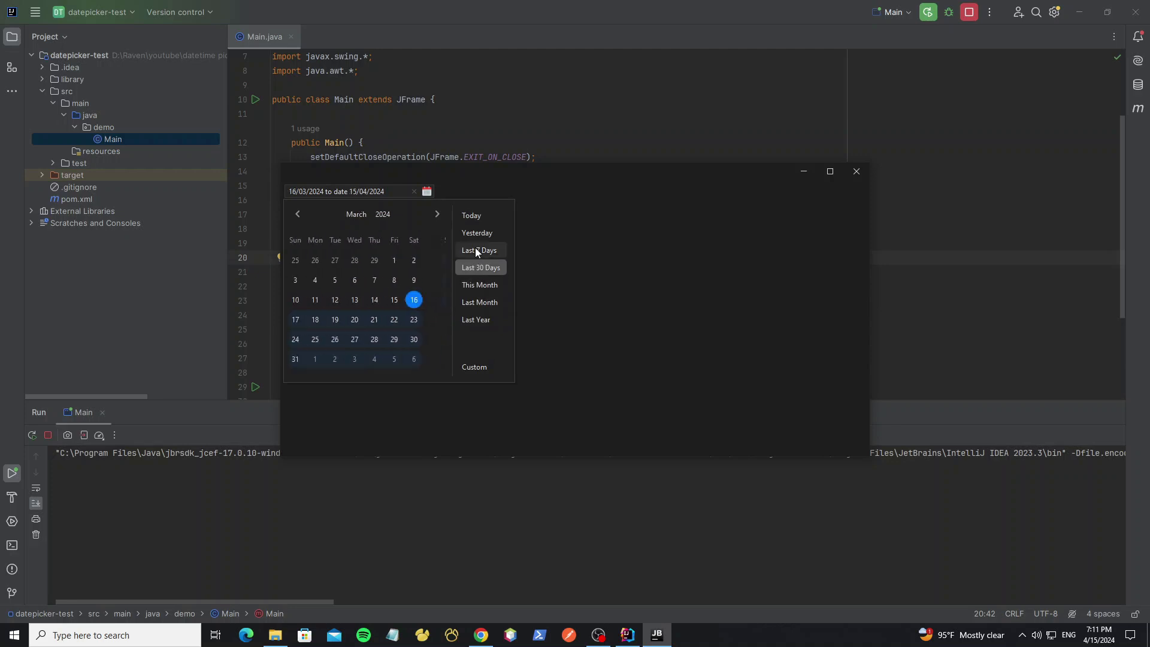
pyautogui.click(472, 215)
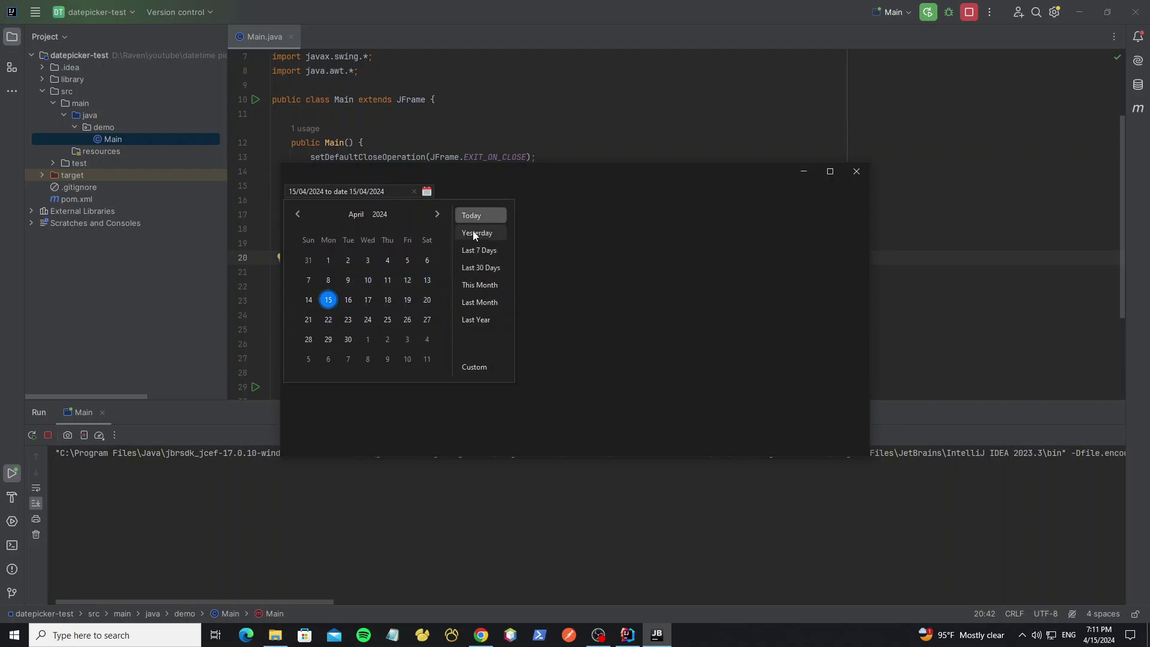
pyautogui.click(480, 302)
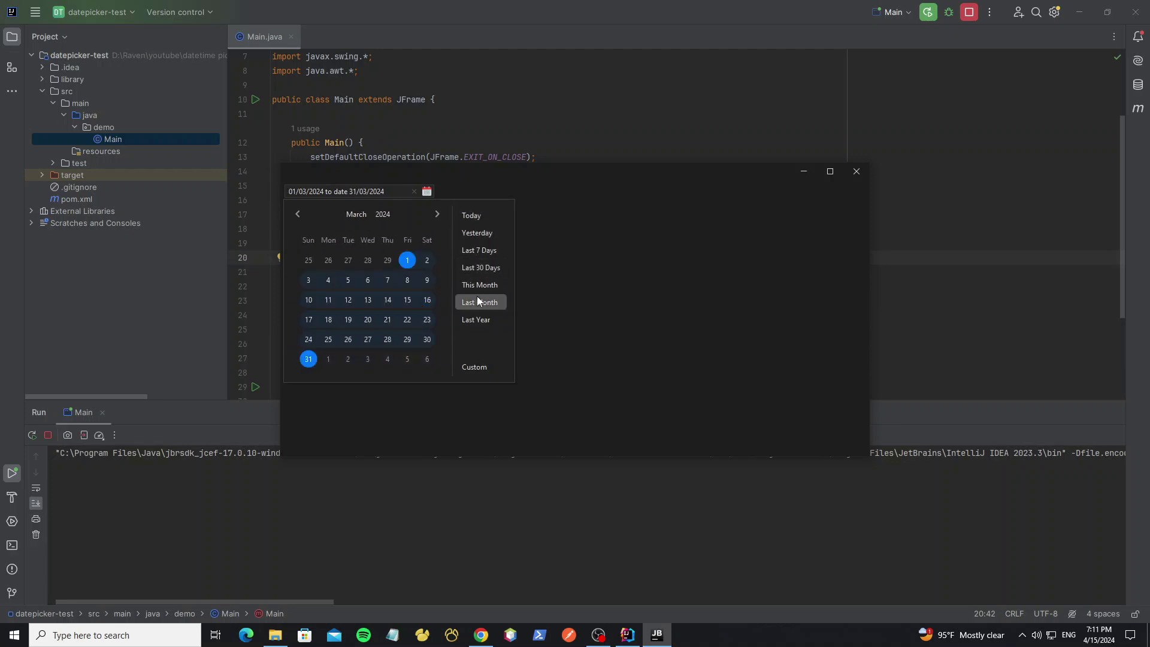
# Step: Navigate the calendar to May 2024, then close the demo window
pyautogui.click(382, 213)
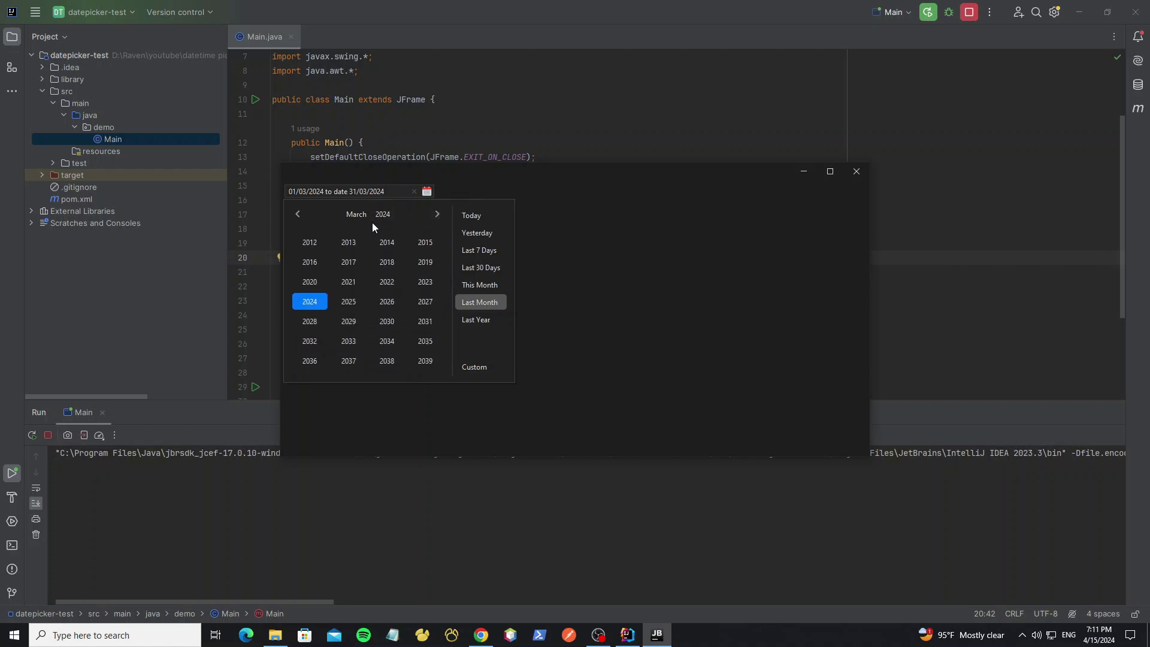
pyautogui.click(356, 213)
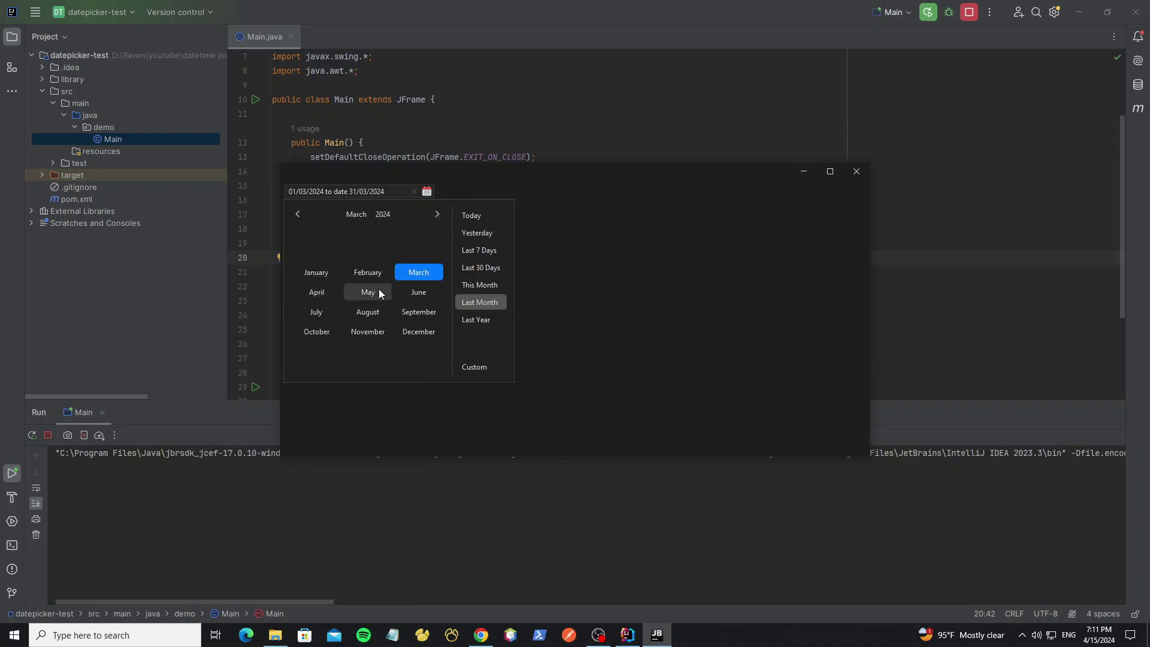
pyautogui.click(368, 291)
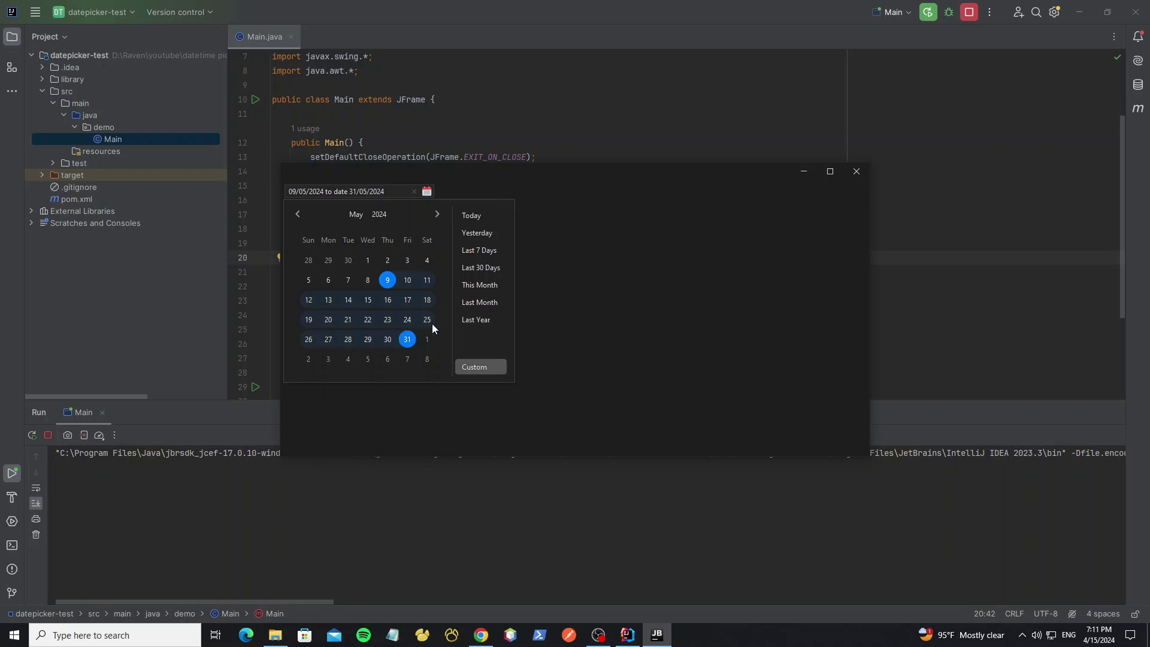
pyautogui.click(856, 171)
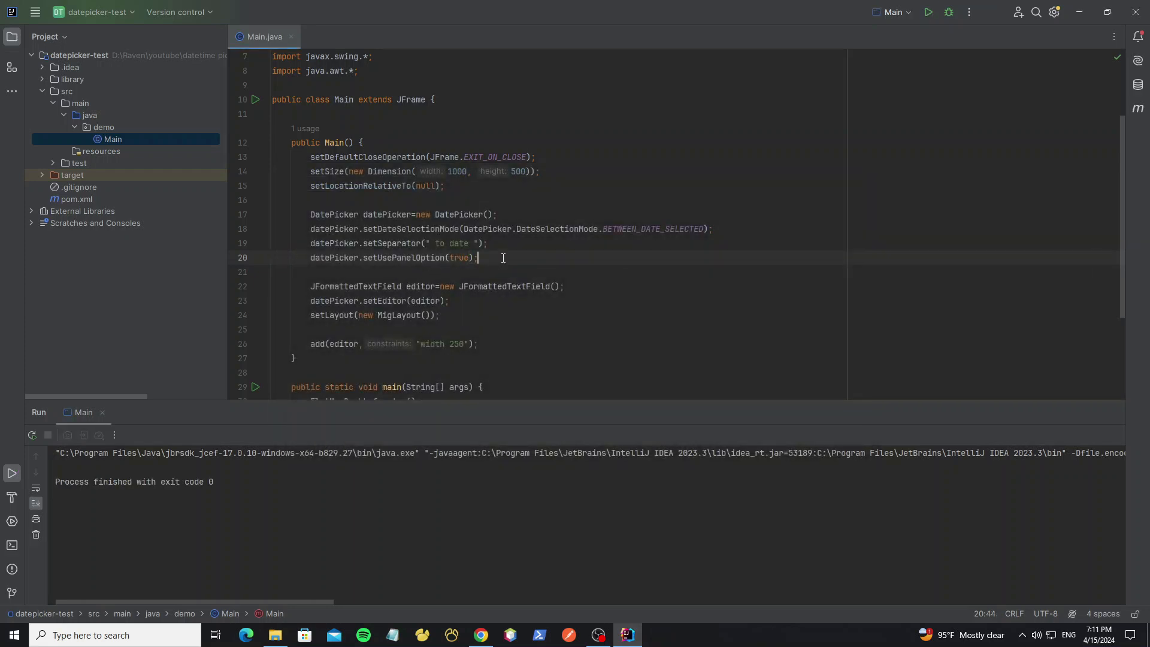
# Step: Make dates after today unselectable with a setDateSelectionAble lambda on datePicker
pyautogui.write('datePicker.setDateSelectionAble();')
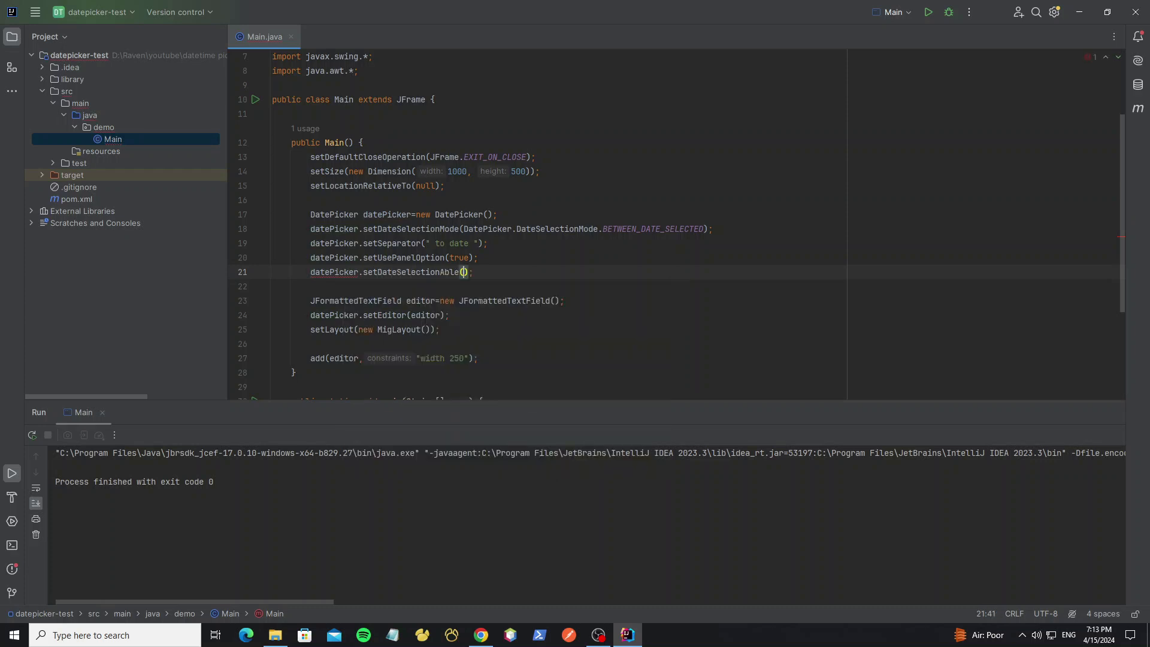
pyautogui.write('new DateSelectionAble(')
pyautogui.write('return')
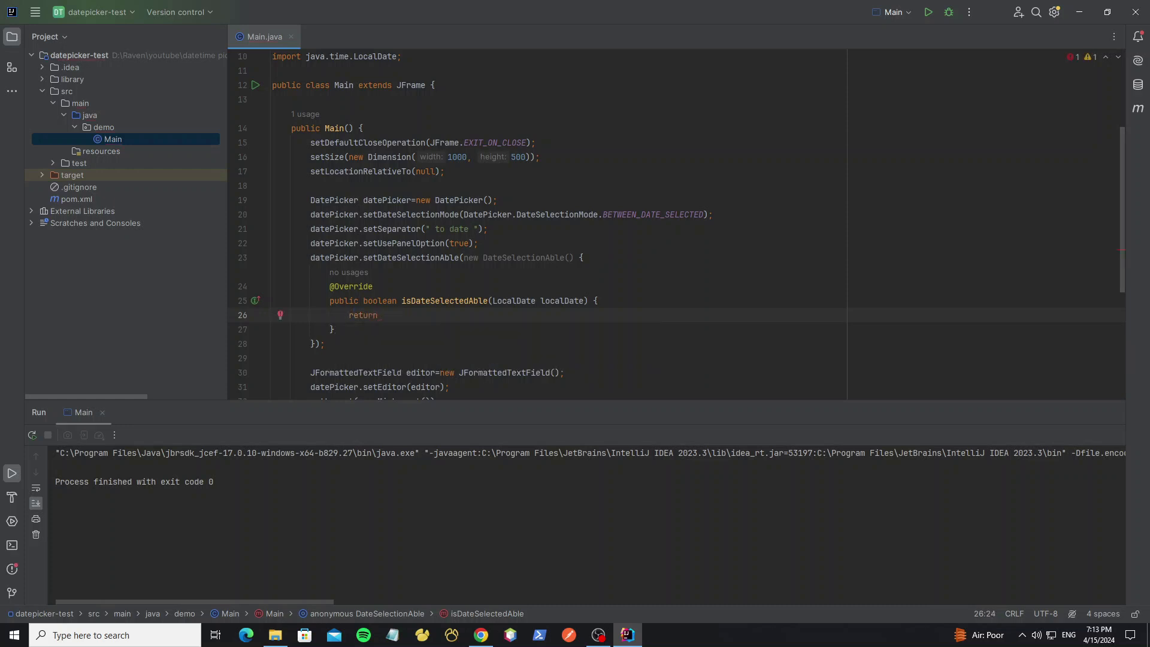
pyautogui.write('!lo')
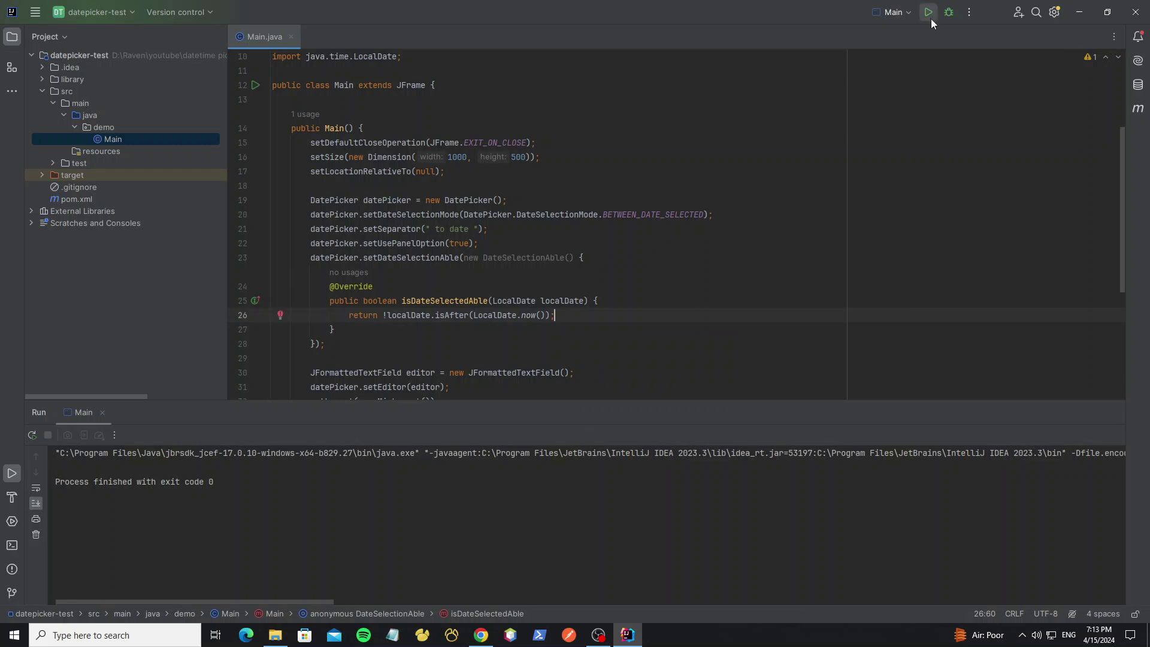
# Step: Run the demo and try selecting date ranges in March and May
pyautogui.click(716, 209)
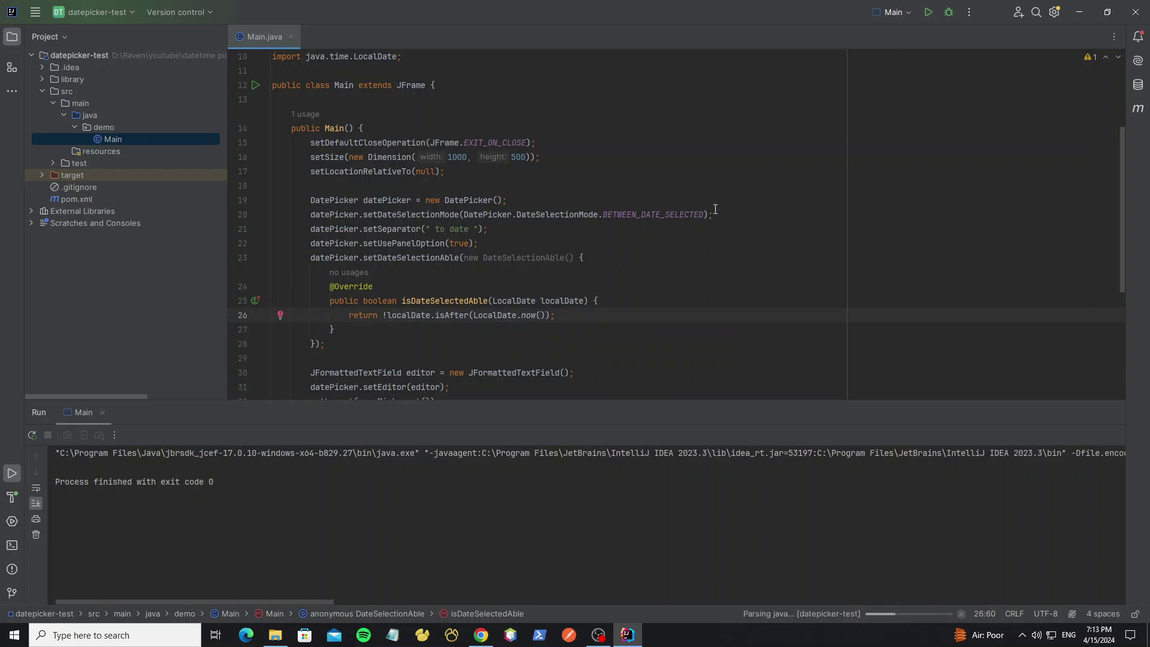
pyautogui.click(927, 12)
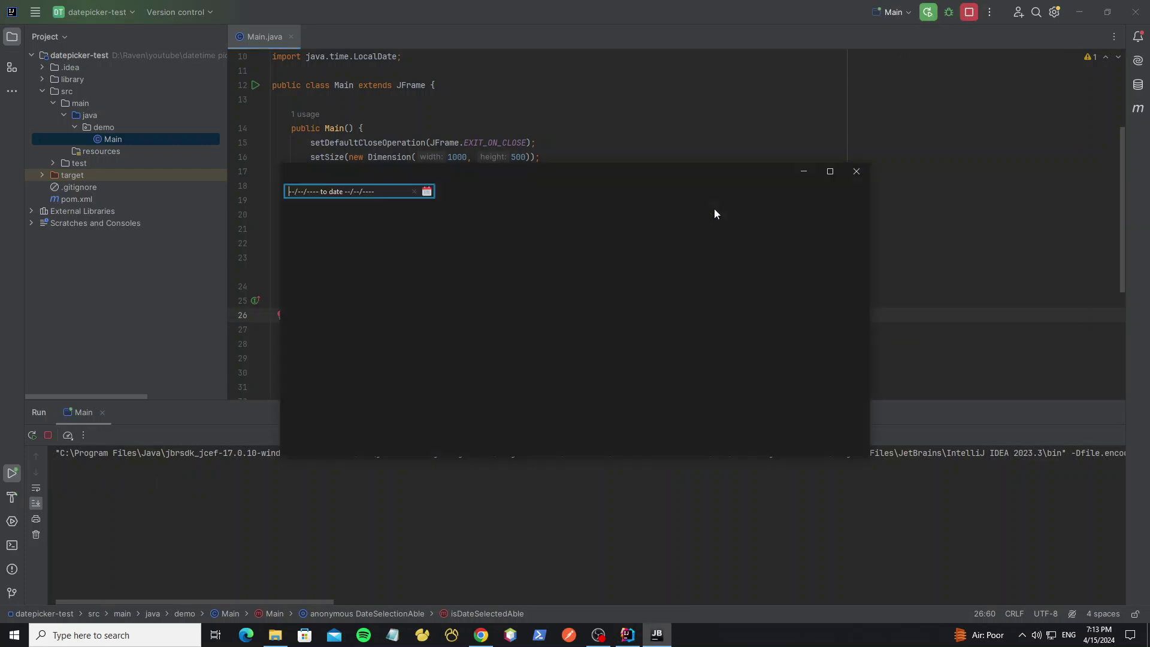
pyautogui.click(425, 191)
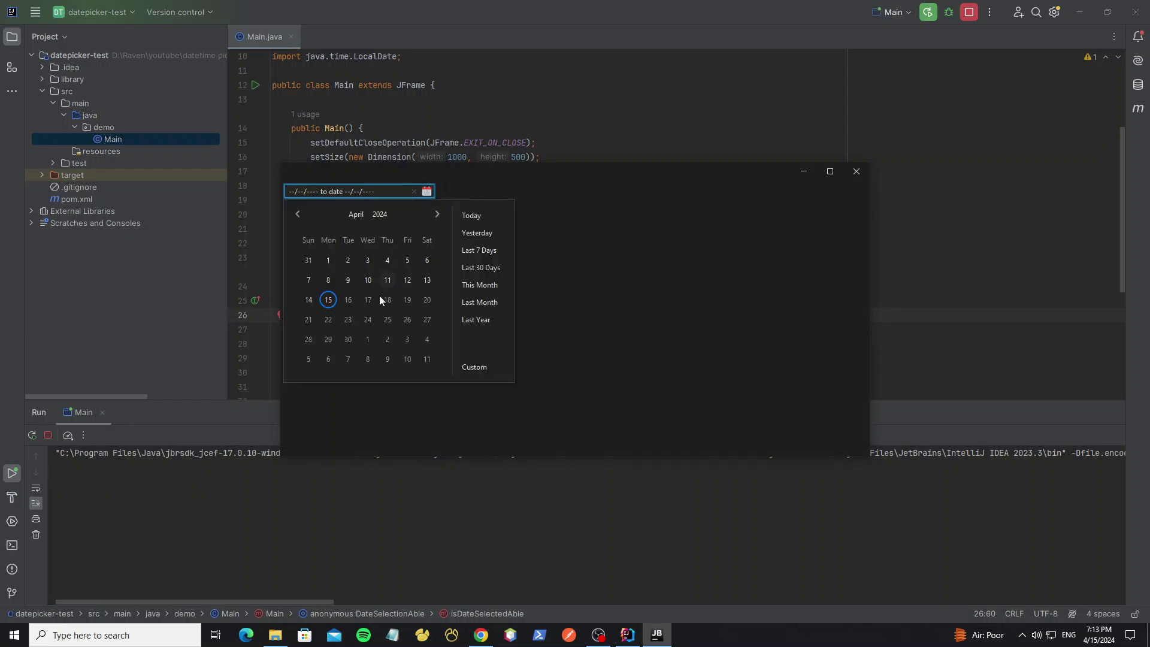
pyautogui.moveTo(373, 337)
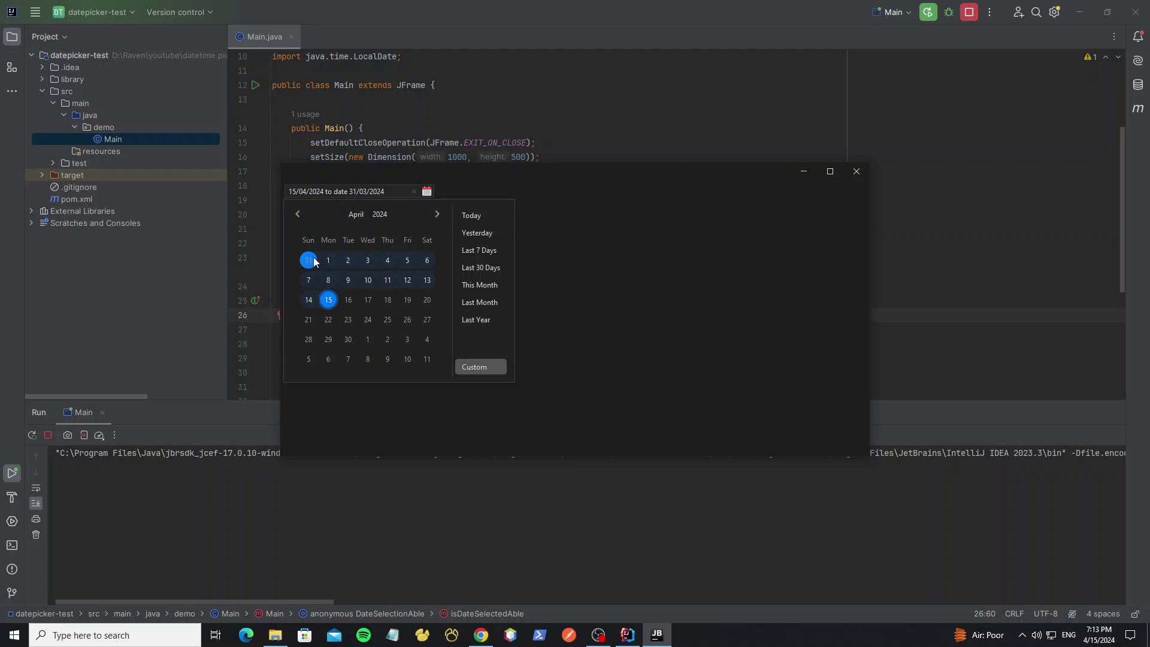
pyautogui.click(298, 214)
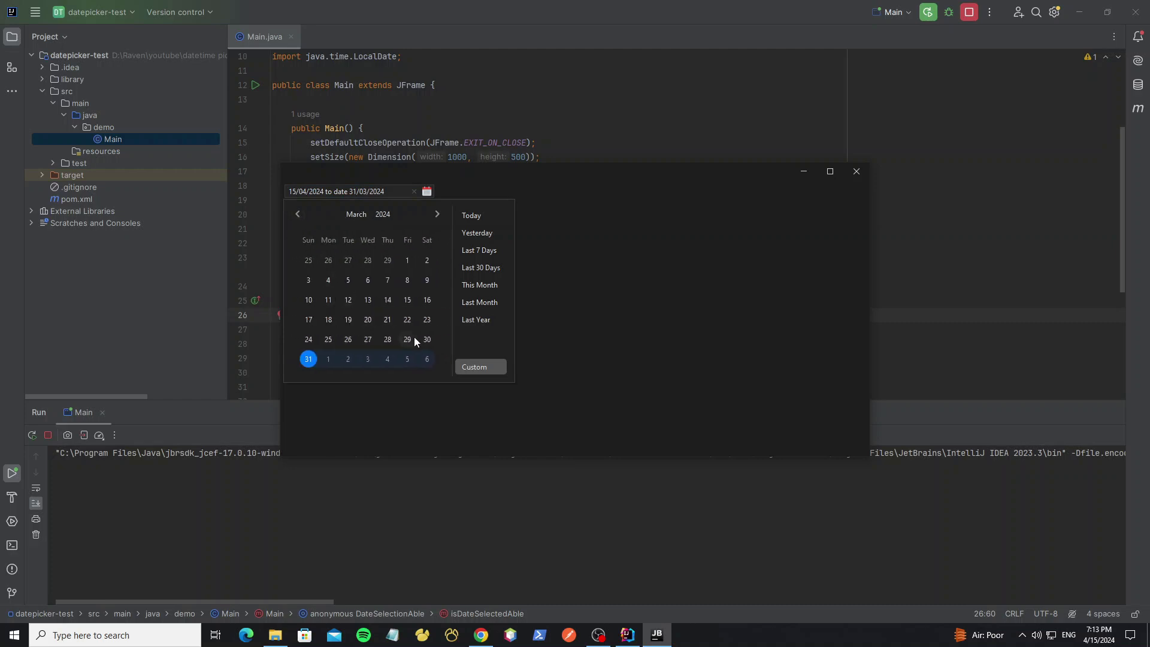
pyautogui.click(437, 213)
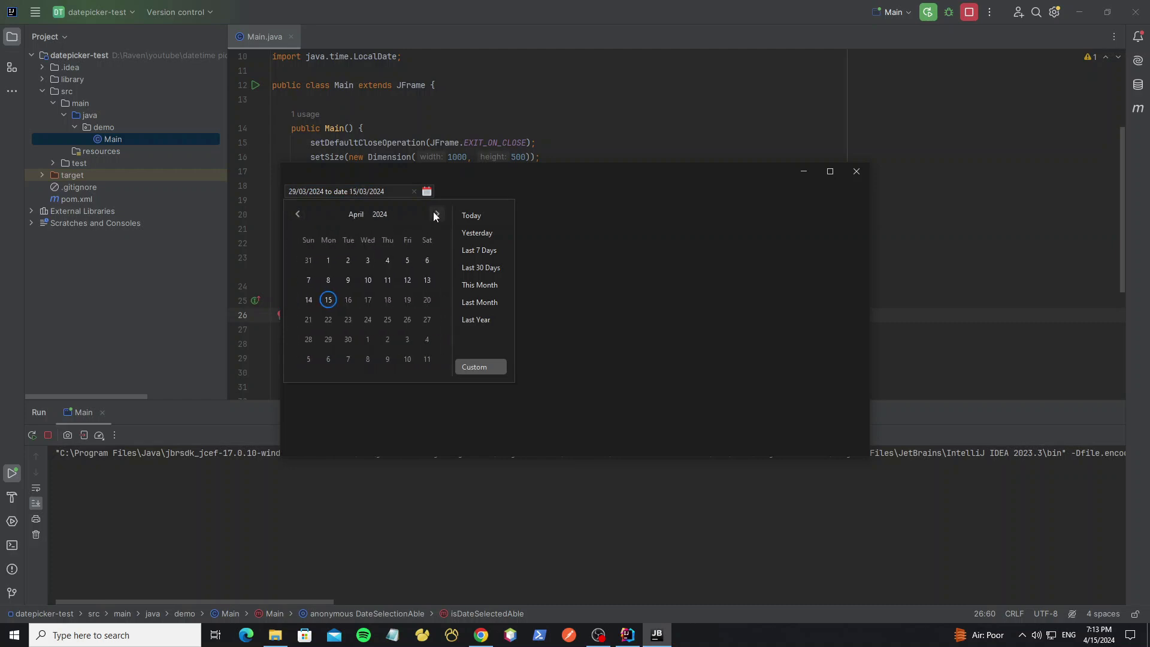
pyautogui.click(437, 215)
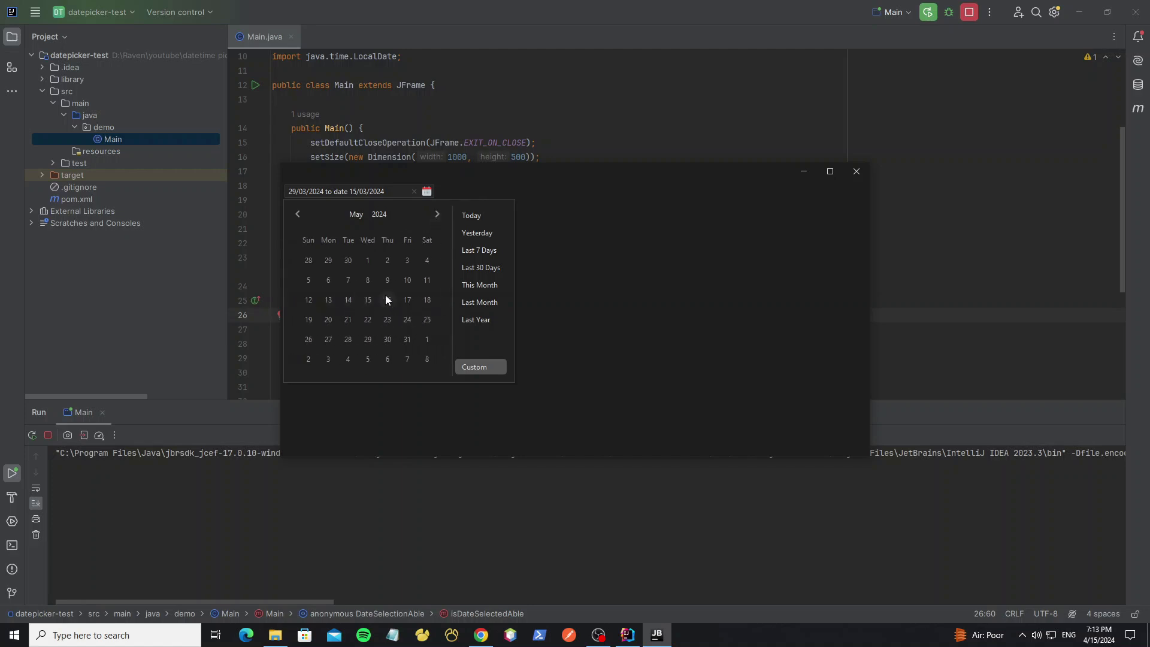
pyautogui.click(298, 215)
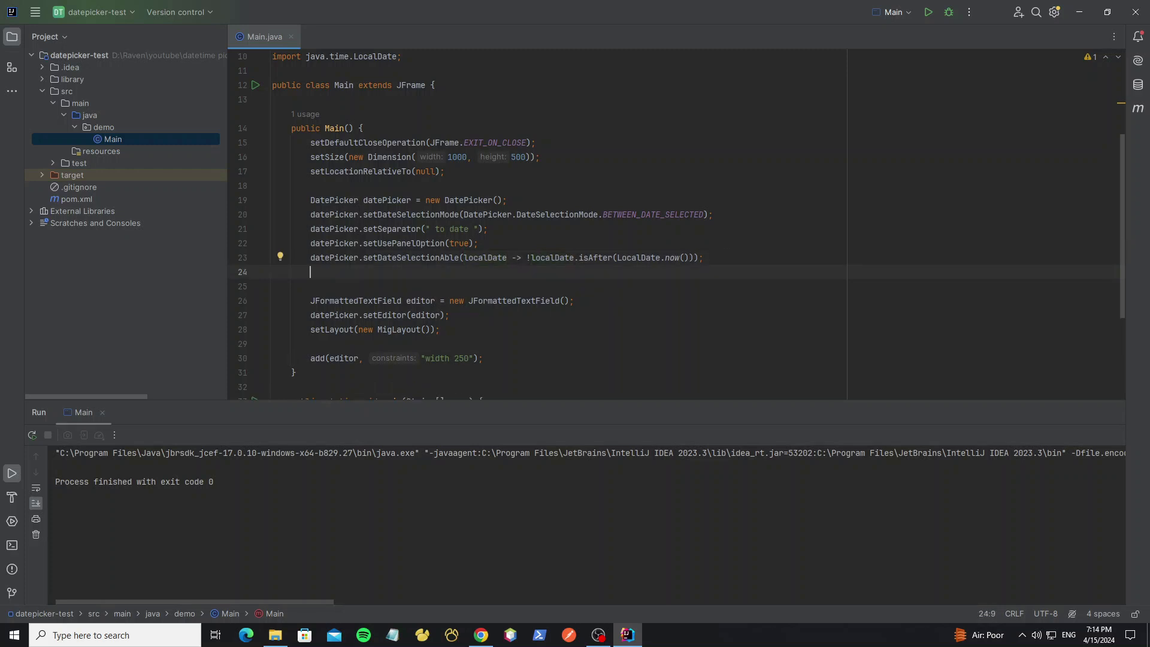
# Step: Add a date selection listener that gets the selected range and a dd-MM-yyyy formatter
pyautogui.write('datePicker.addDateSelectionListener(new DateSelectionListener() {')
pyautogui.write('LocalDate[] dates')
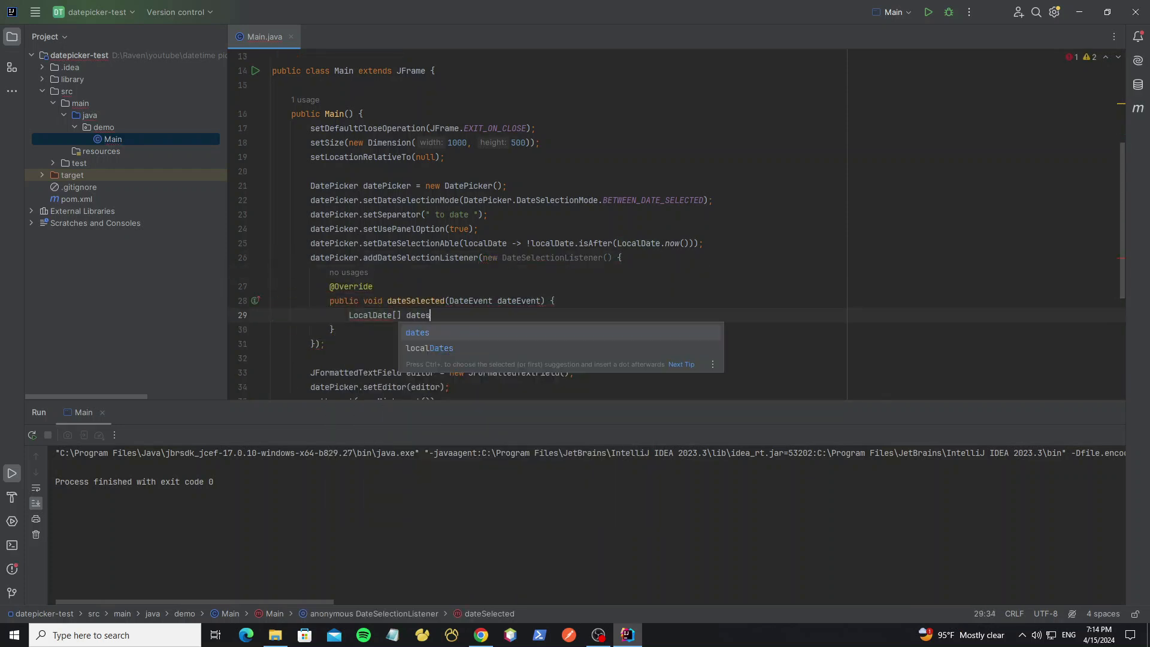
pyautogui.write('=datePicker.')
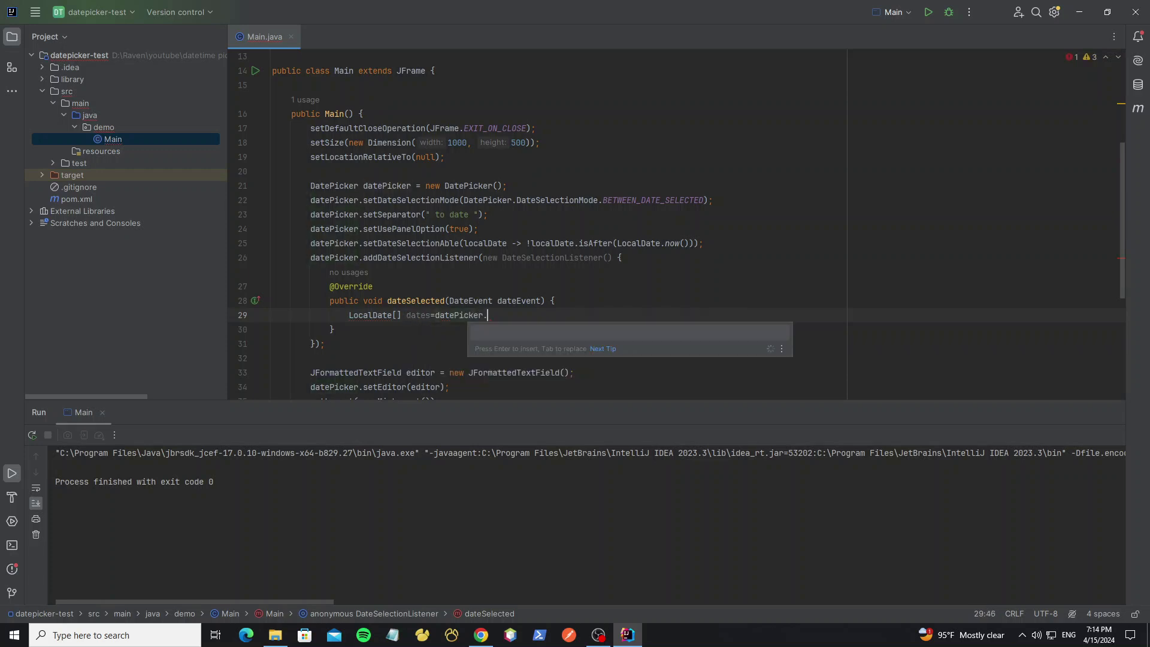
pyautogui.write('getSelectedDateRange();')
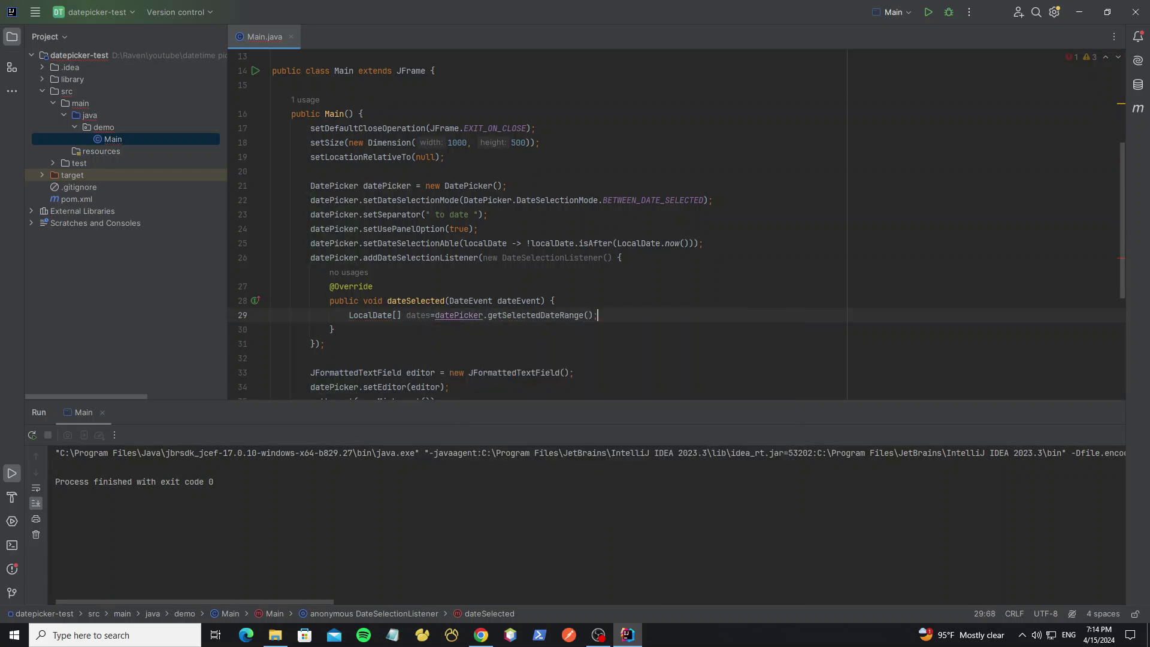
pyautogui.write('DateTimeFormatter df=DateTimeFormatter.ofPattern("')
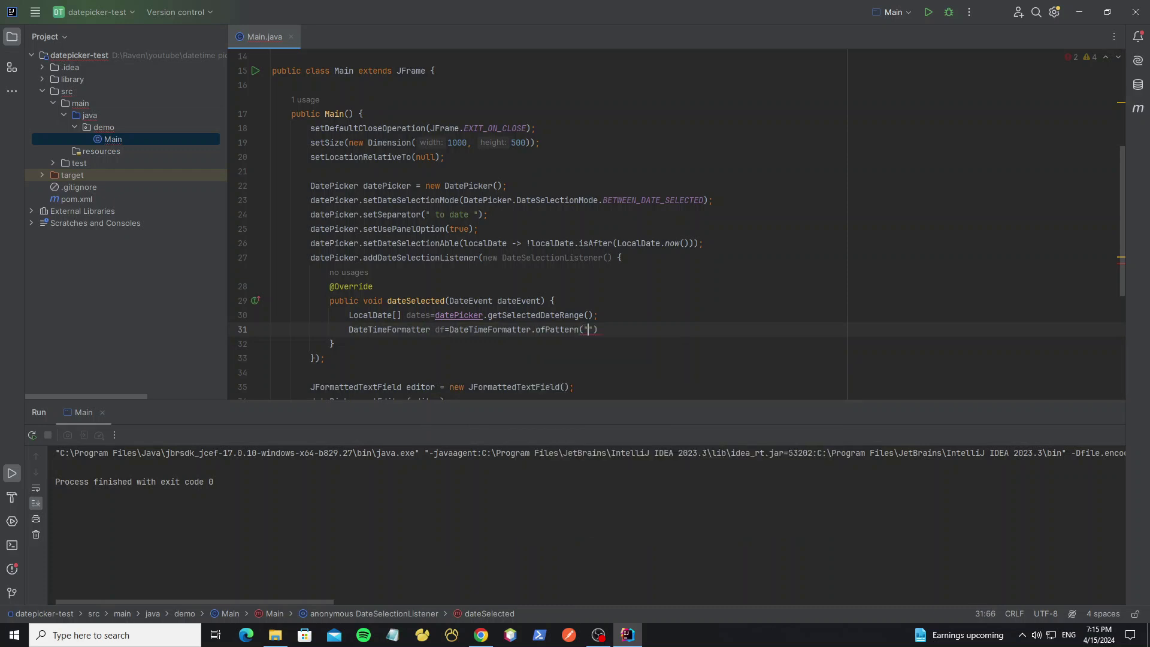
pyautogui.write('dd-MM-')
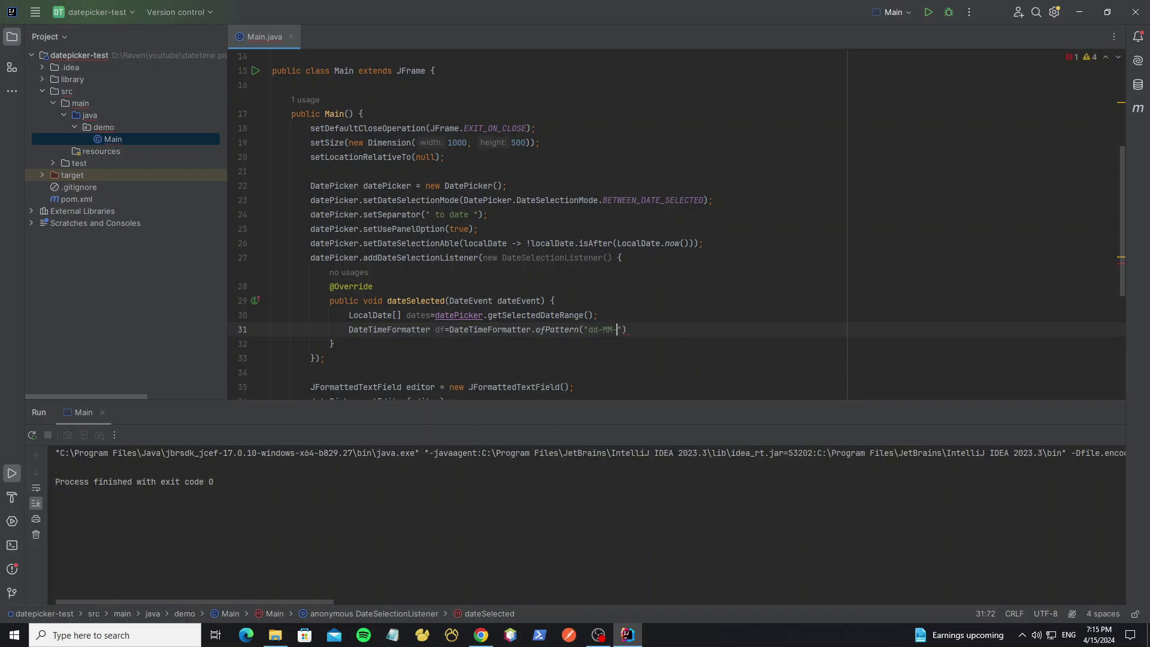
pyautogui.write('yyyy");')
pyautogui.write('if(')
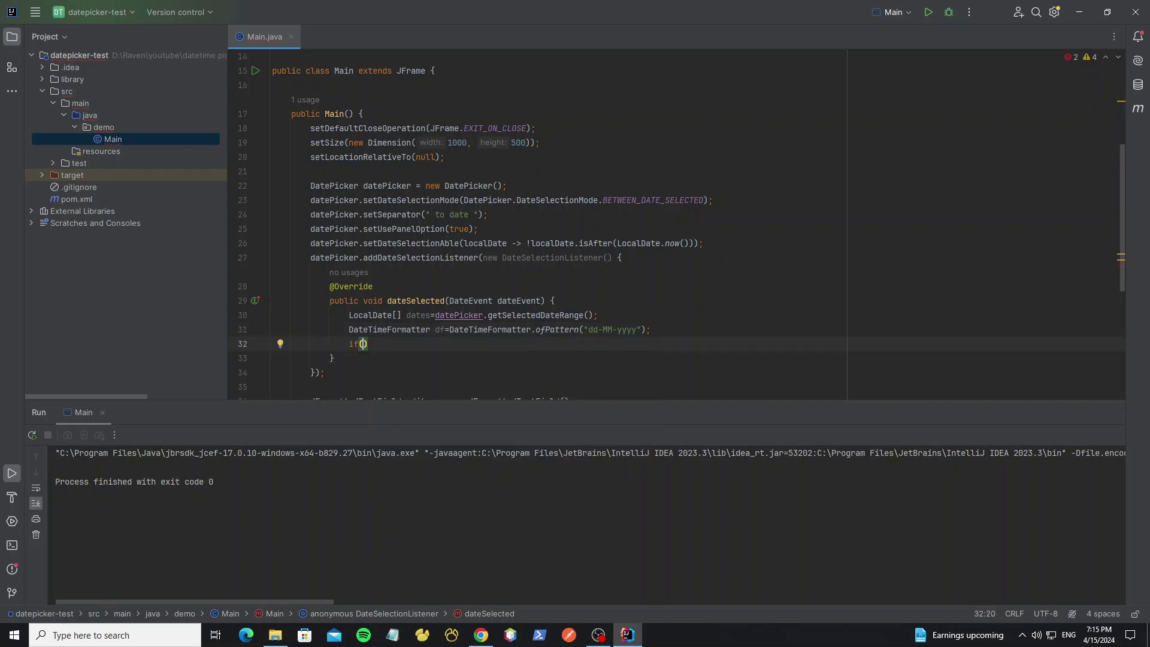
# Step: When the range is not null, print both formatted dates joined by ' - '
pyautogui.write('dates')
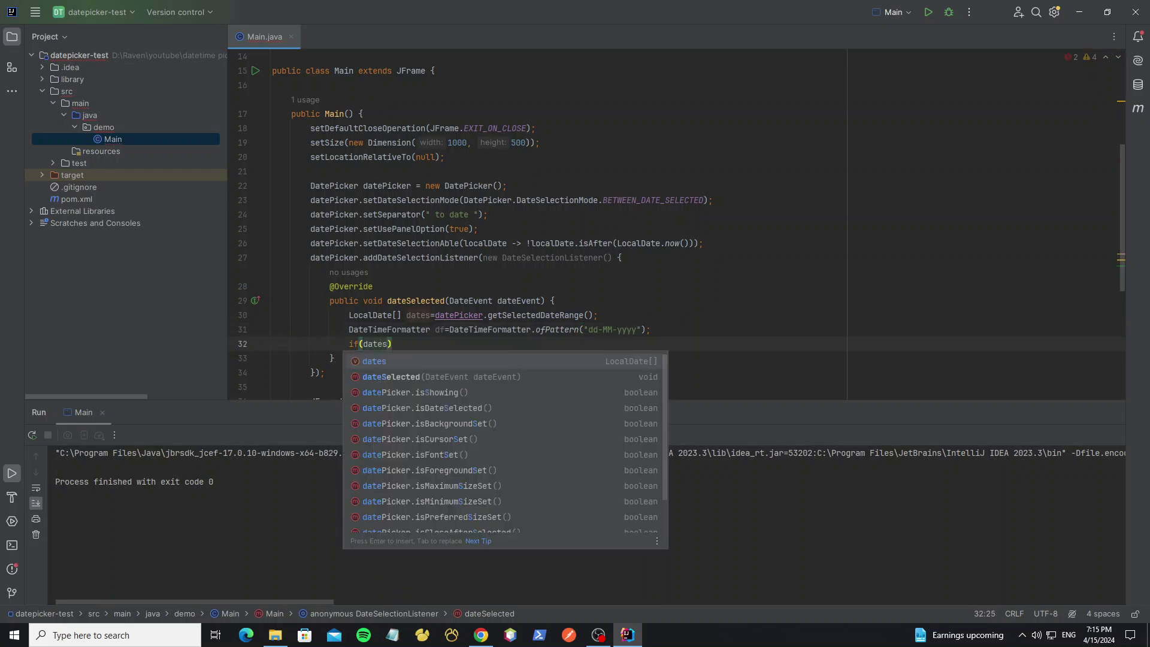
pyautogui.write('!=null){')
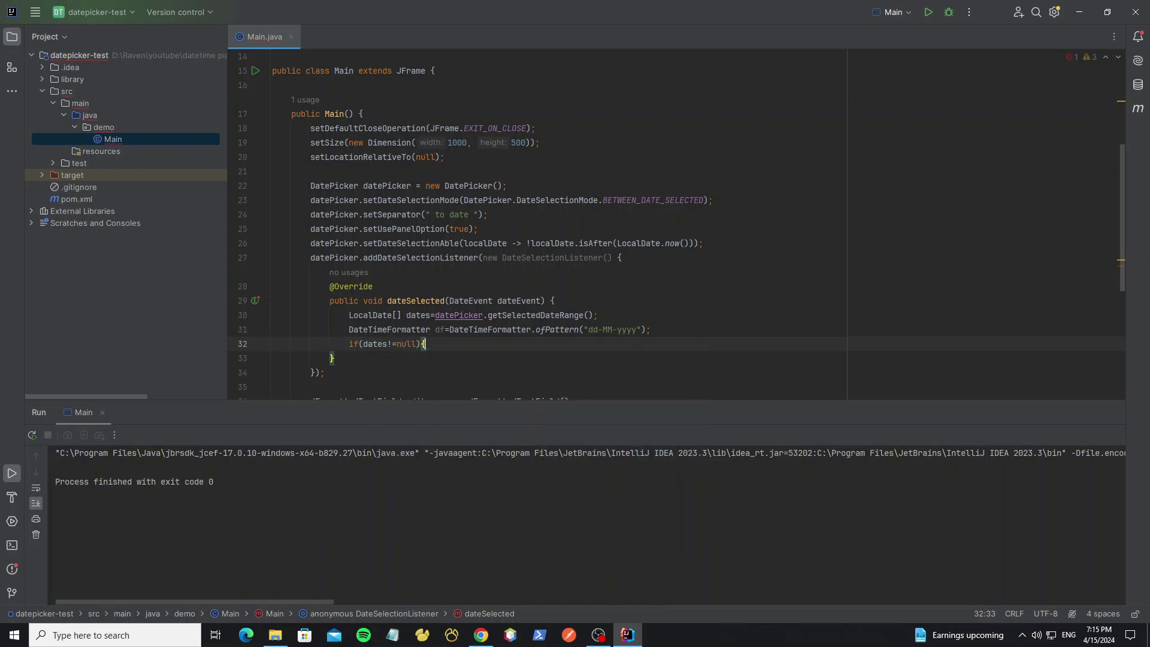
pyautogui.write('System.out.println();')
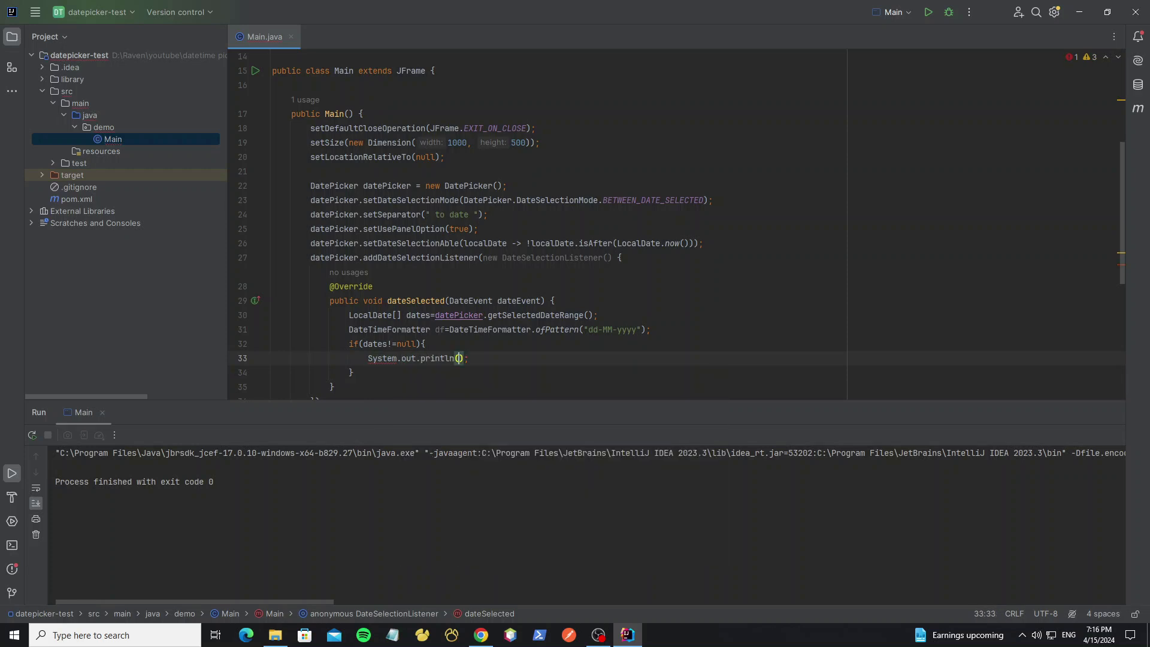
pyautogui.write('df.format(d)')
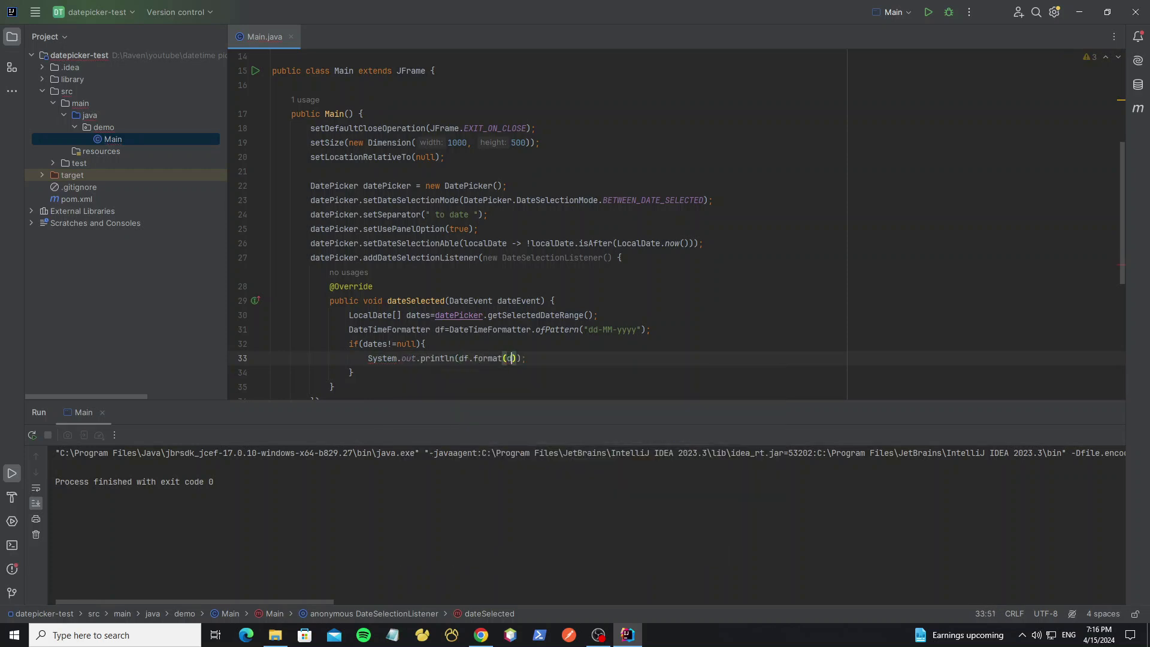
pyautogui.write('dates[]')
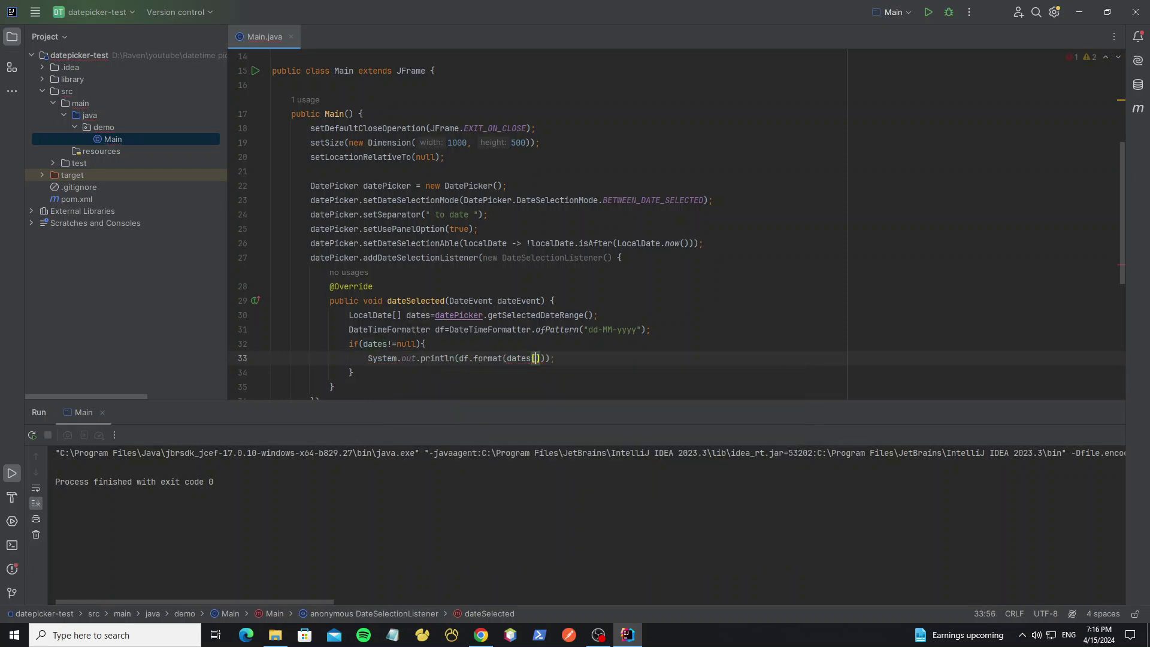
pyautogui.write('0])+')
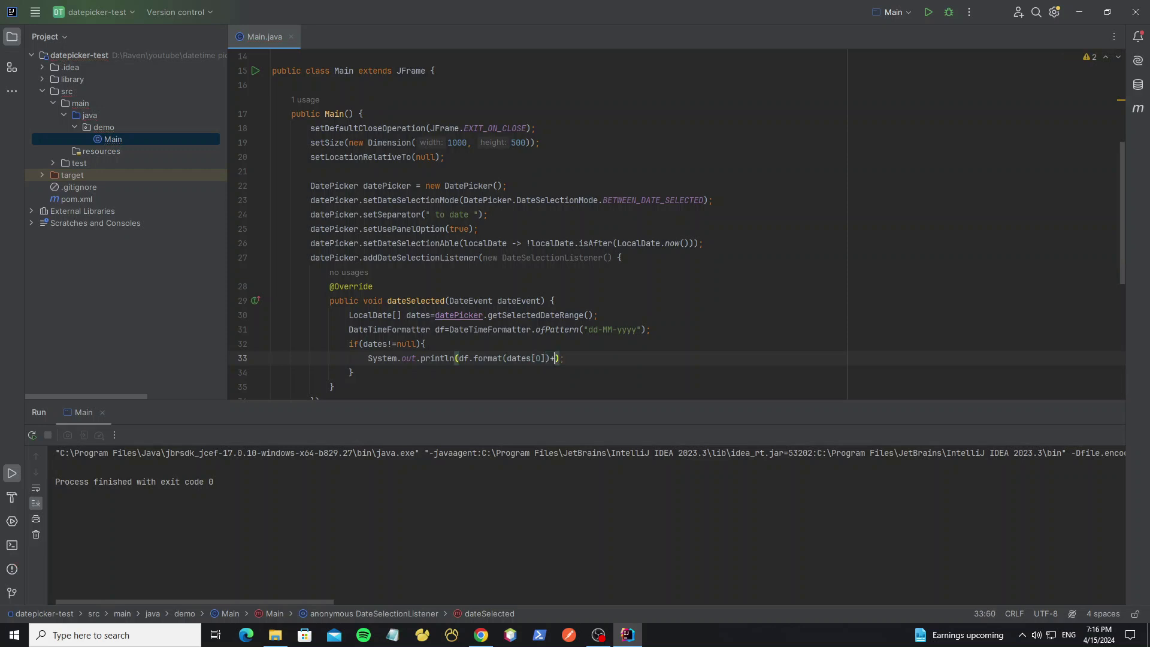
pyautogui.write('" - "+df.format(dates[1])')
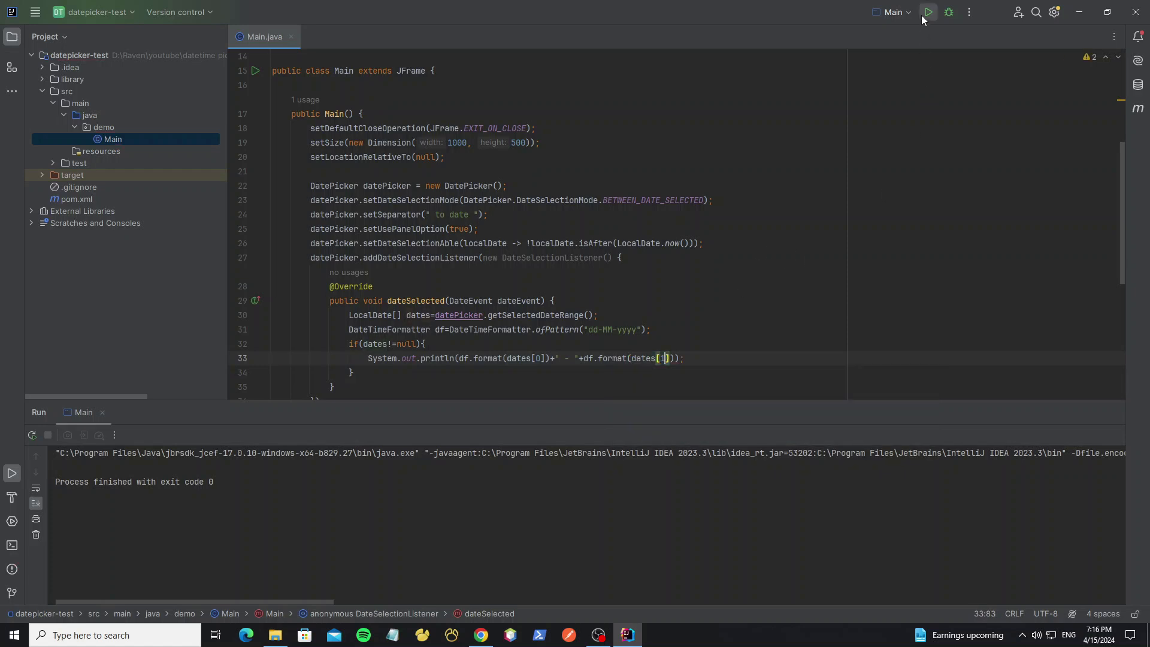
pyautogui.moveTo(595, 243)
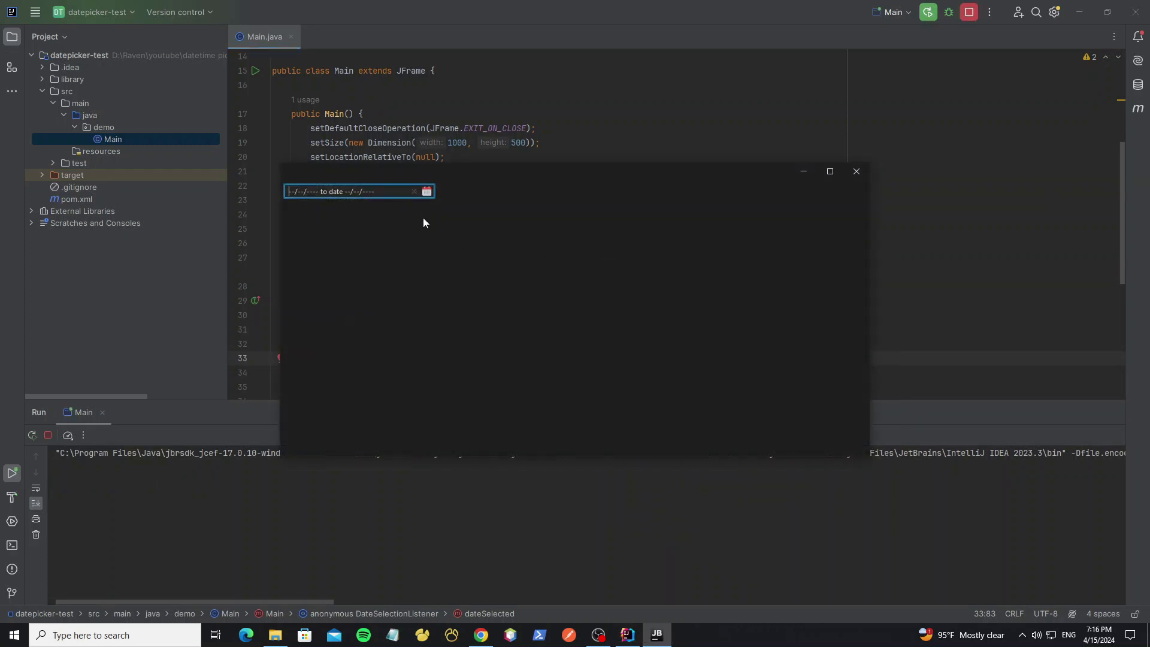
# Step: Pick a date range in the popup, clear the field, and start another range
pyautogui.click(425, 191)
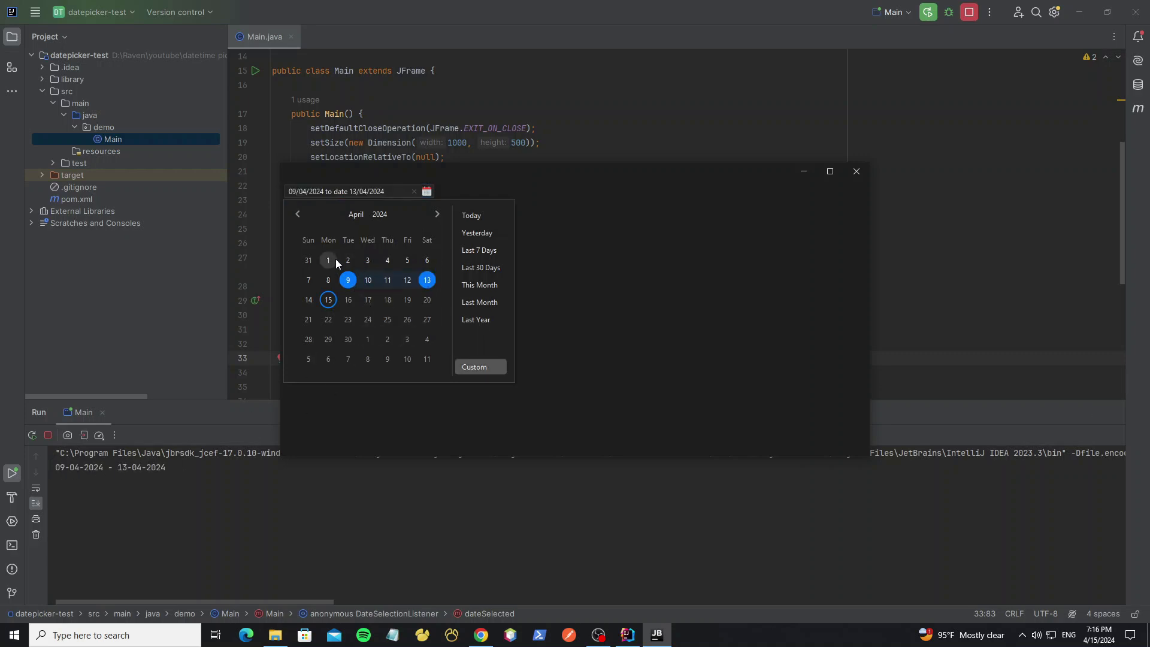
pyautogui.click(414, 192)
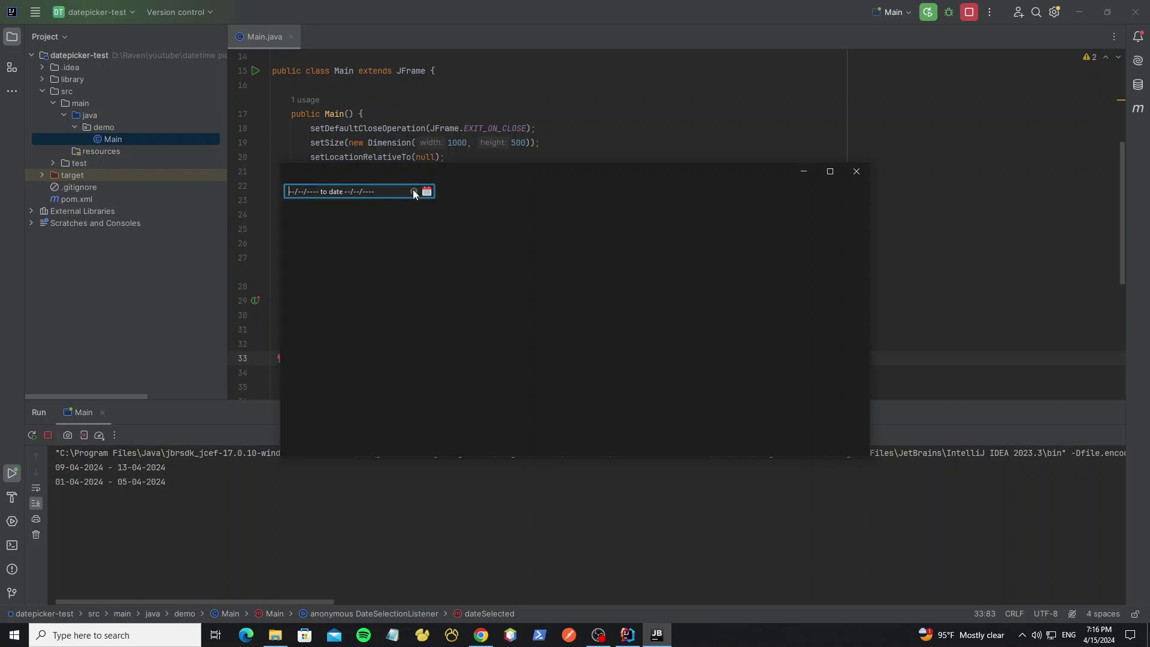
pyautogui.click(426, 191)
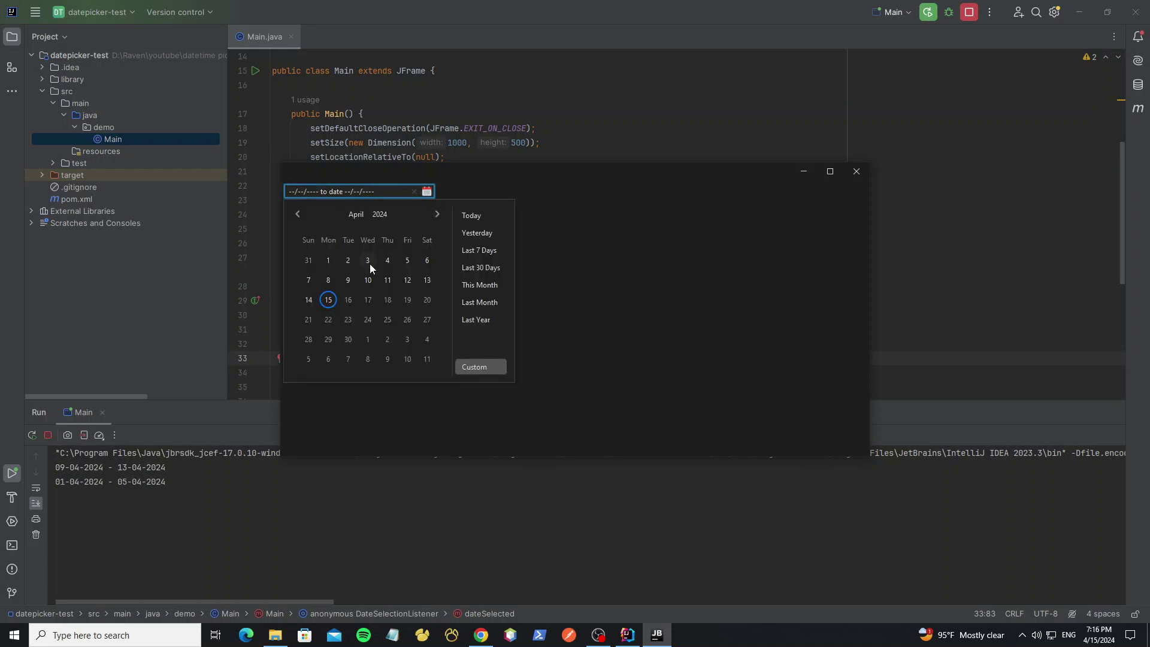
pyautogui.click(478, 250)
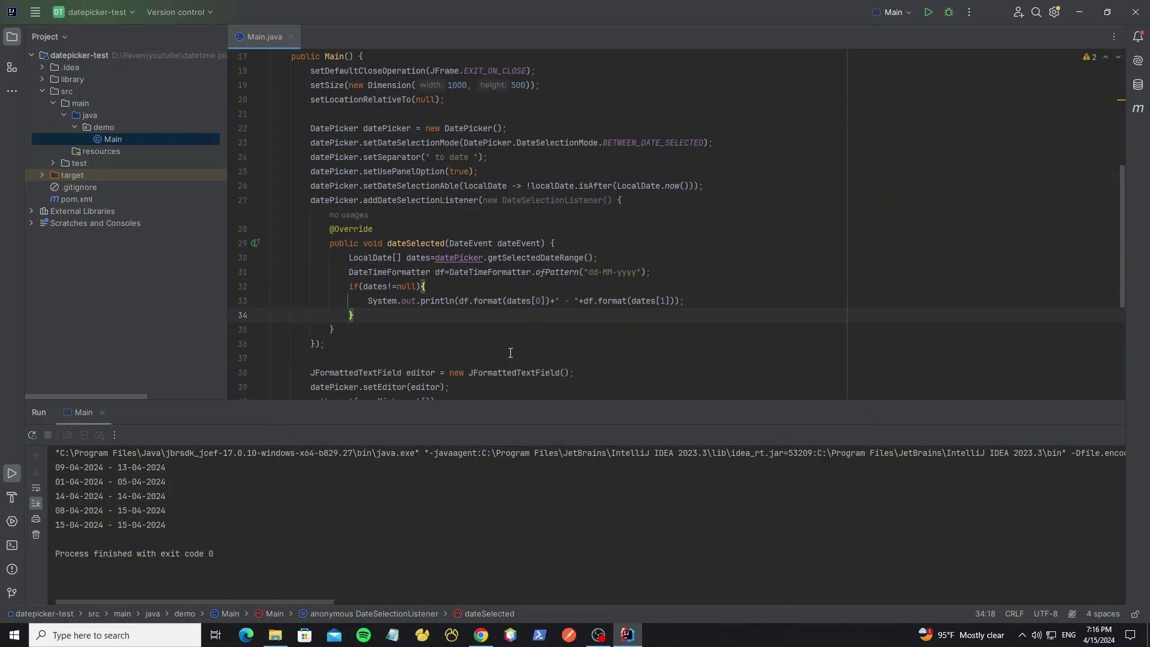
# Step: Switch to single-date selection and print df.format(date) when isDateSelected is true
pyautogui.write('SINGL')
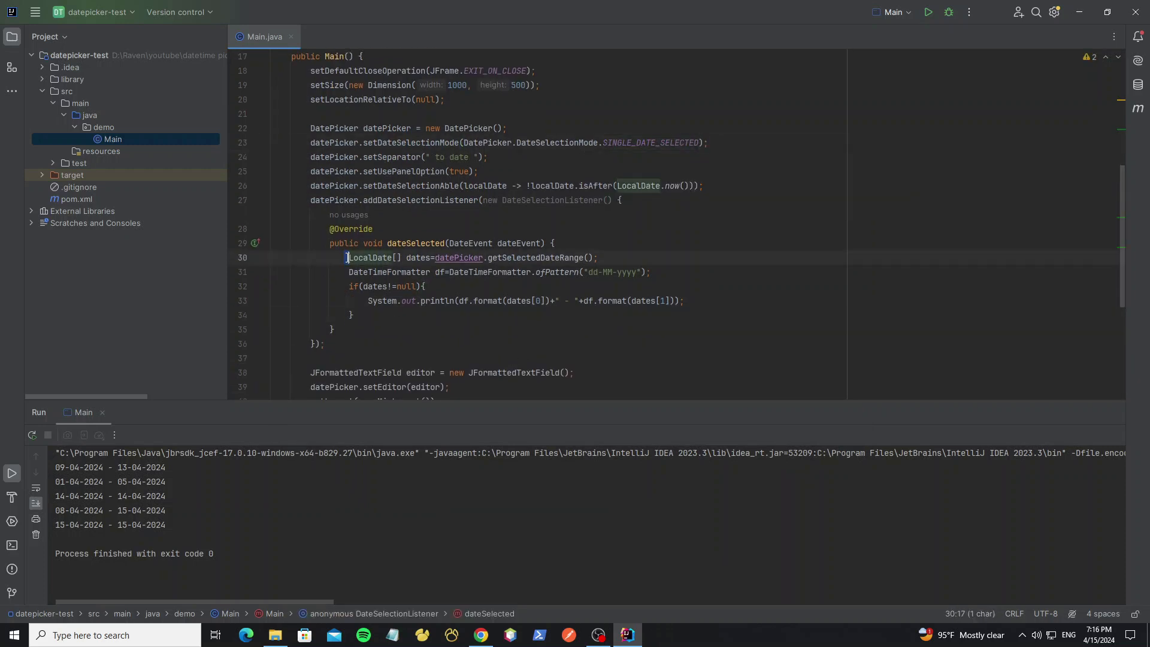
pyautogui.write('/*')
pyautogui.write('*/')
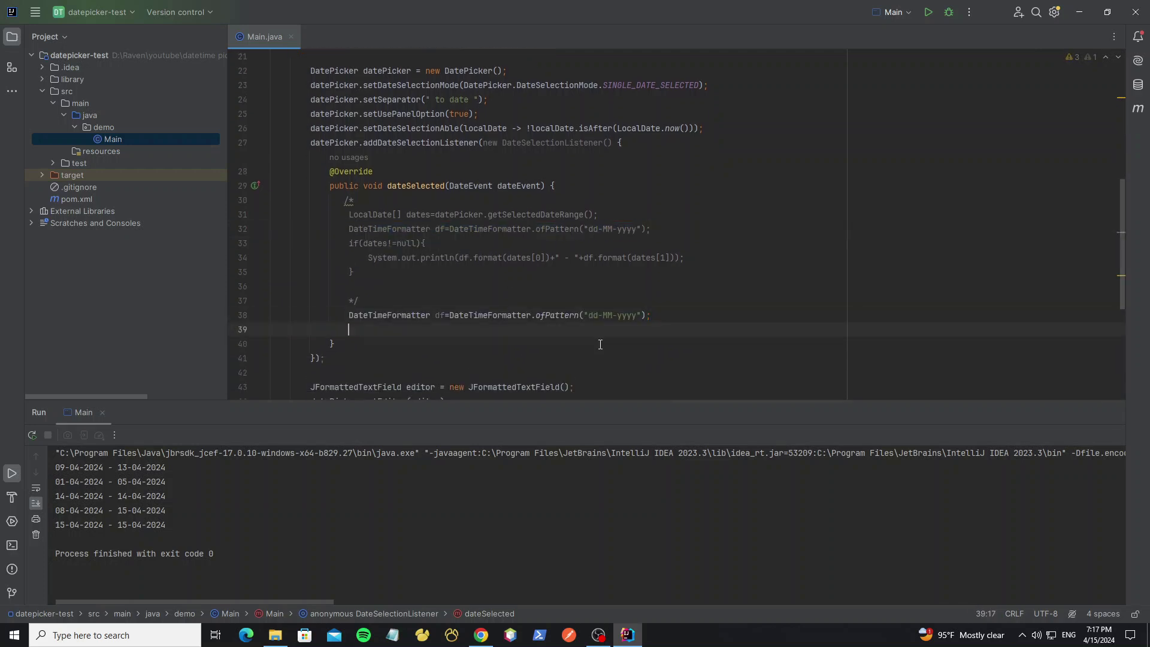
pyautogui.write('LocalDate date=datePicker.getSelectedDate();')
pyautogui.write('System.out.println();')
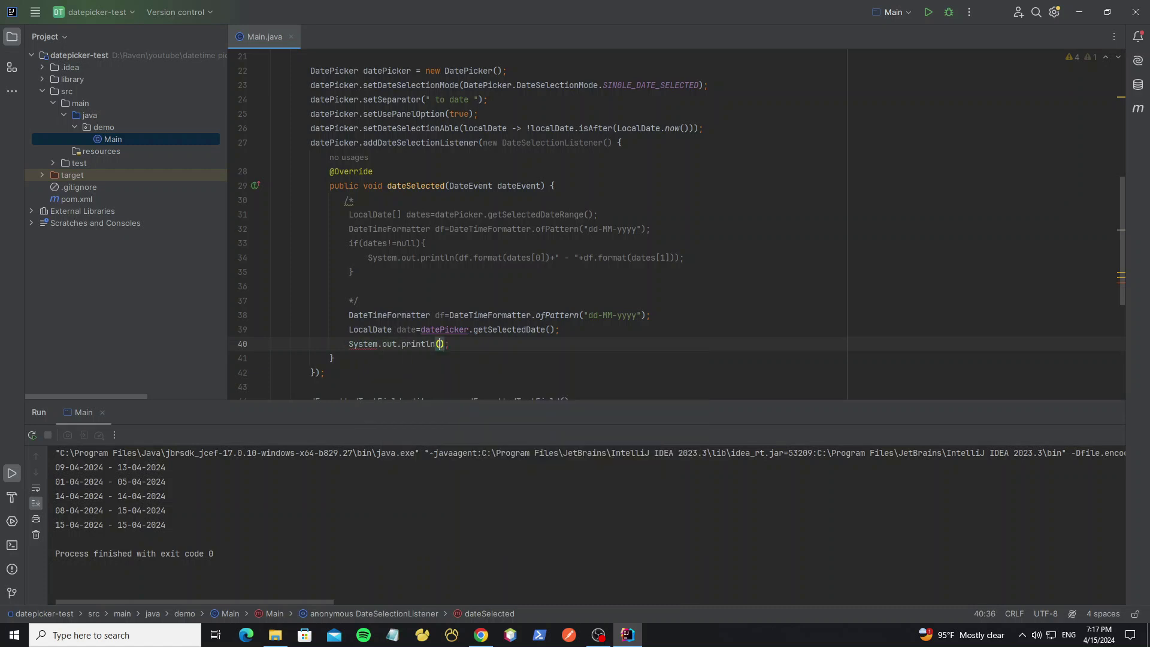
pyautogui.write('df.format')
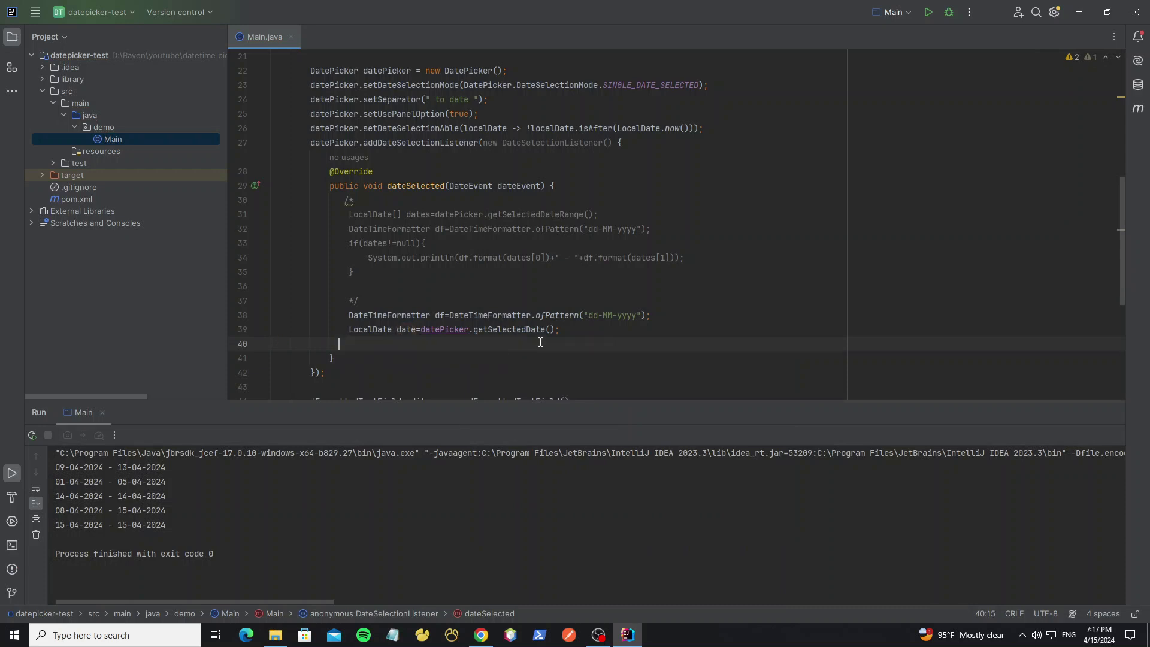
pyautogui.write('if(date!=null){')
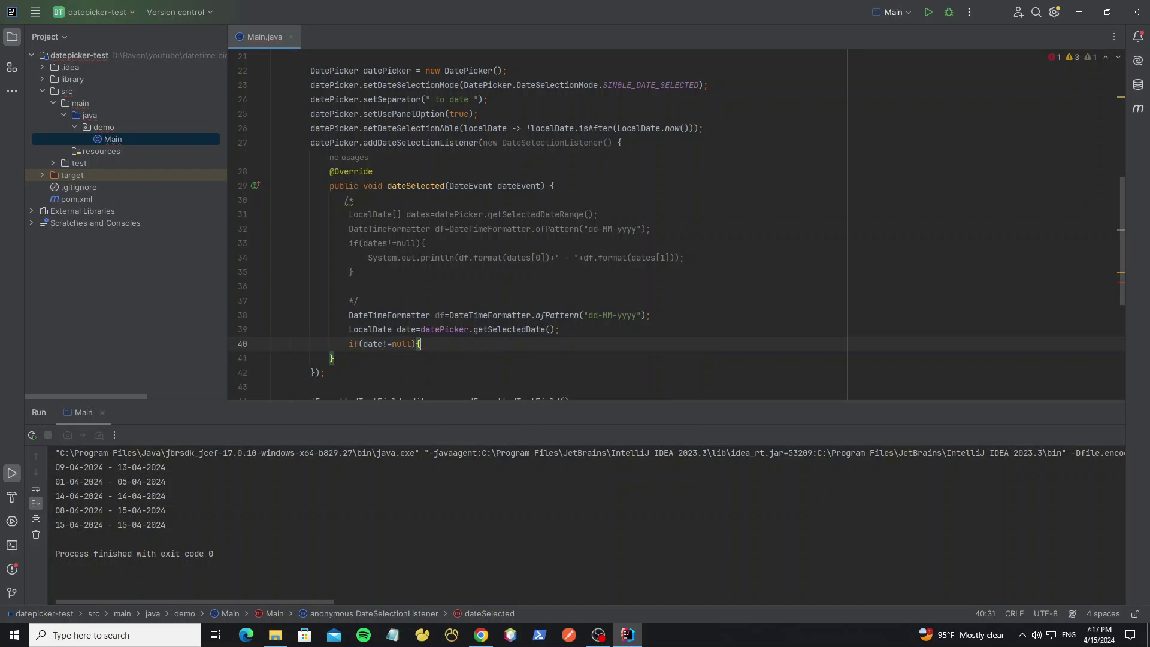
pyautogui.write('System.out.println(df.format(date));')
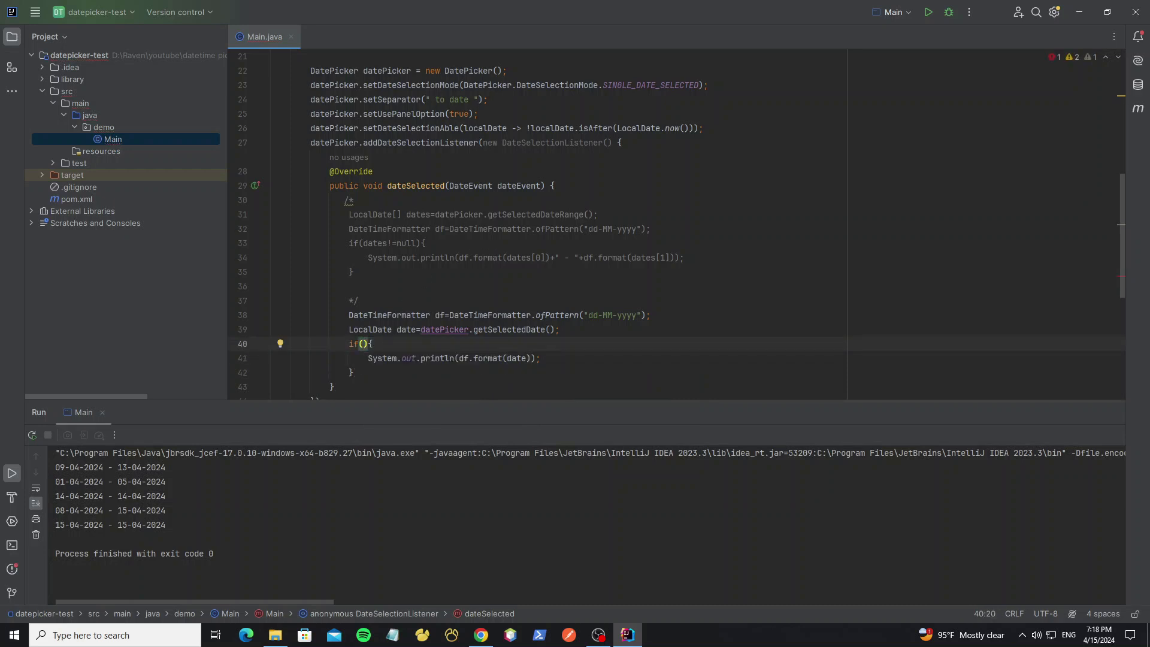
pyautogui.write('datePicker.isDateSelected(')
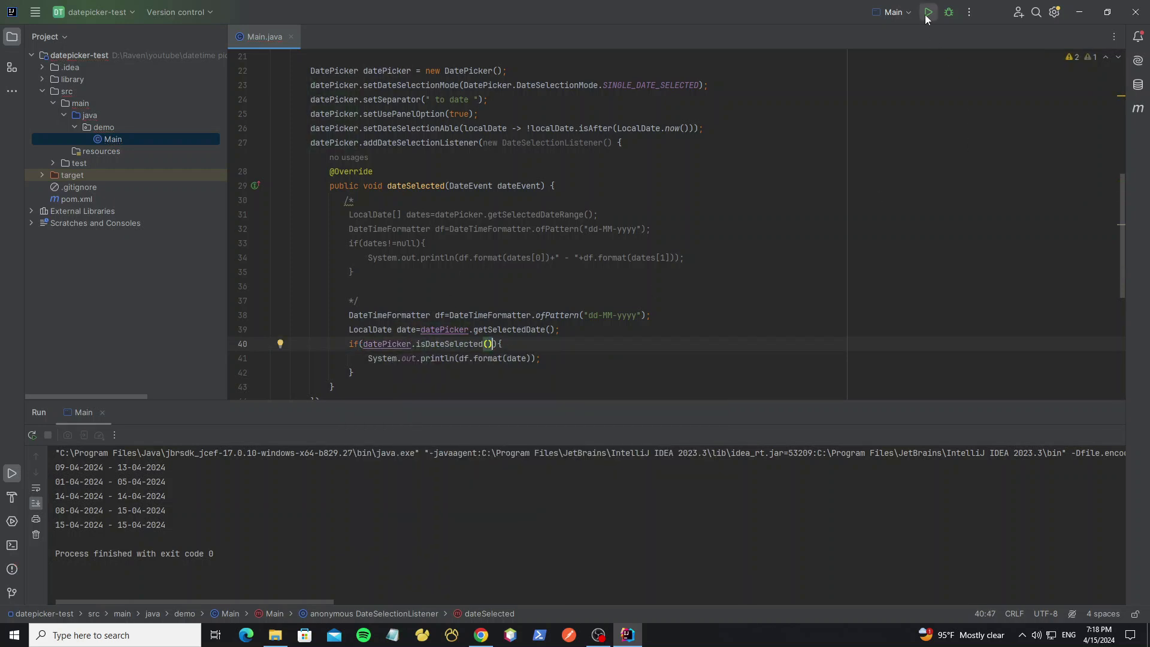
# Step: Run the app and pick 31 March, 9 April and 10 April to see each printed
pyautogui.click(927, 13)
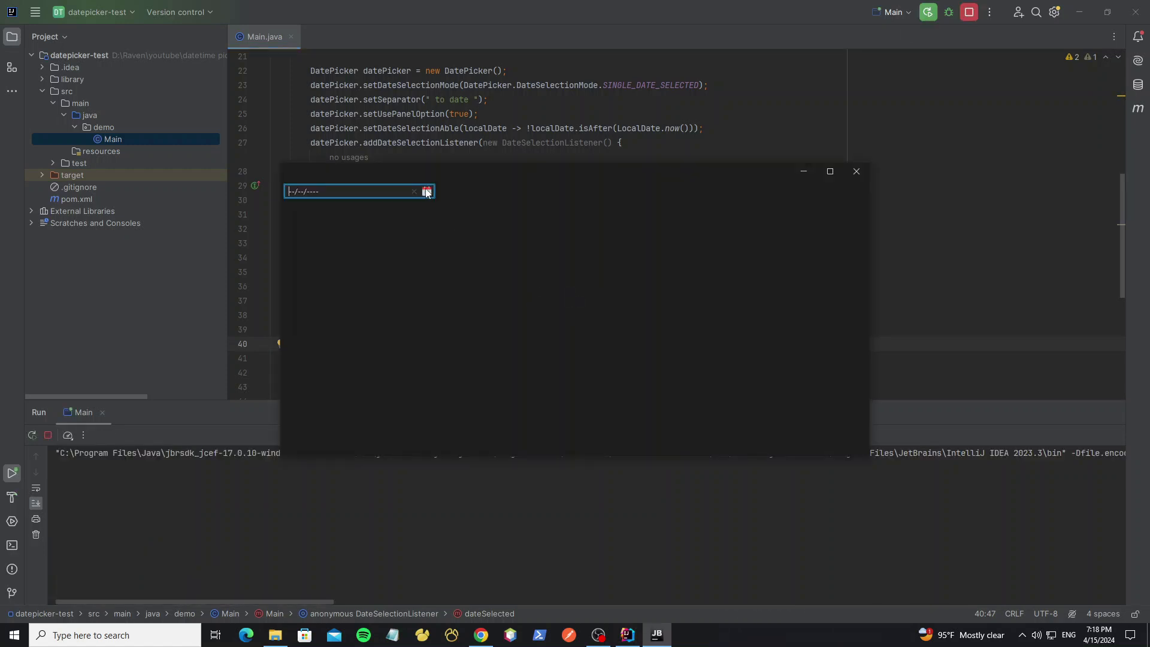
pyautogui.click(426, 191)
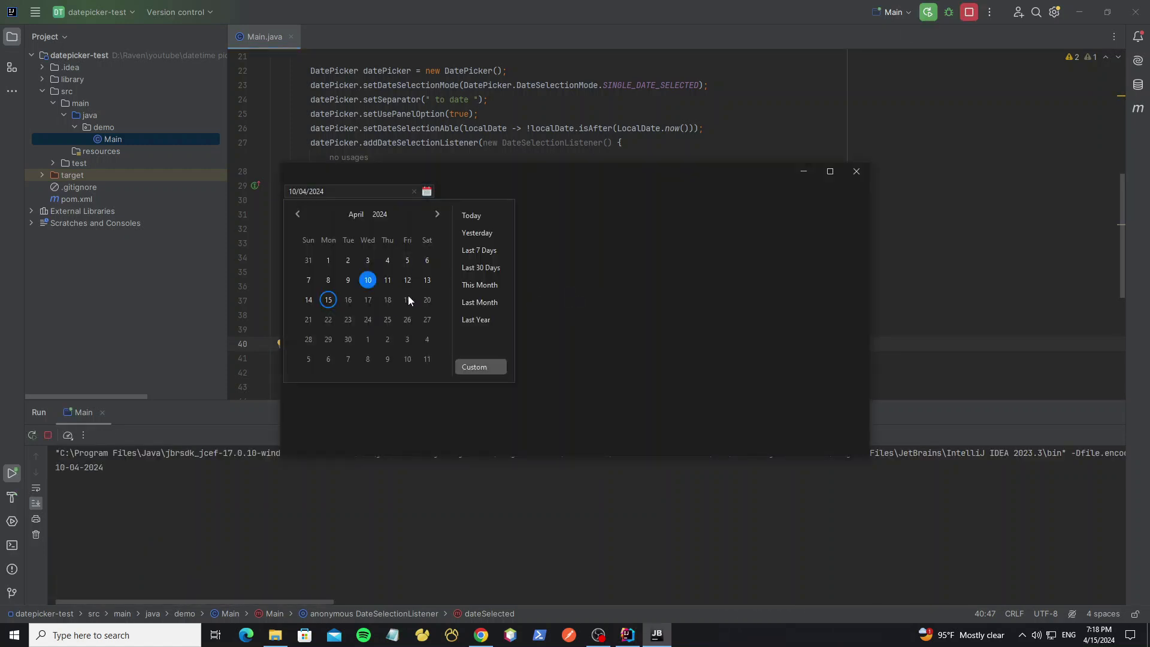
pyautogui.click(307, 259)
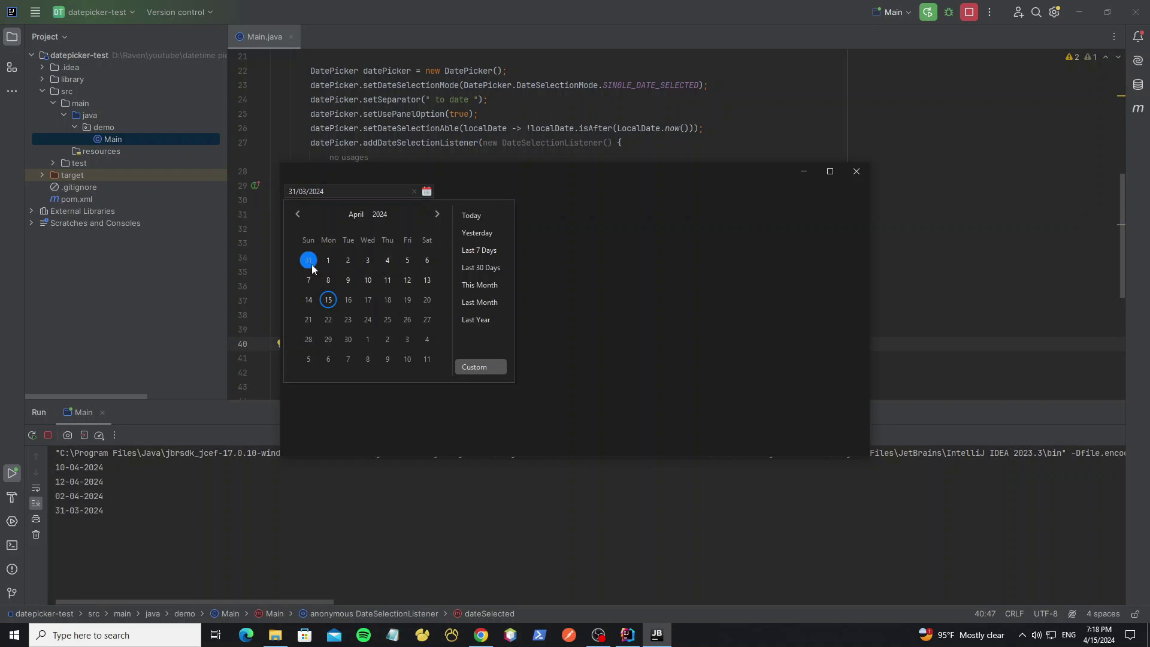
pyautogui.click(348, 280)
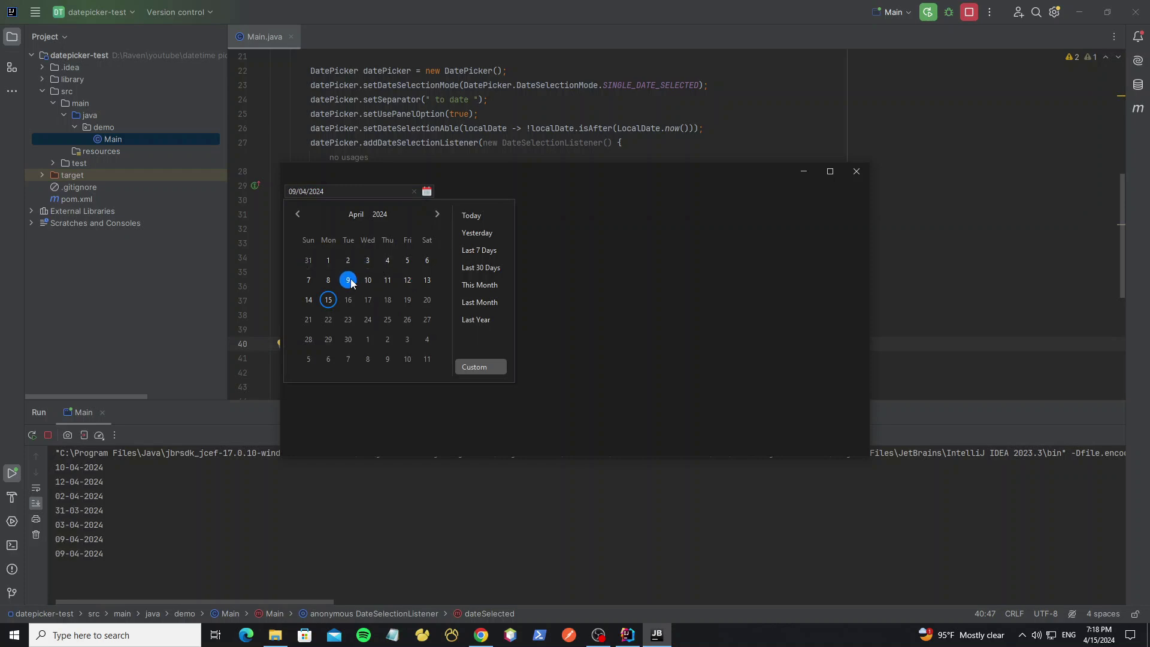
pyautogui.click(368, 279)
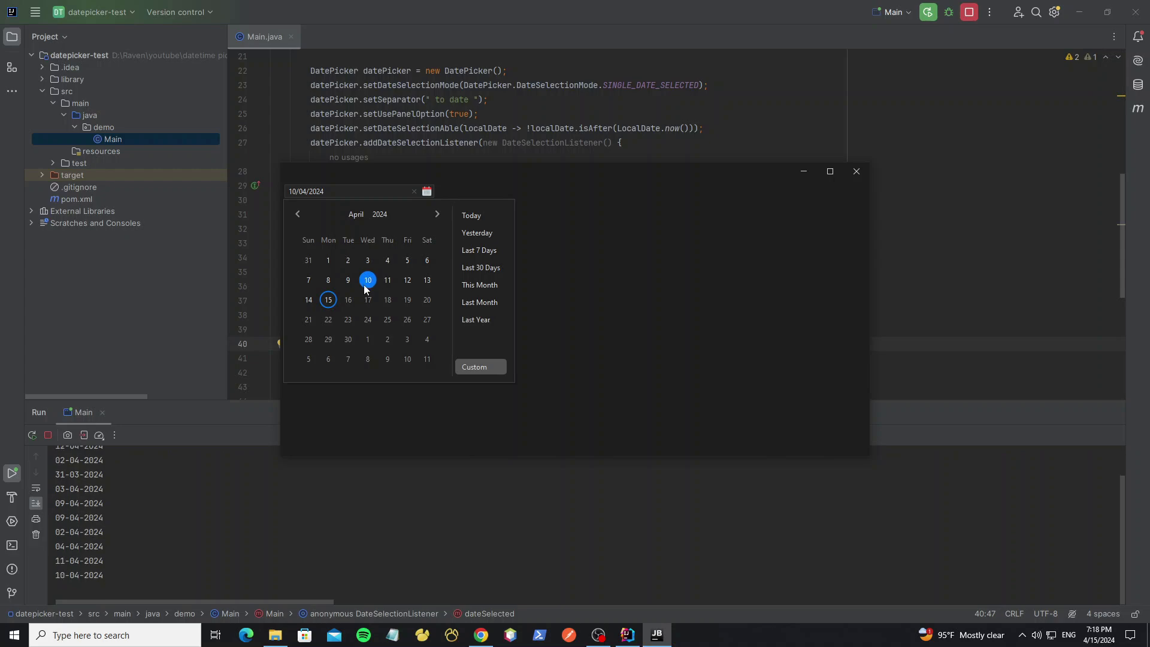
pyautogui.click(578, 298)
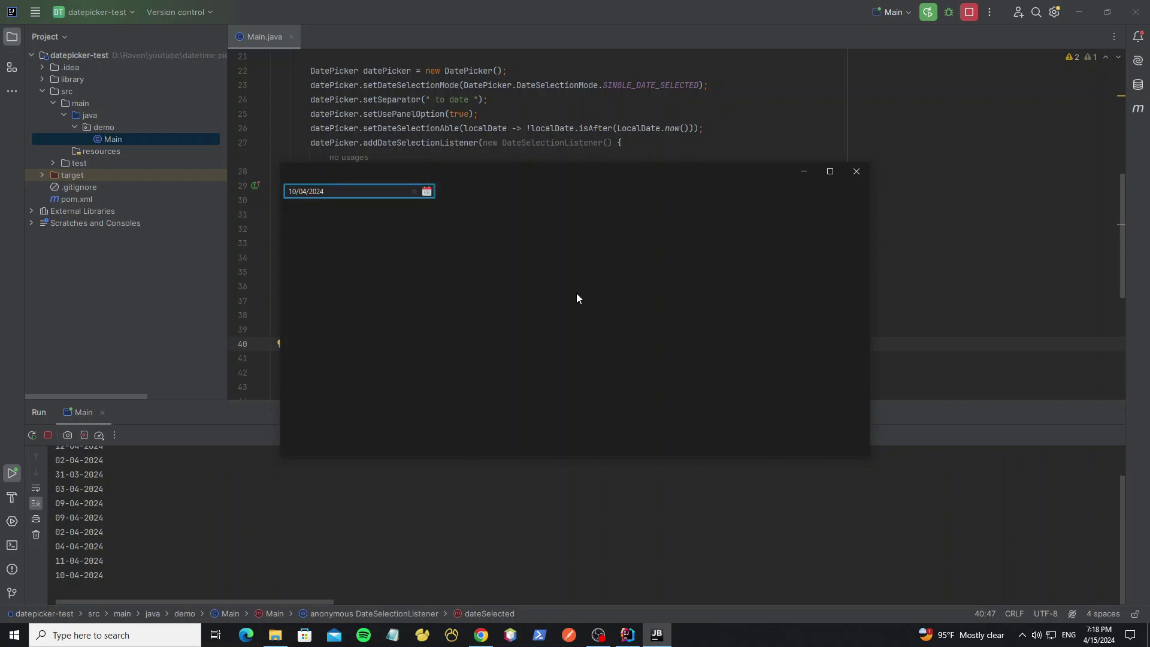
pyautogui.click(480, 635)
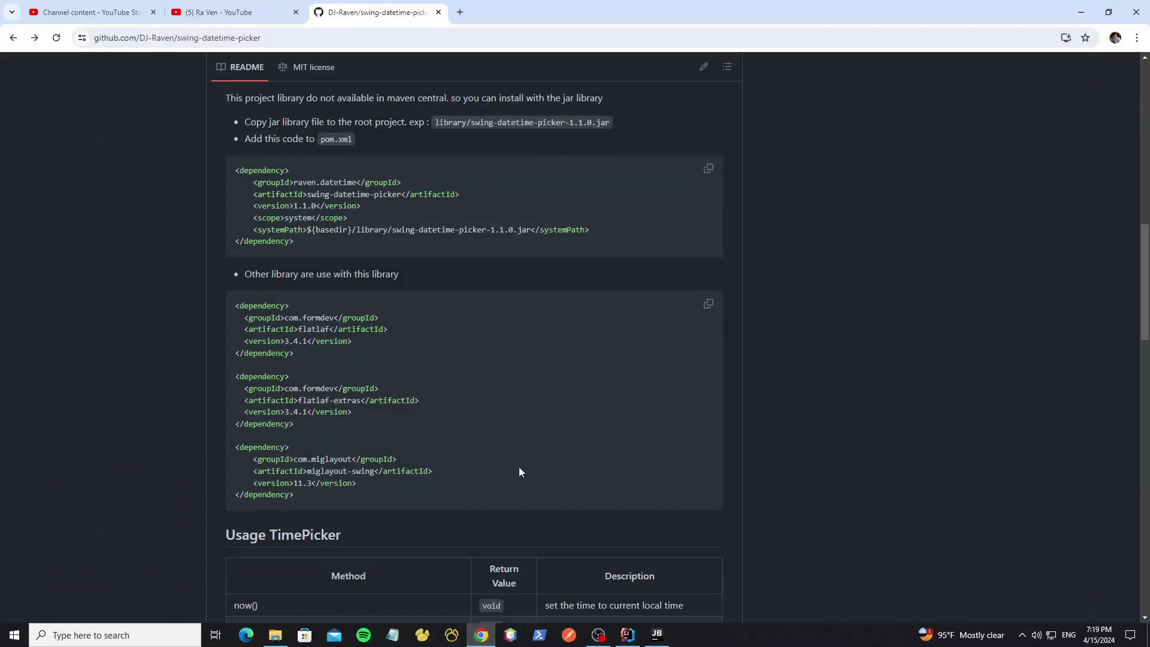
# Step: Scroll the swing-datetime-picker README to the DatePicker method reference table
pyautogui.scroll(-3)
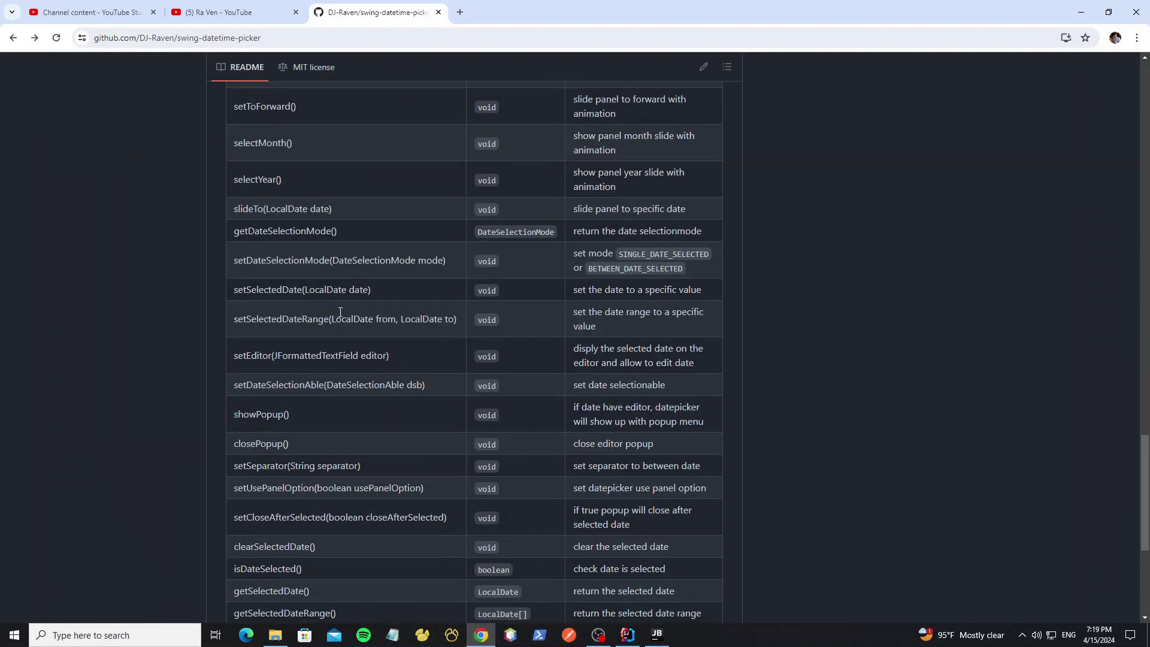
pyautogui.scroll(-3)
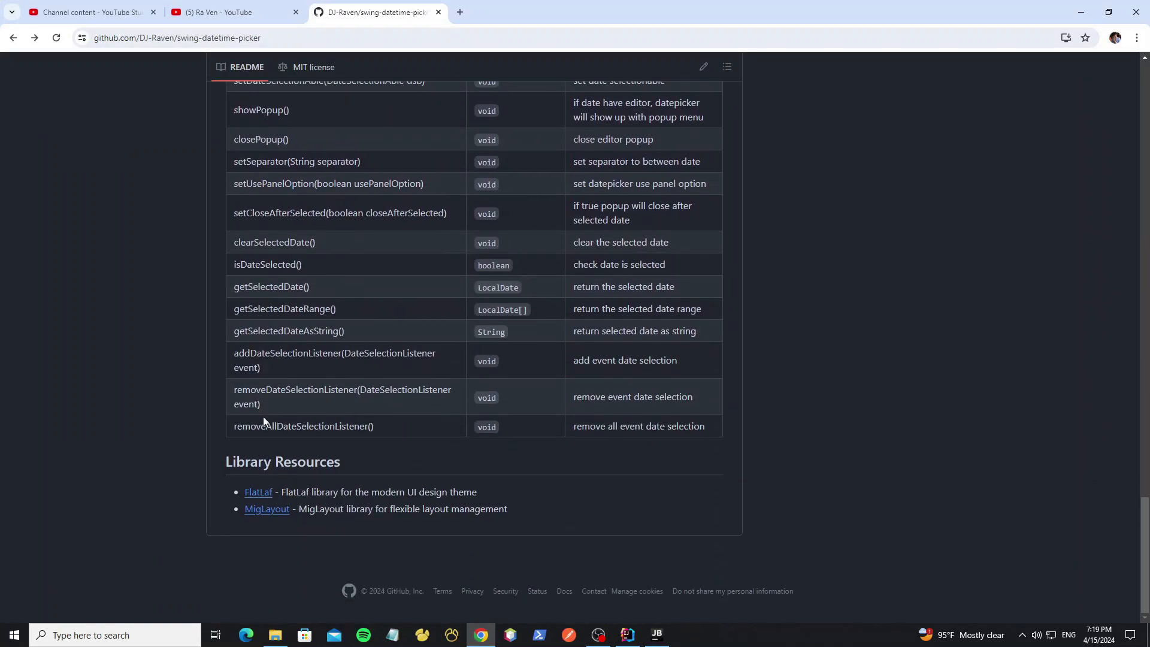
pyautogui.scroll(3)
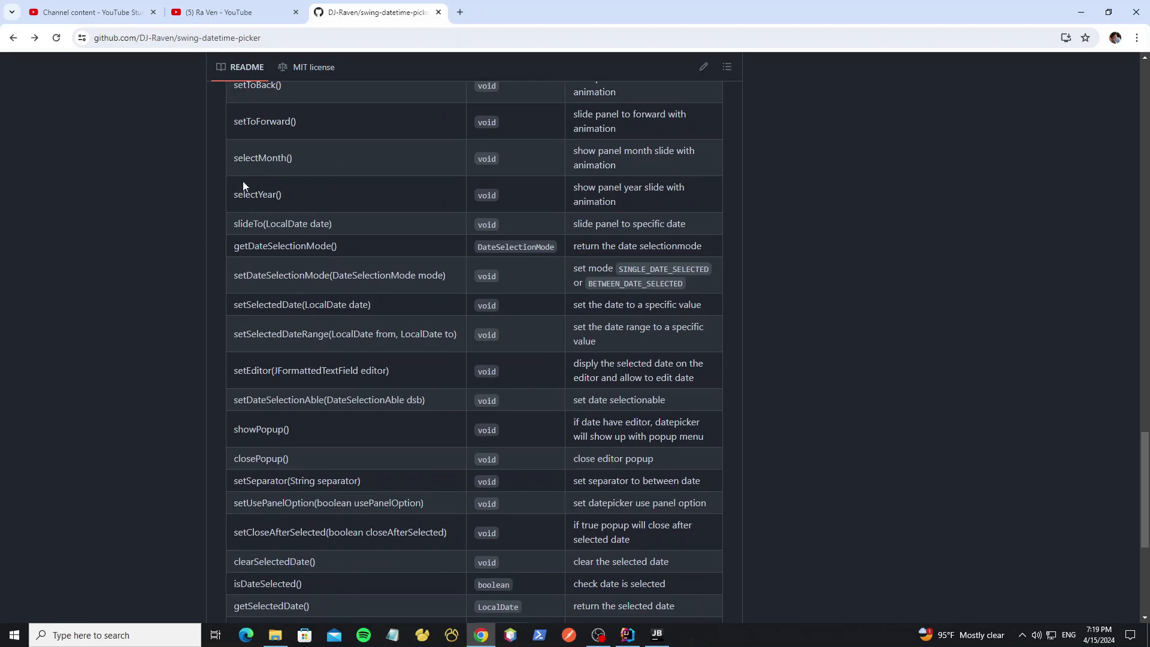
pyautogui.scroll(-3)
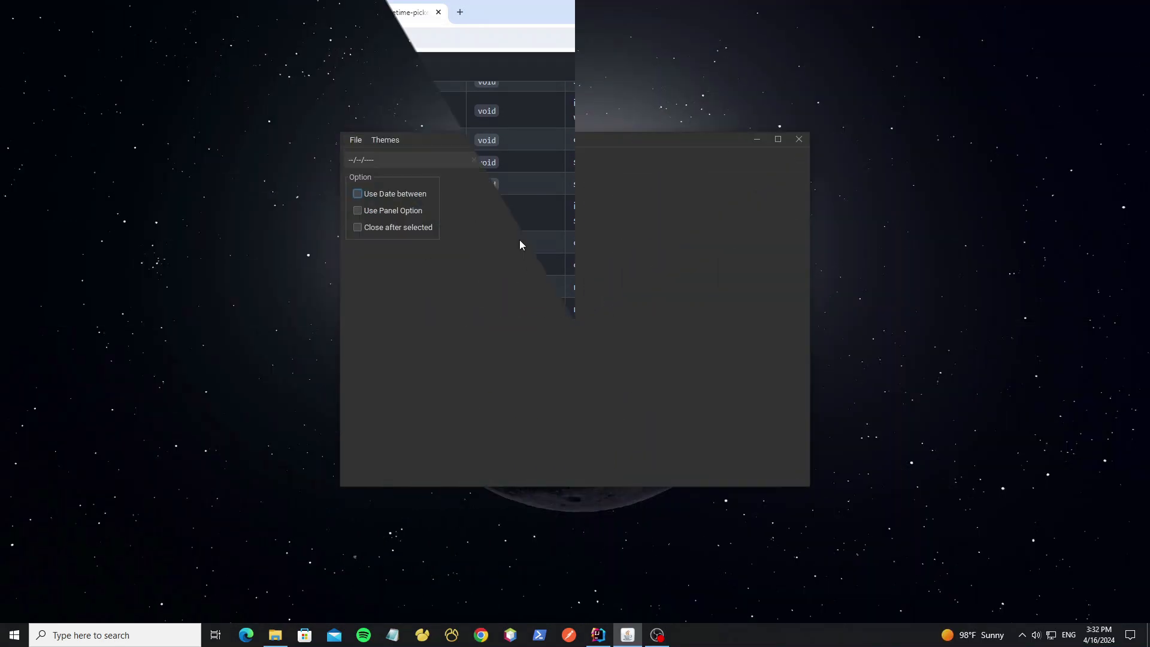
# Step: Select a date range from April 11 to May 3 in the picker
pyautogui.click(486, 159)
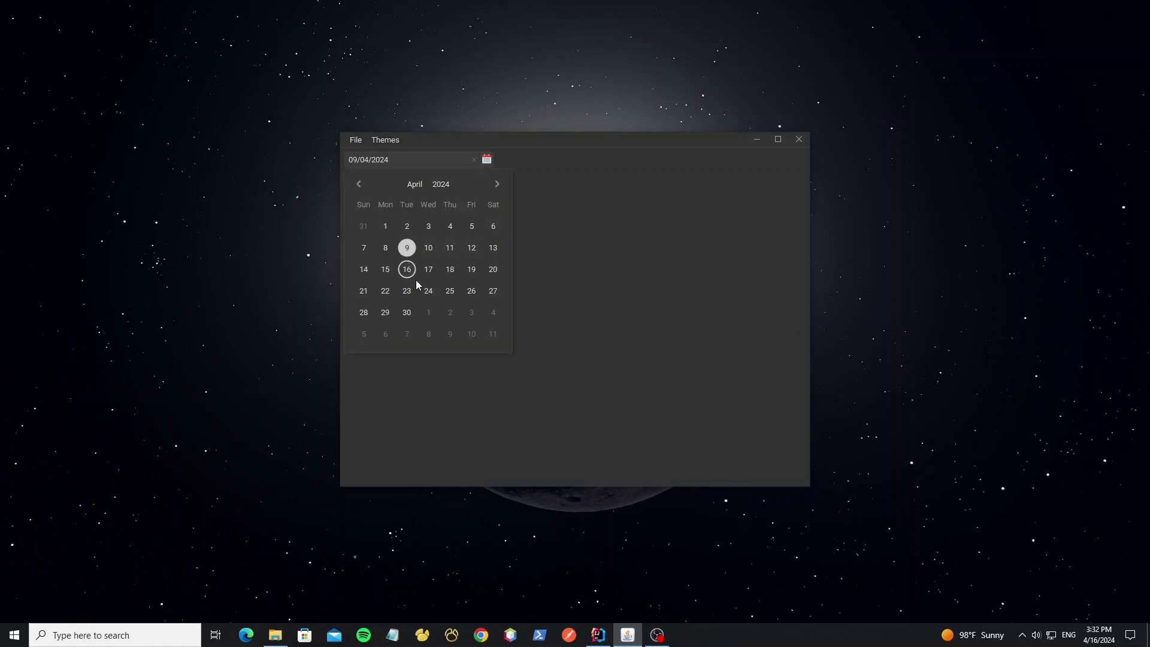
pyautogui.click(450, 248)
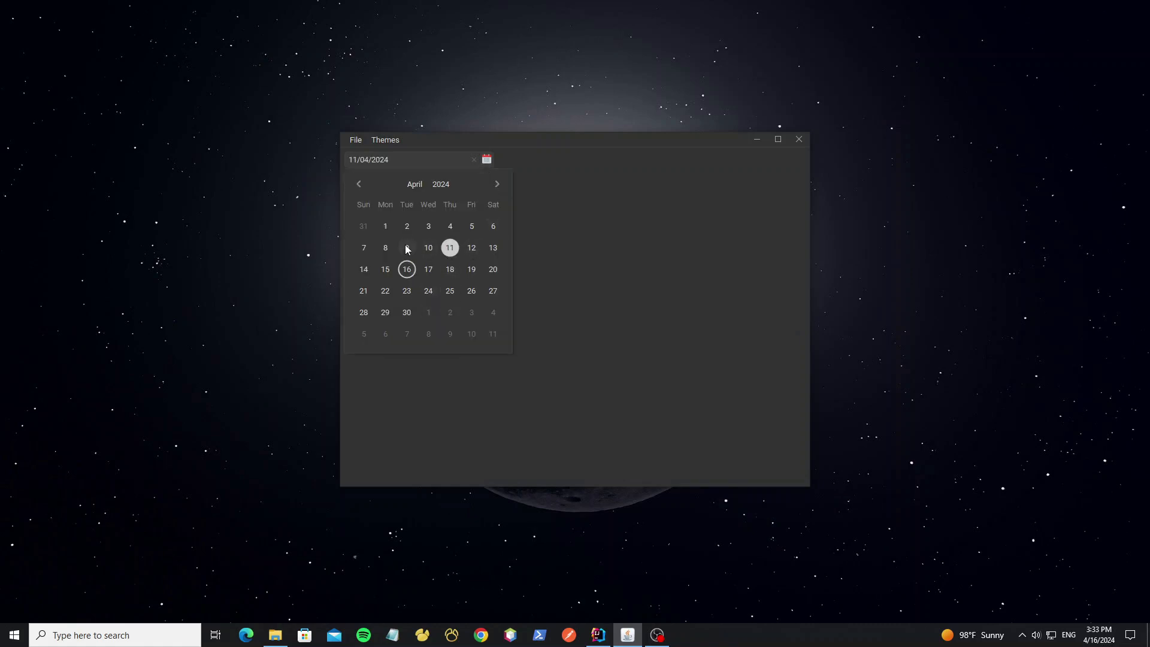
pyautogui.click(486, 160)
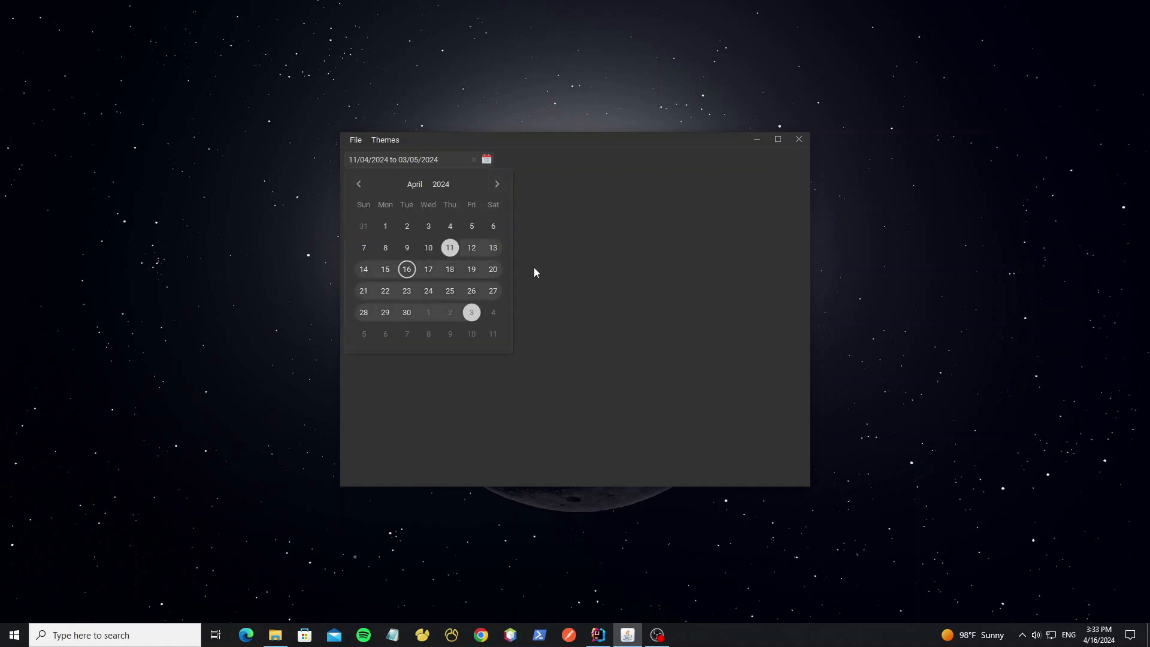
pyautogui.click(487, 159)
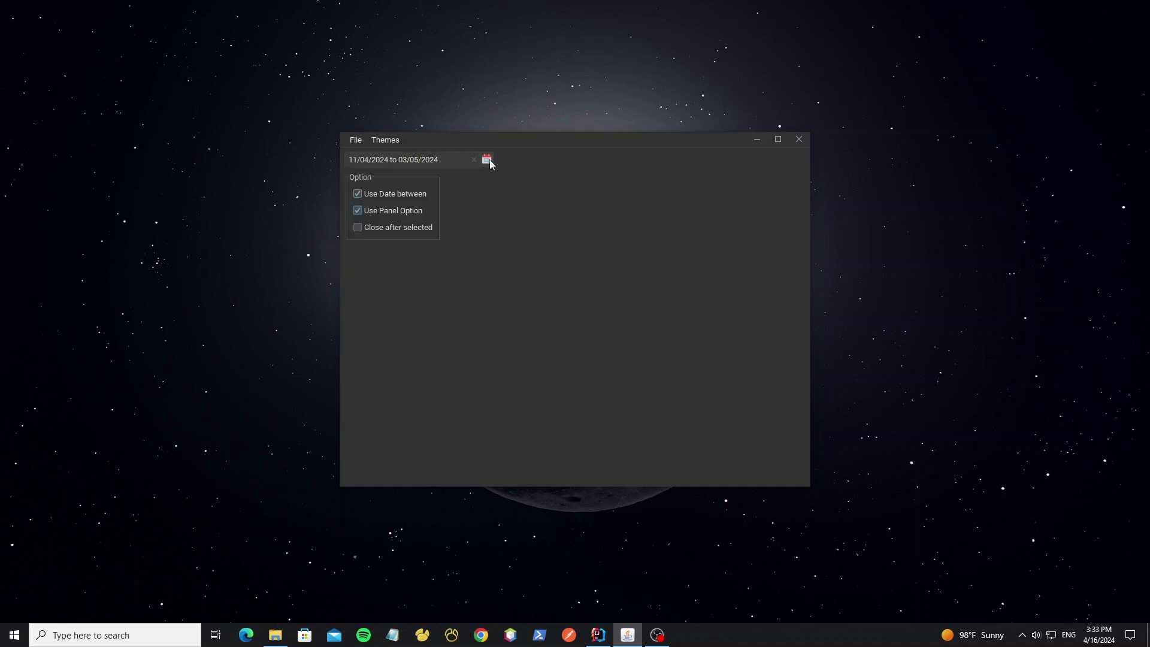
# Step: Try the Last Year and Today presets, then choose the 06/04/2022–22/04/2022 range
pyautogui.click(486, 159)
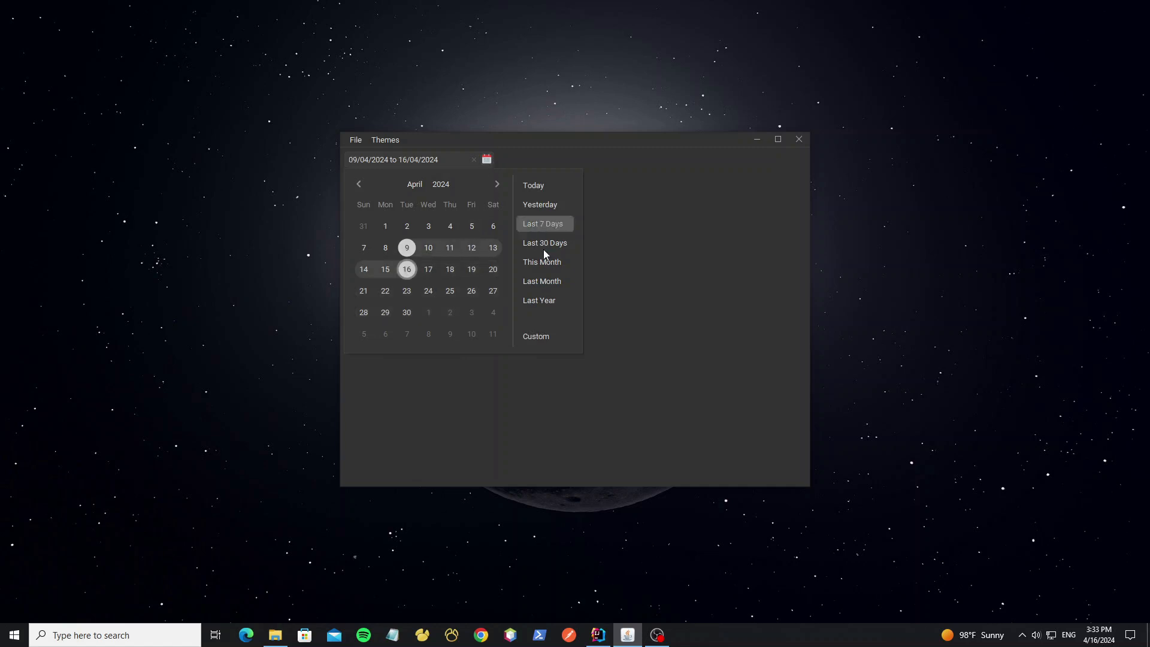
pyautogui.click(538, 300)
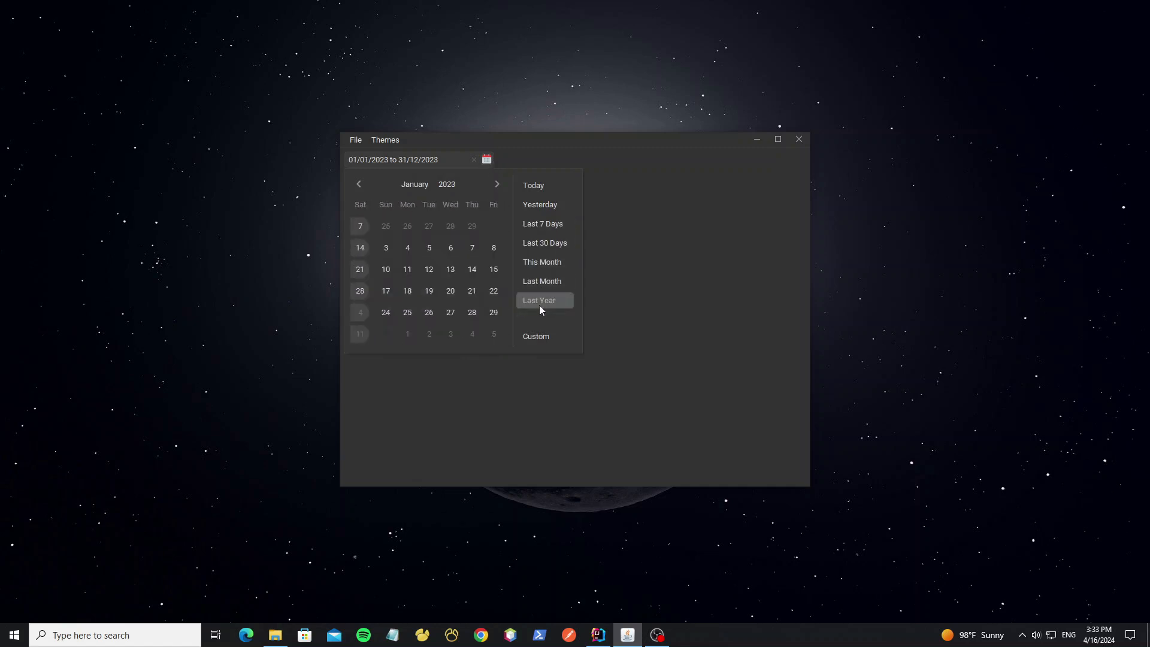
pyautogui.click(544, 242)
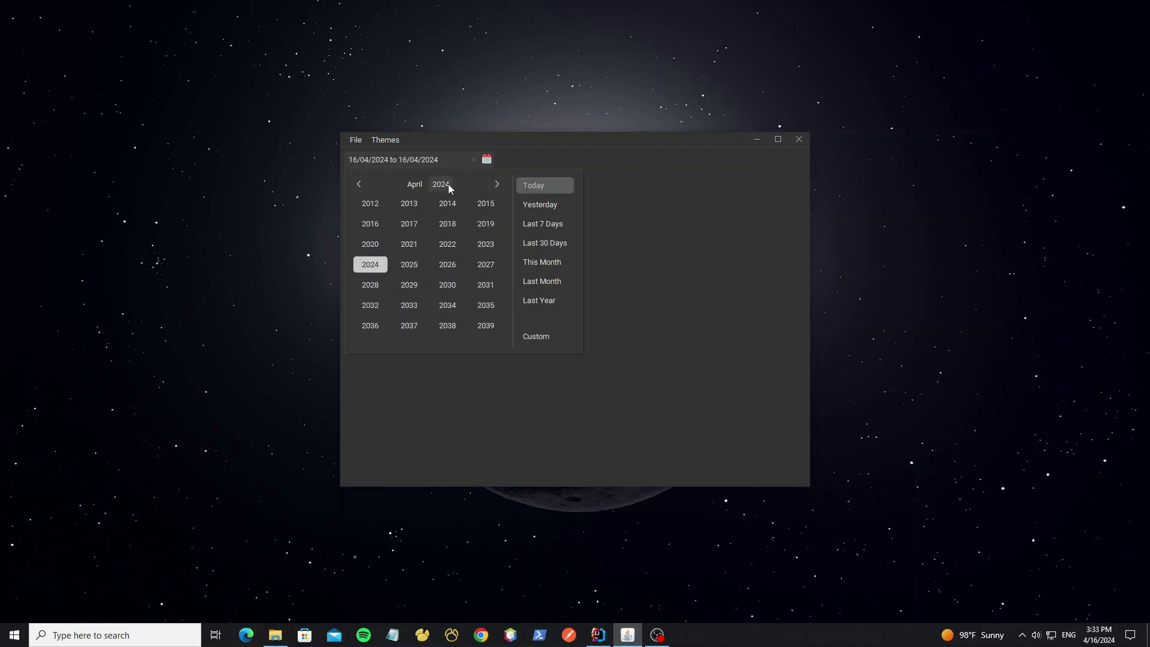
pyautogui.click(447, 244)
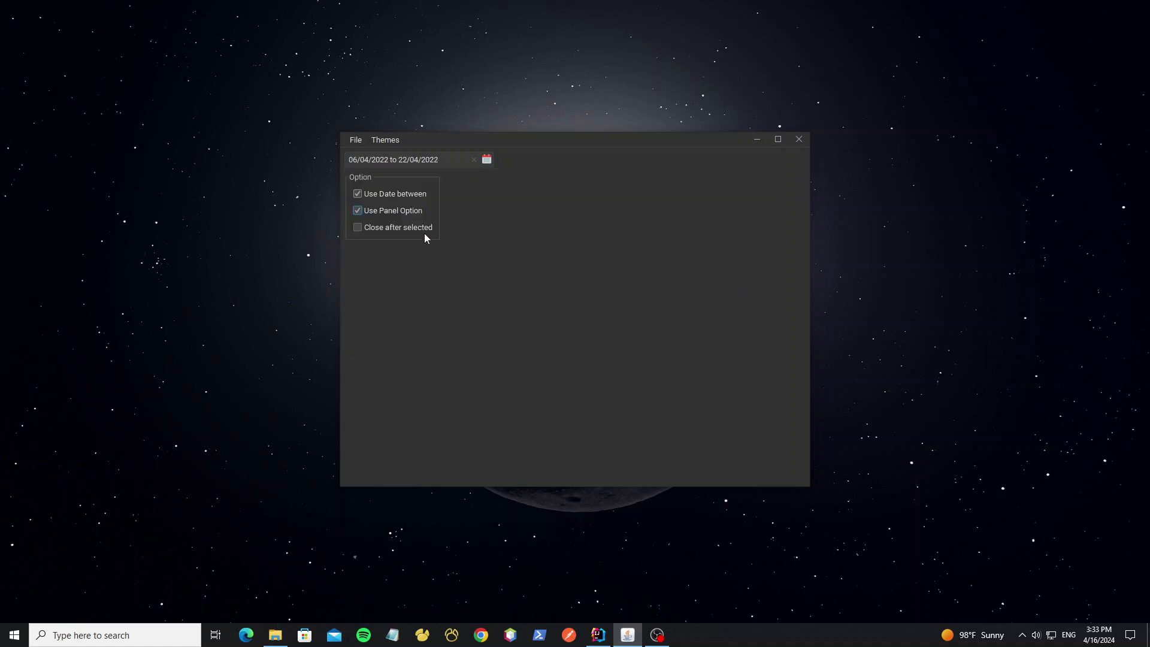
pyautogui.click(486, 159)
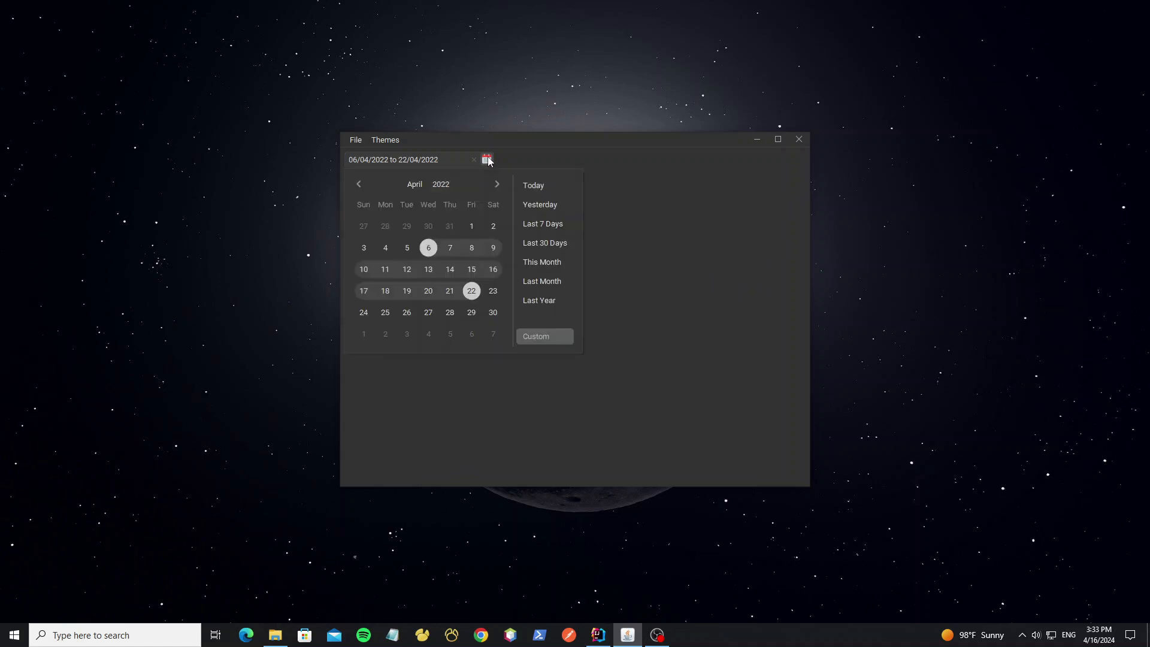